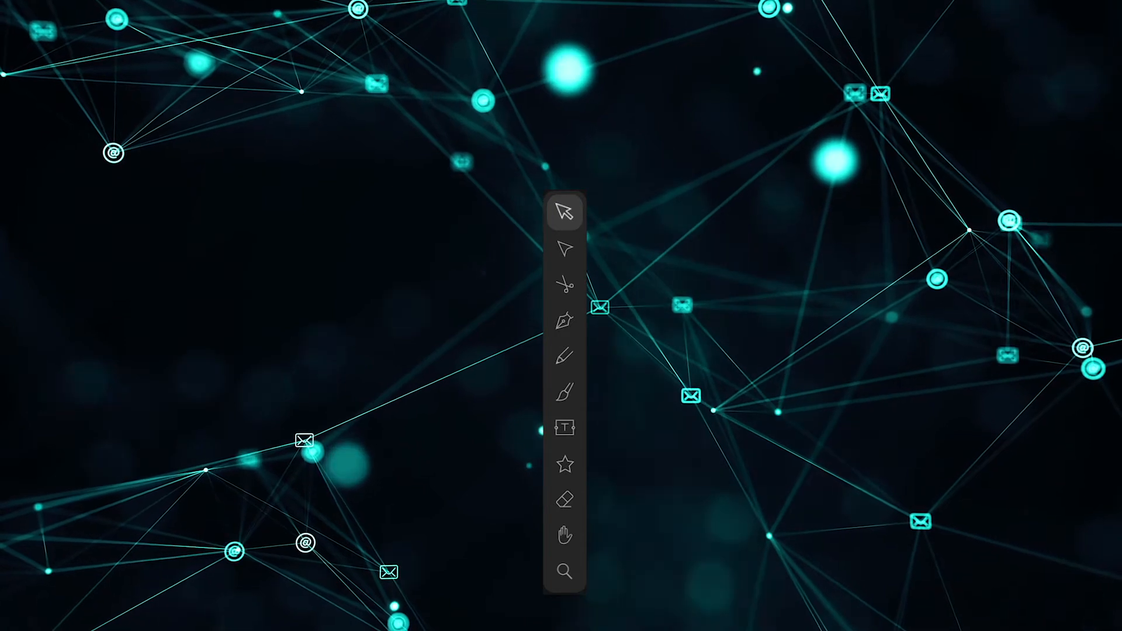
Start a new document from the Gallery to reach the size and import choices.
left_click(565, 212)
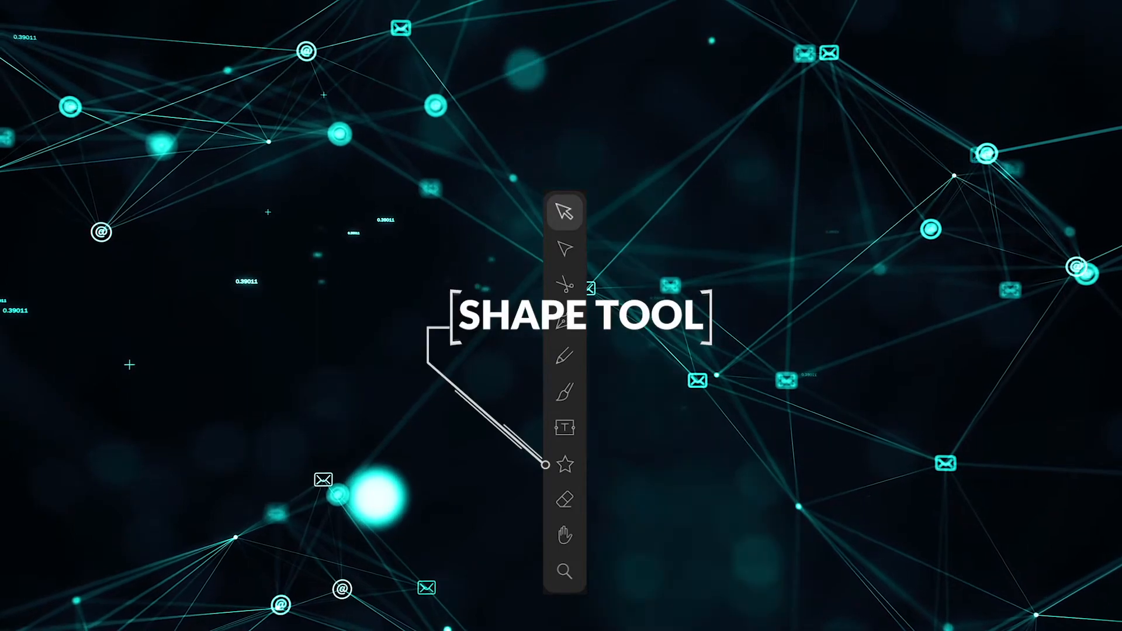
left_click(565, 464)
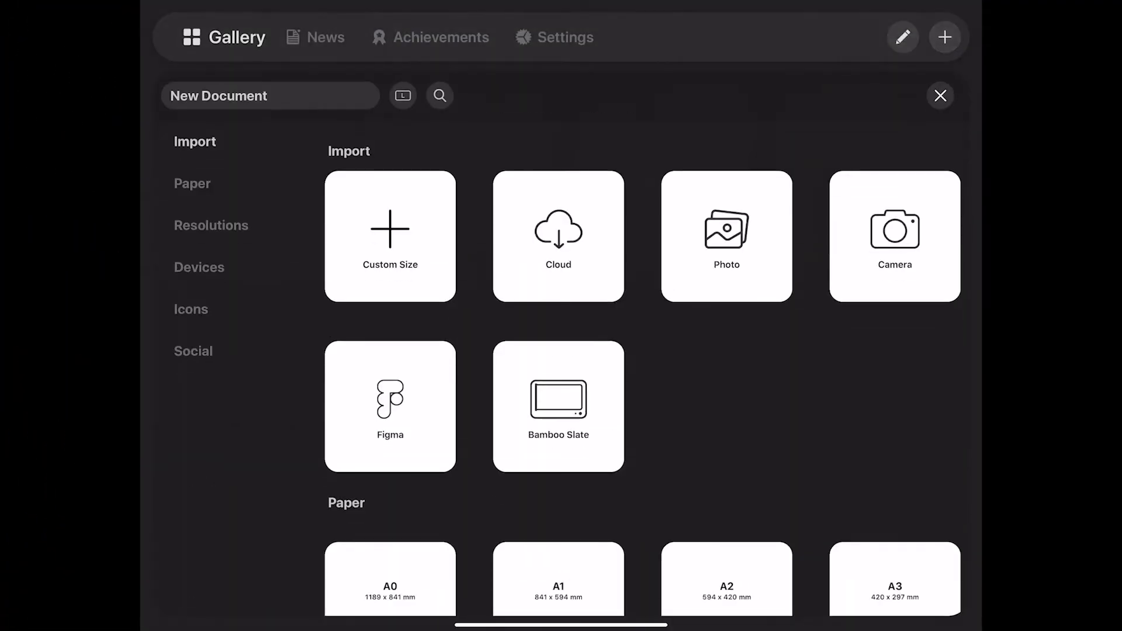
Import the checkerboard photo into a new document as its own layer.
left_click(727, 236)
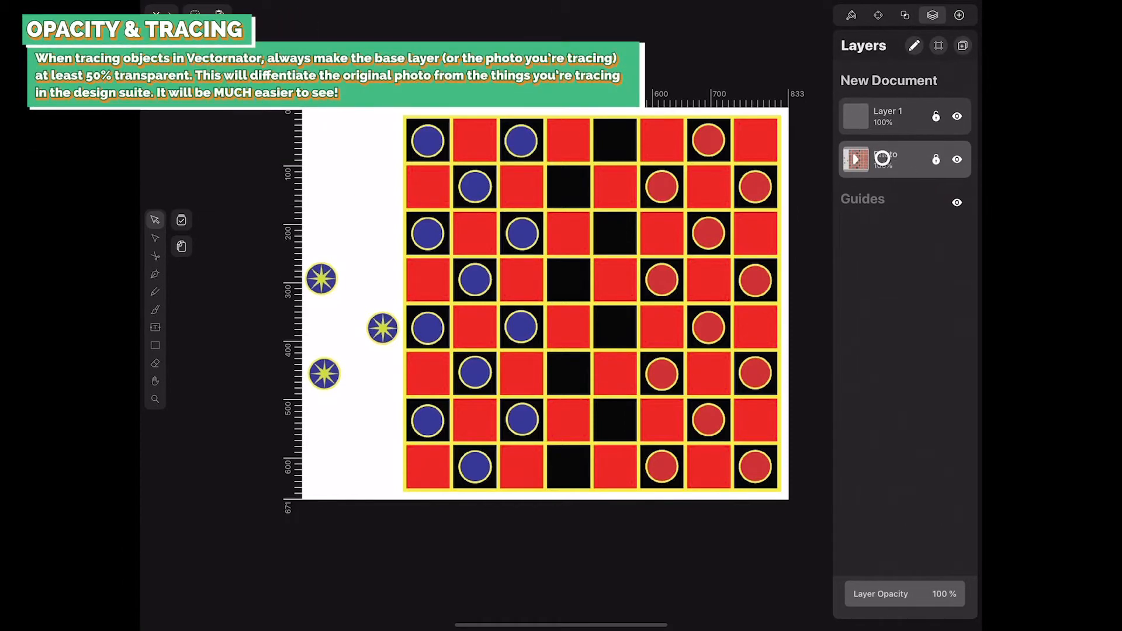
Fade the checkerboard photo layer to 50% opacity.
left_click(886, 173)
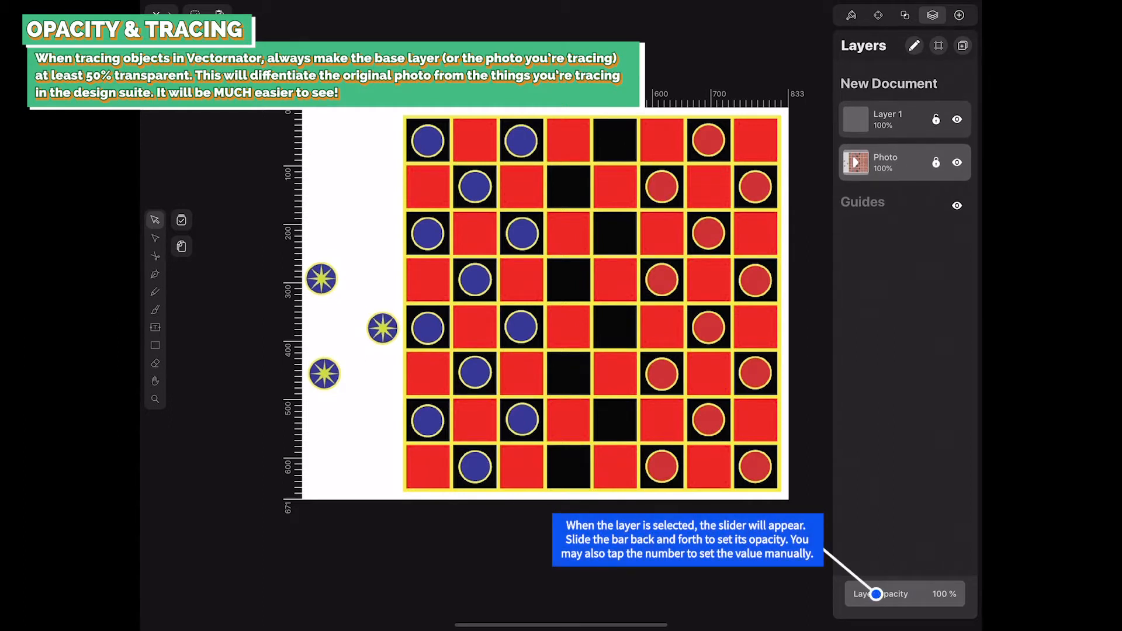
left_click_drag(879, 593, 926, 596)
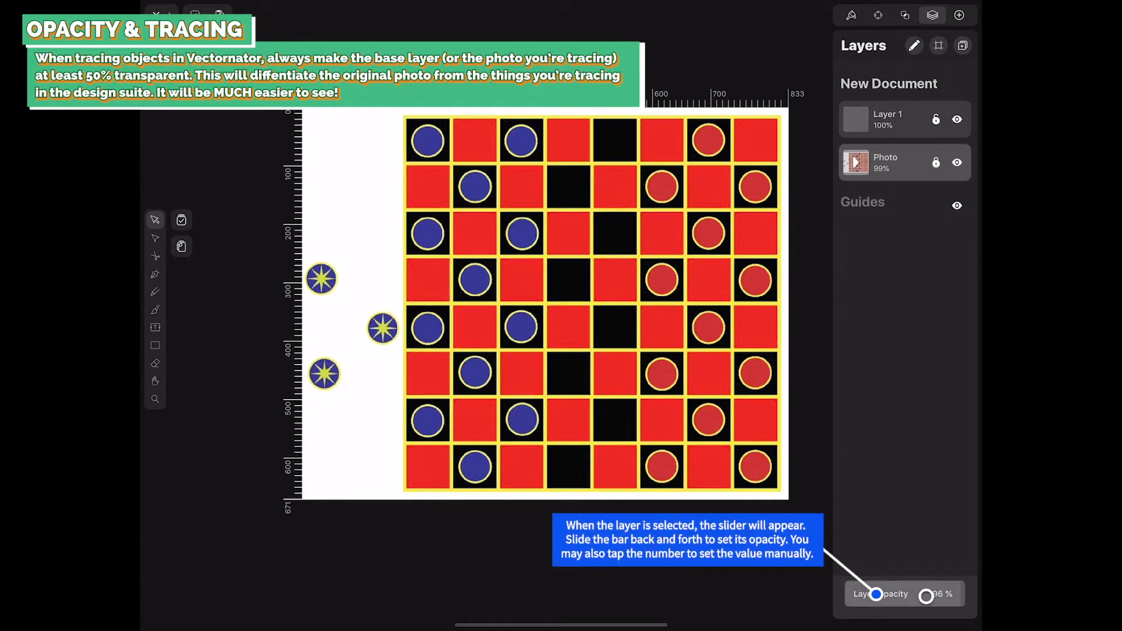
left_click_drag(926, 596, 876, 595)
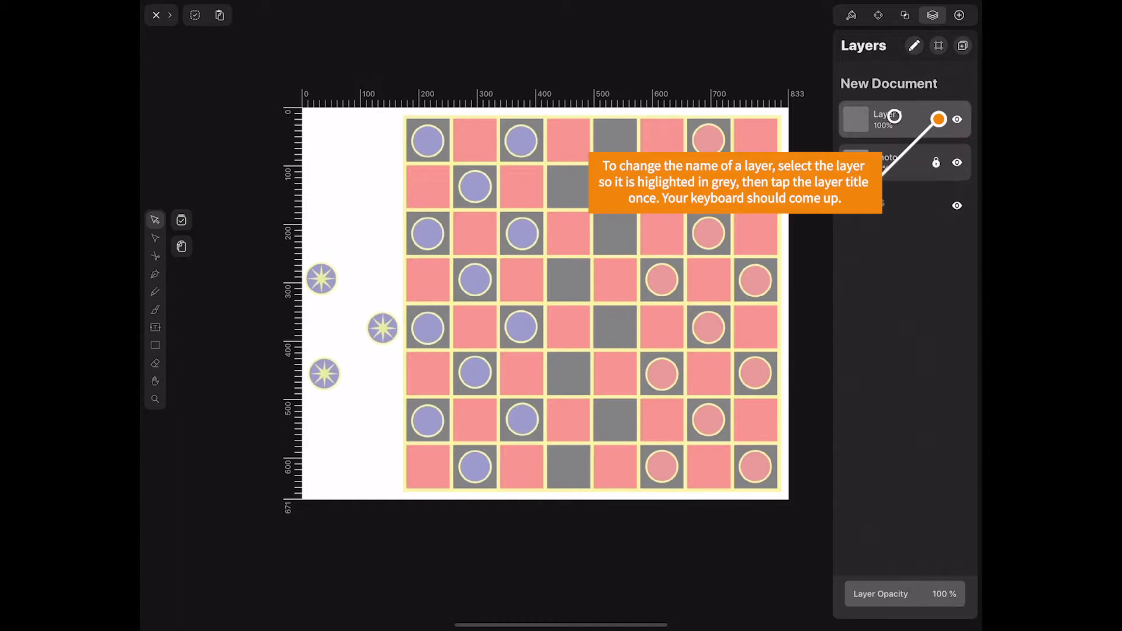
Rename Layer 1 to 'Yellow B' and confirm the name.
left_click(886, 115)
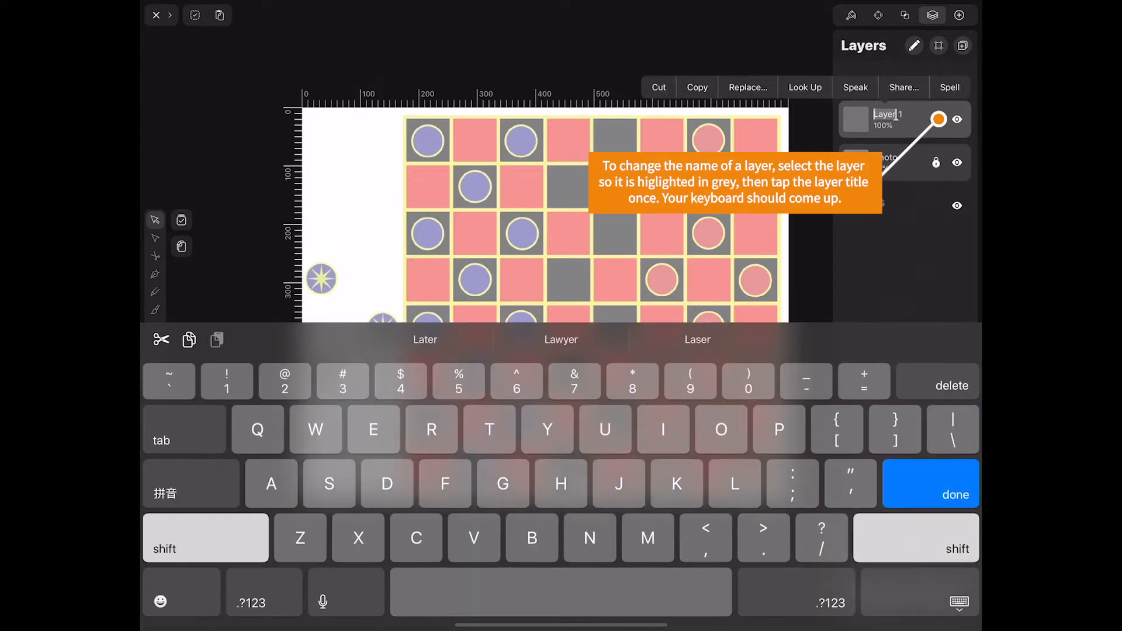
left_click(955, 496)
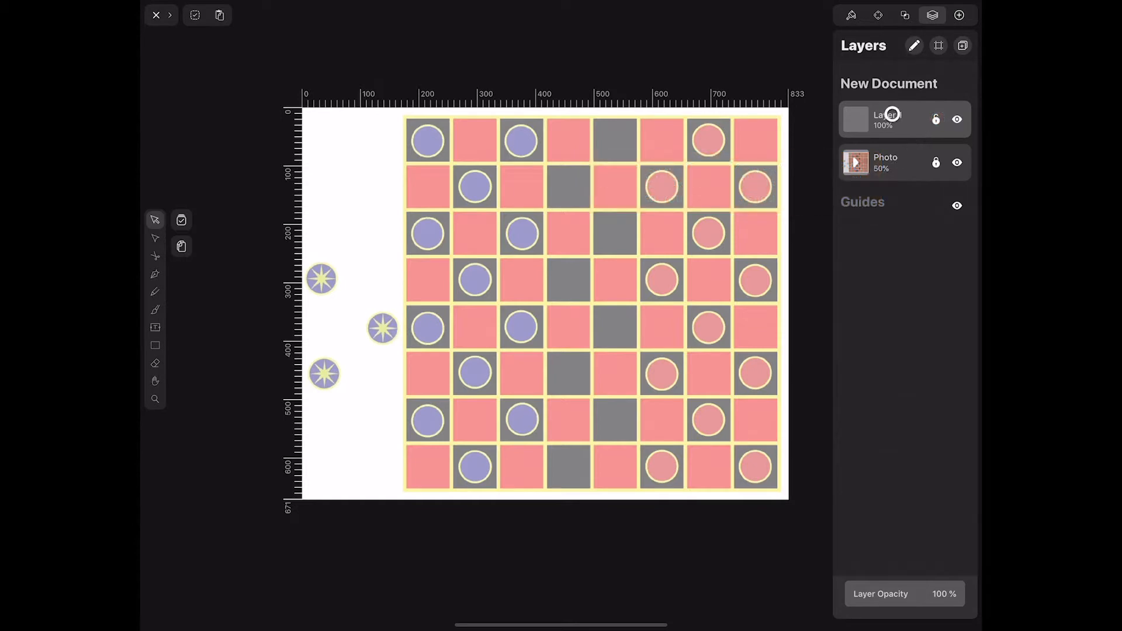
double_click(888, 119)
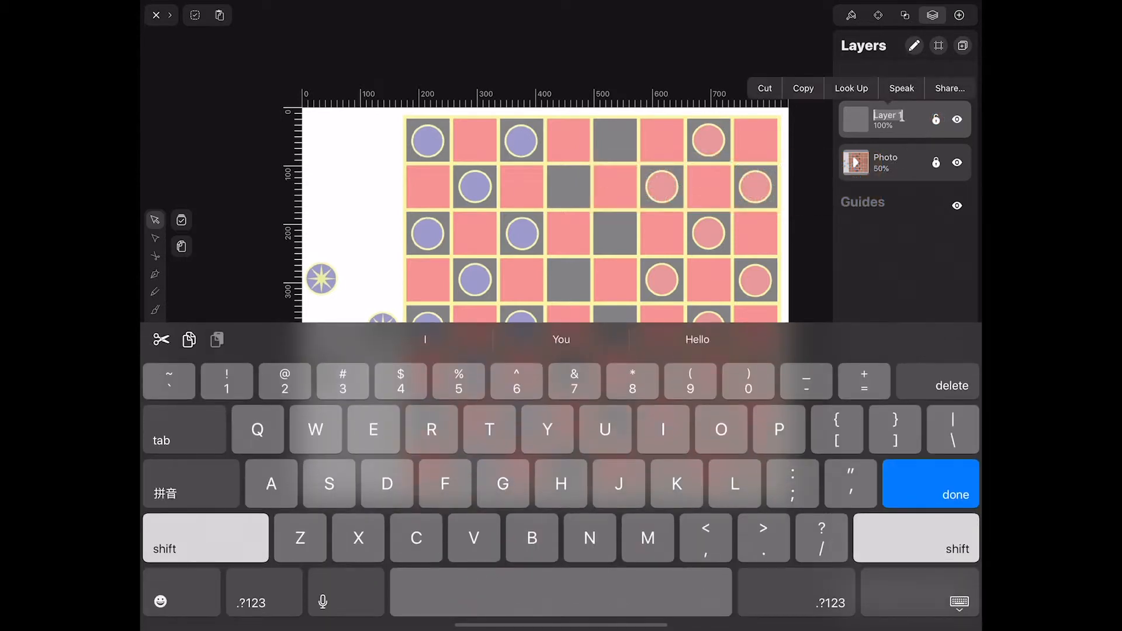
type("Yellow B")
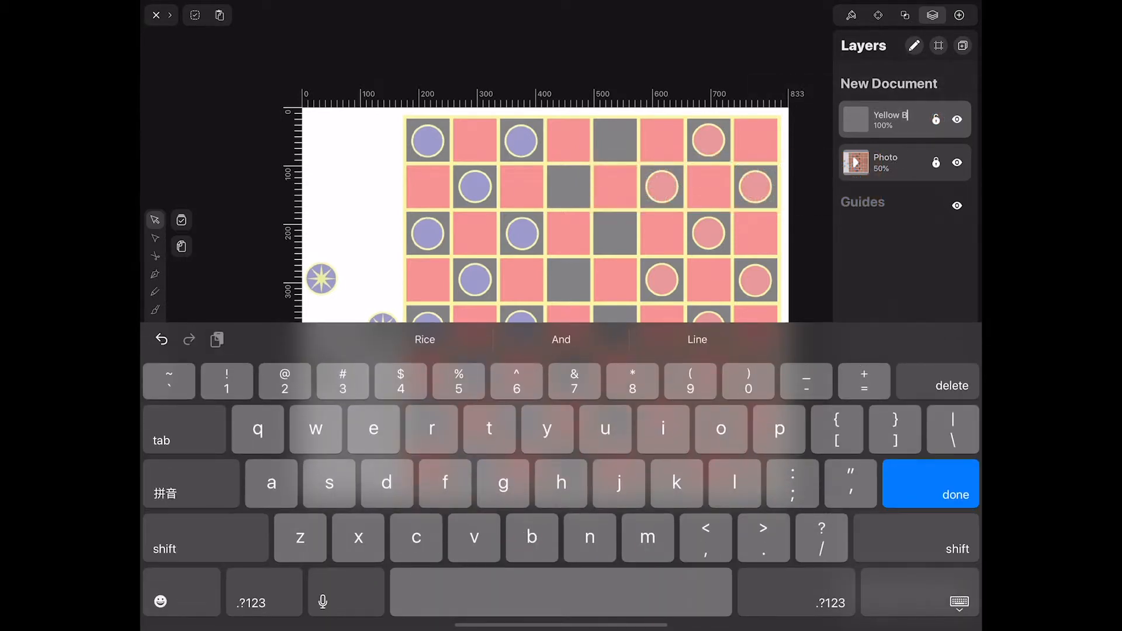
left_click(929, 495)
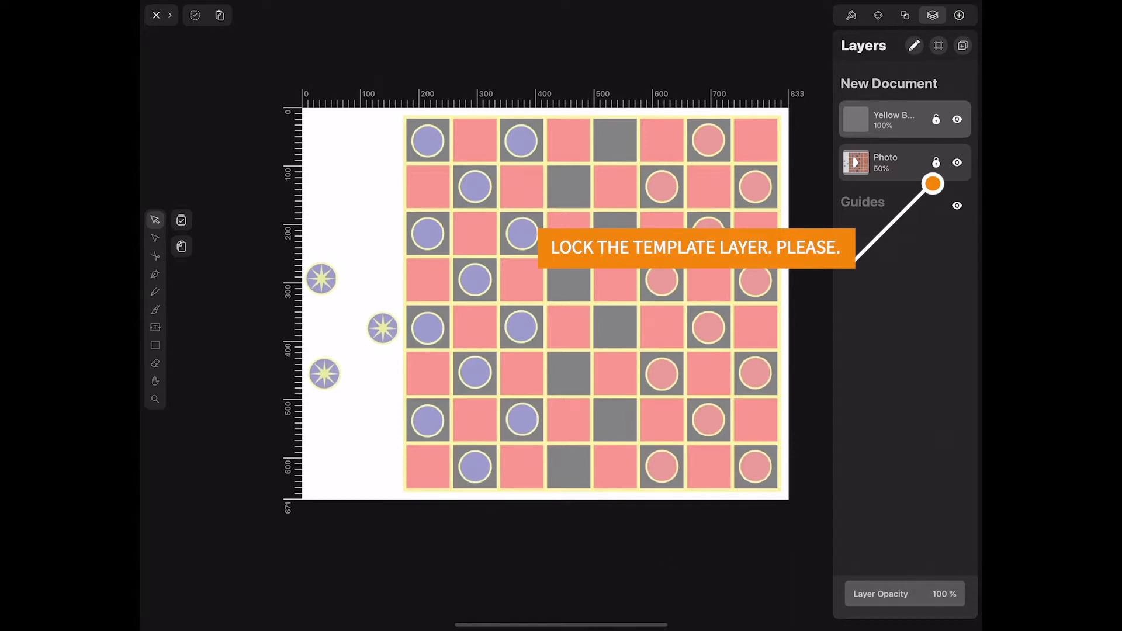
Lock the checkerboard photo layer and close the Layers panel.
left_click(932, 14)
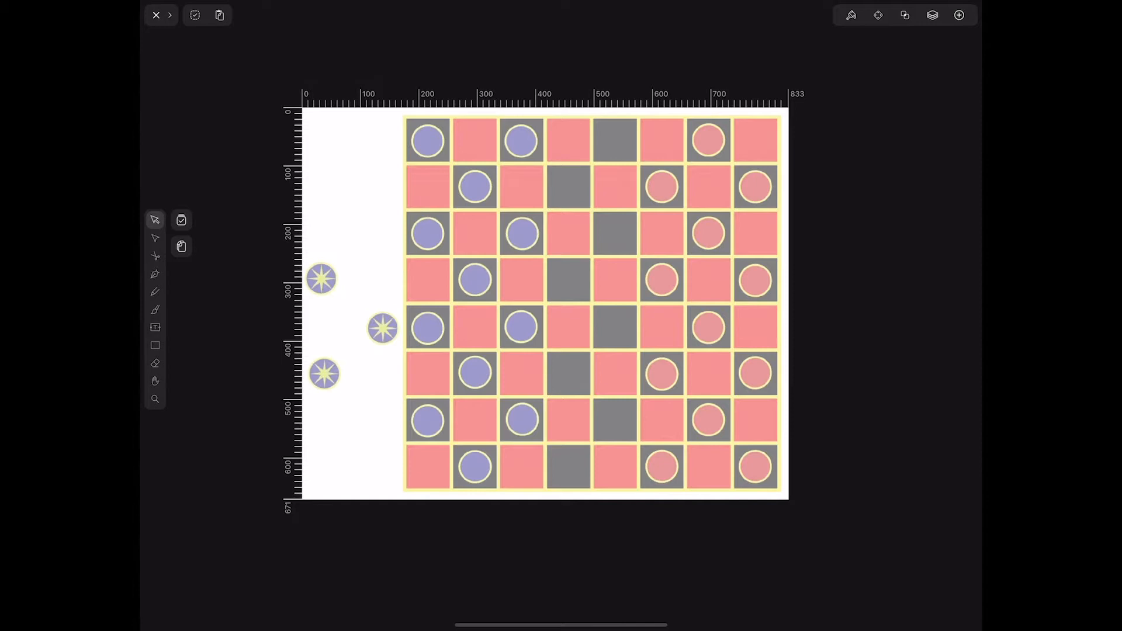
left_click(155, 345)
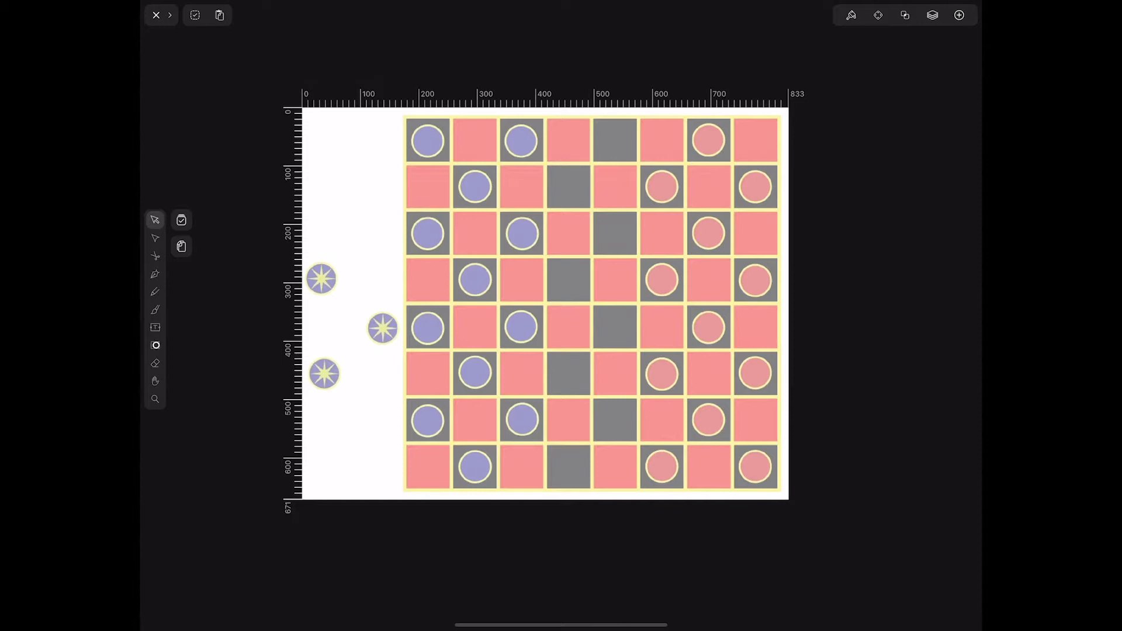
left_click(155, 345)
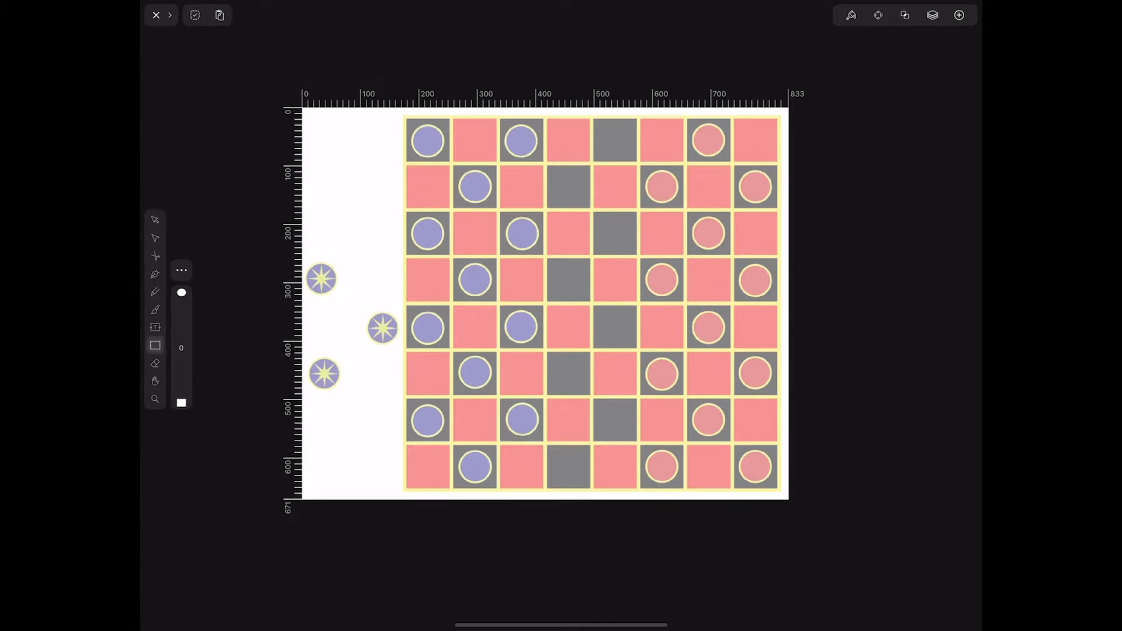
left_click_drag(181, 294, 181, 350)
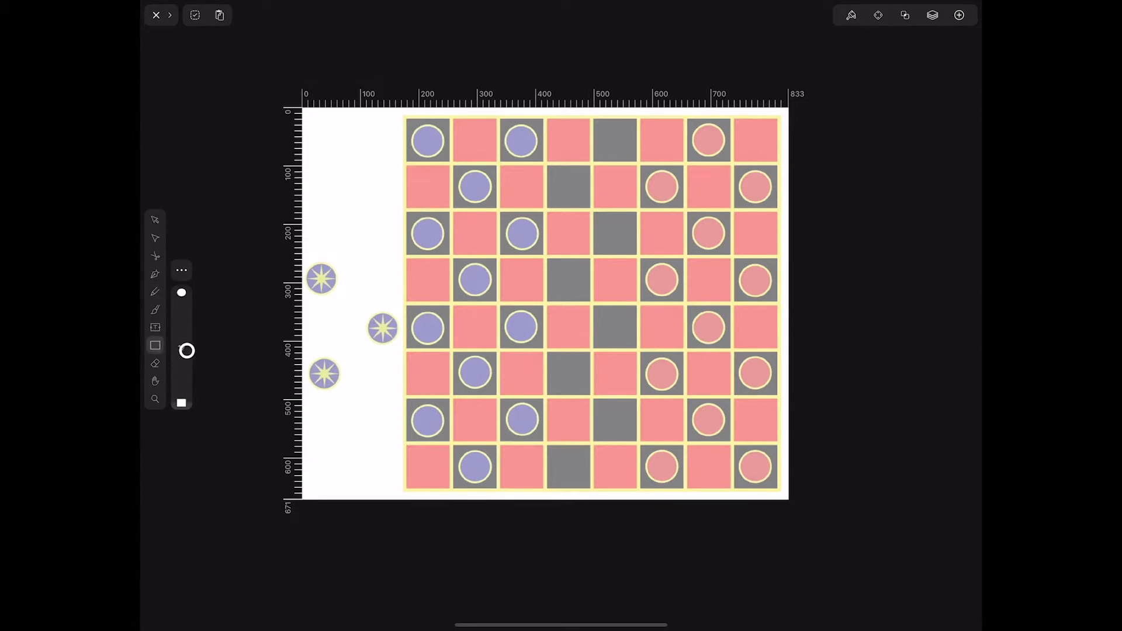
left_click_drag(327, 147, 387, 233)
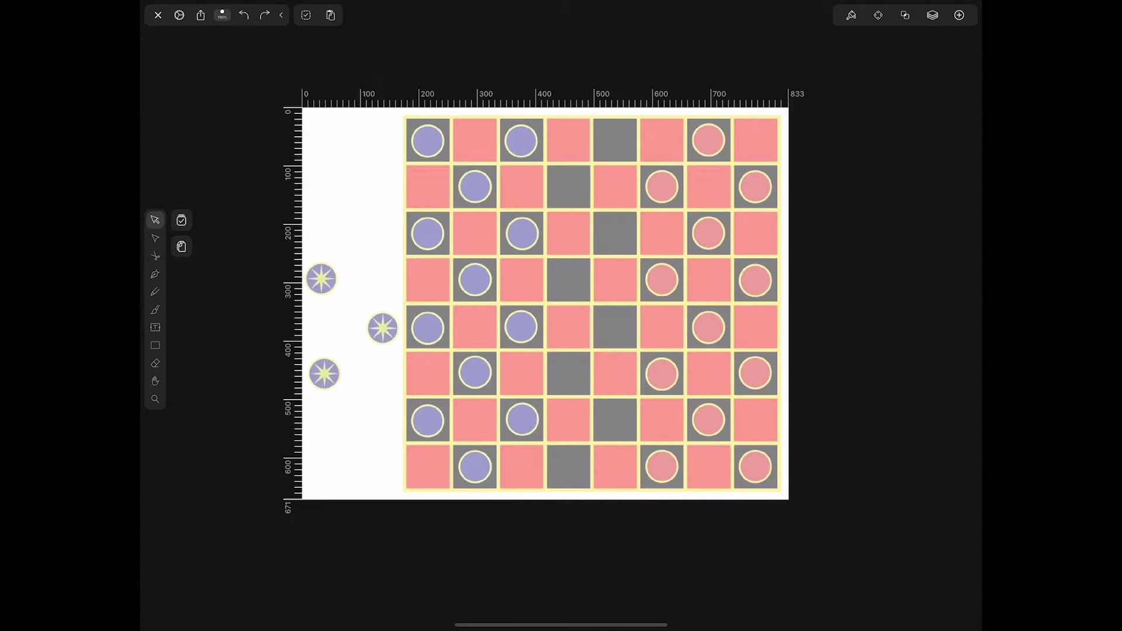
Set the rectangle style to a yellow fill with no outline.
left_click(154, 346)
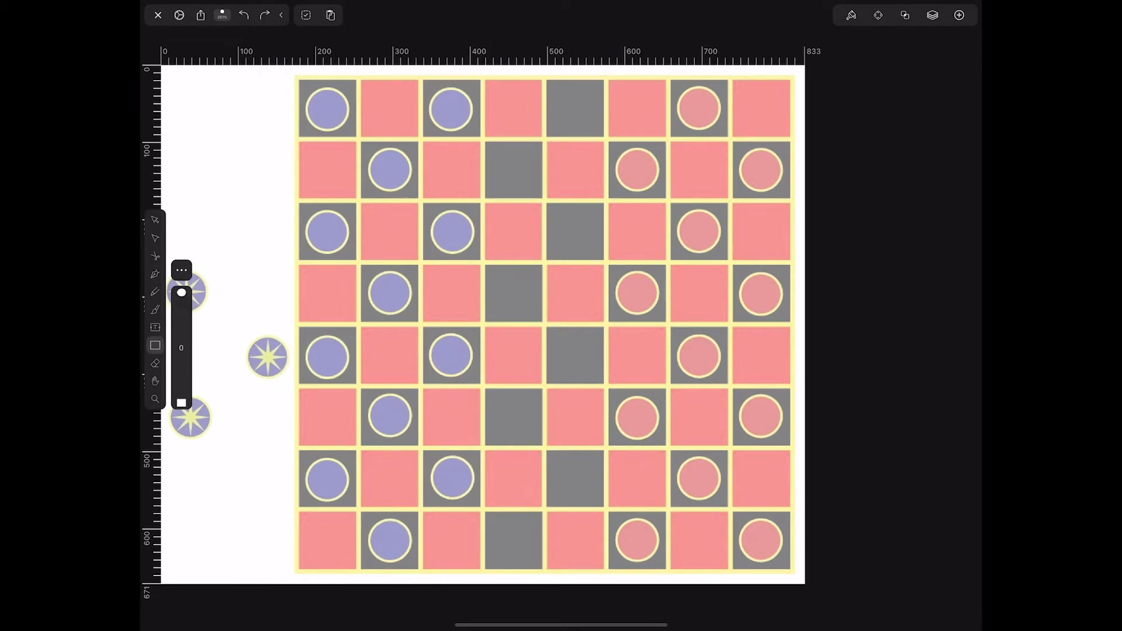
left_click(850, 14)
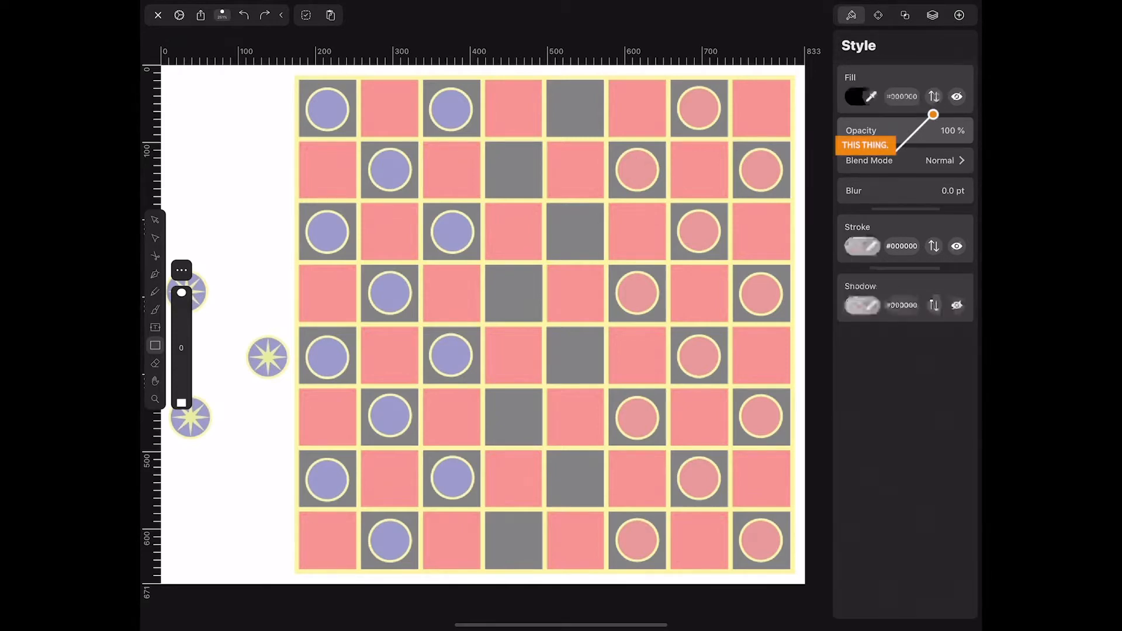
left_click(861, 245)
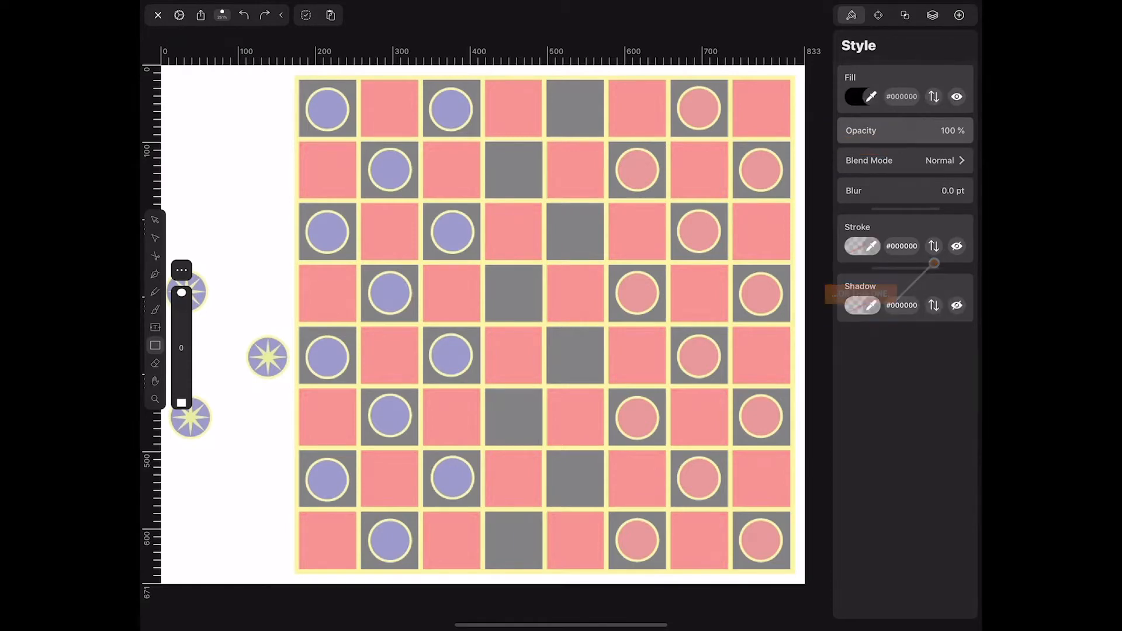
left_click(856, 97)
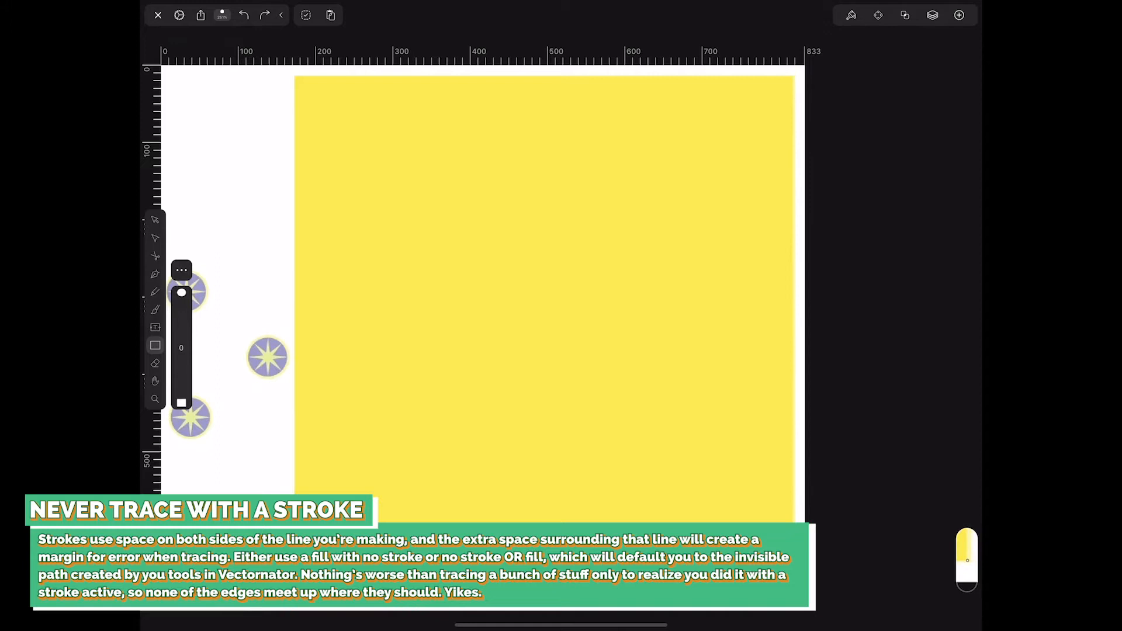
Align the yellow rectangle's top-left corner with the board edge.
left_click(544, 287)
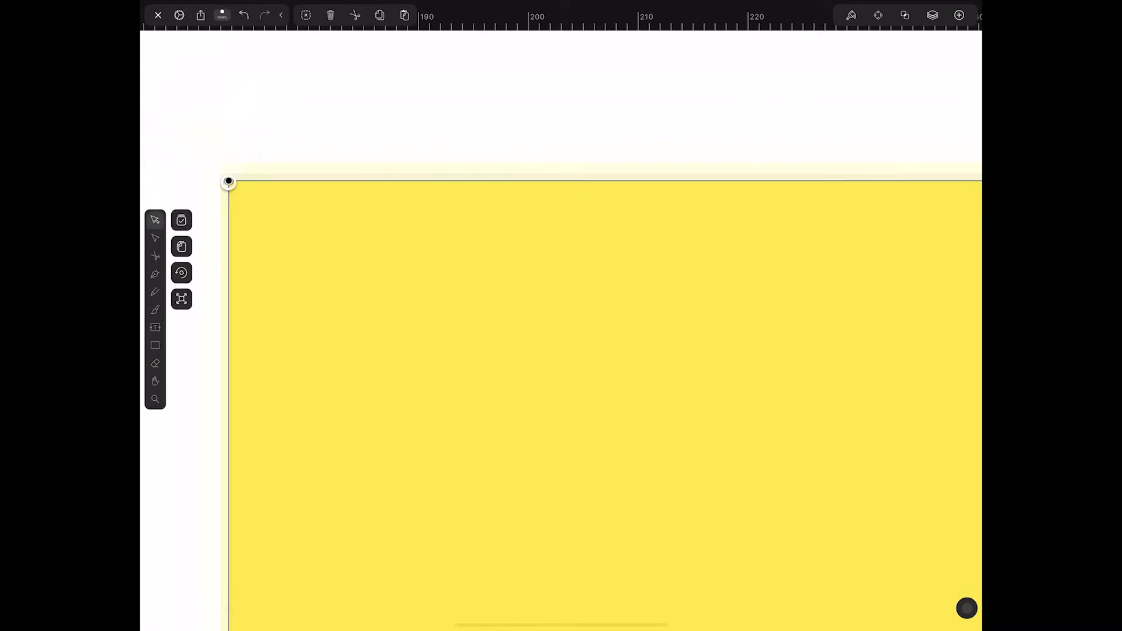
left_click_drag(228, 183, 248, 212)
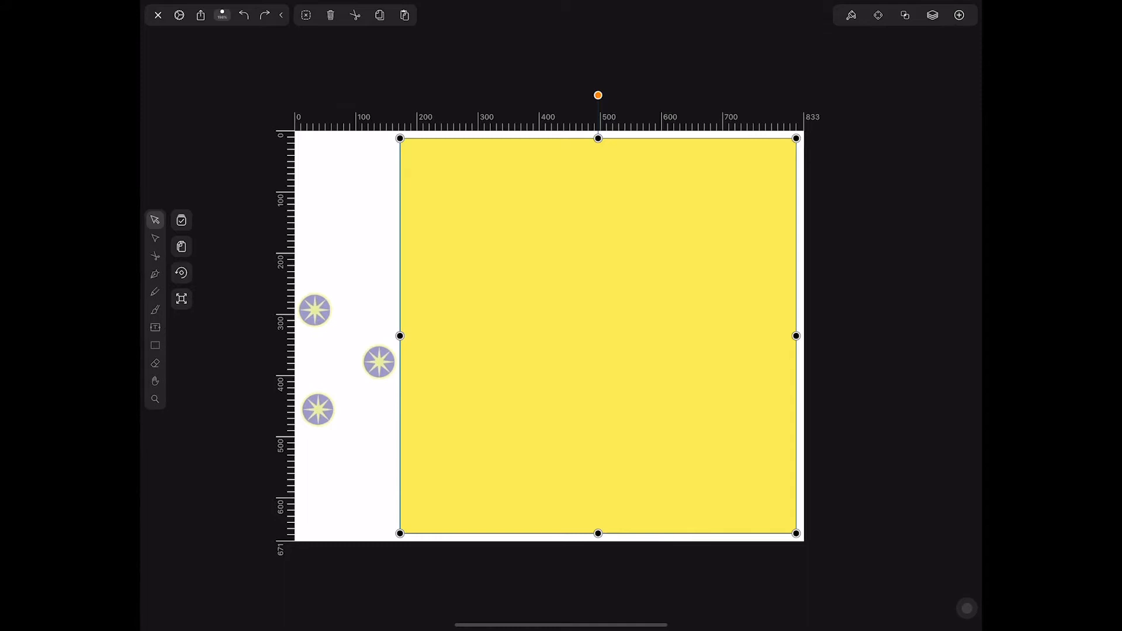
Add a new empty layer and hide the Yellow Board layer.
left_click(933, 14)
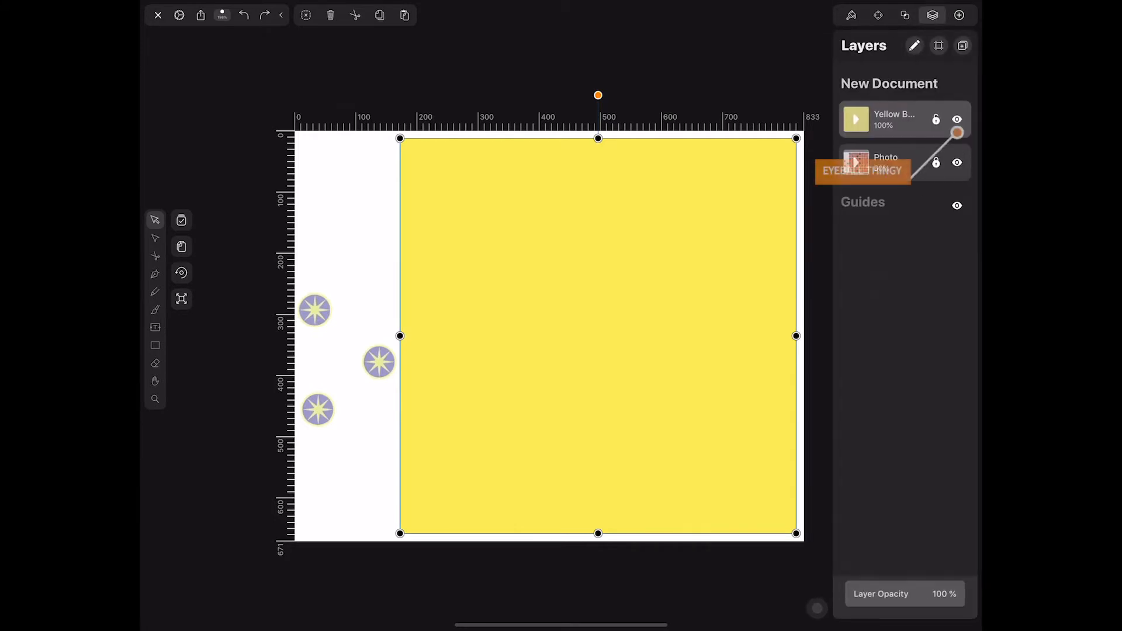
left_click(959, 14)
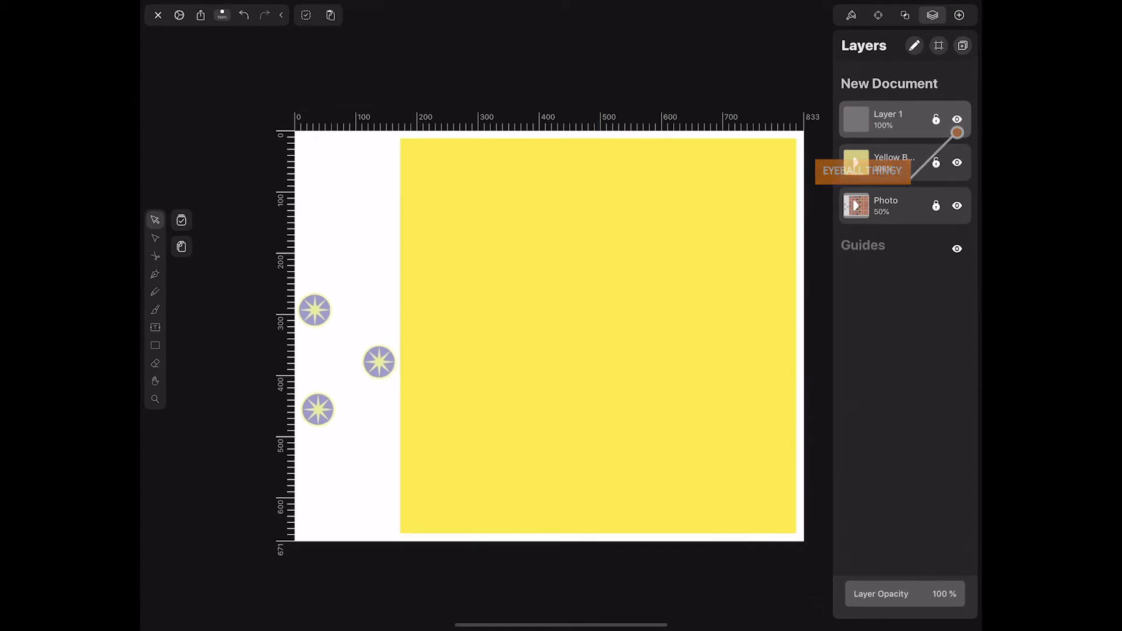
left_click(958, 163)
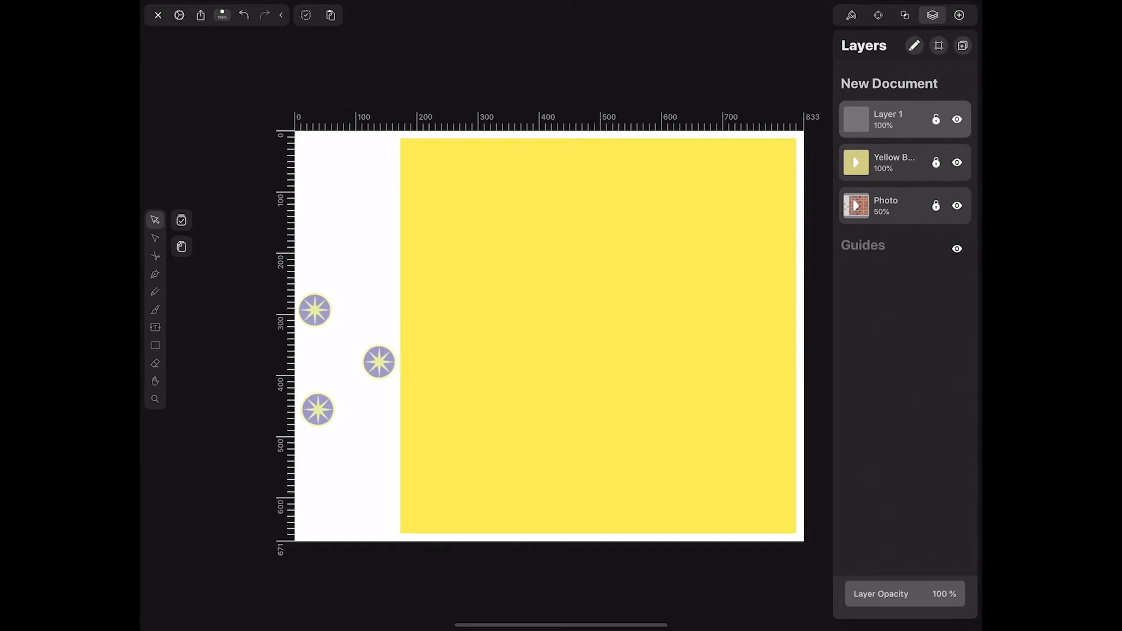
left_click(958, 163)
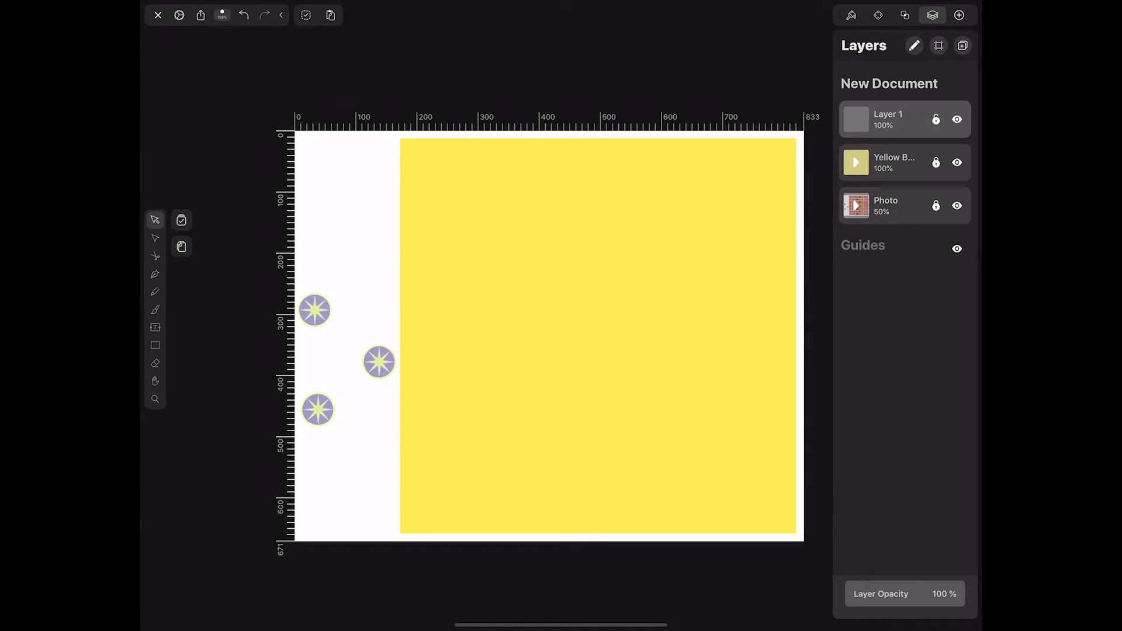
left_click(957, 162)
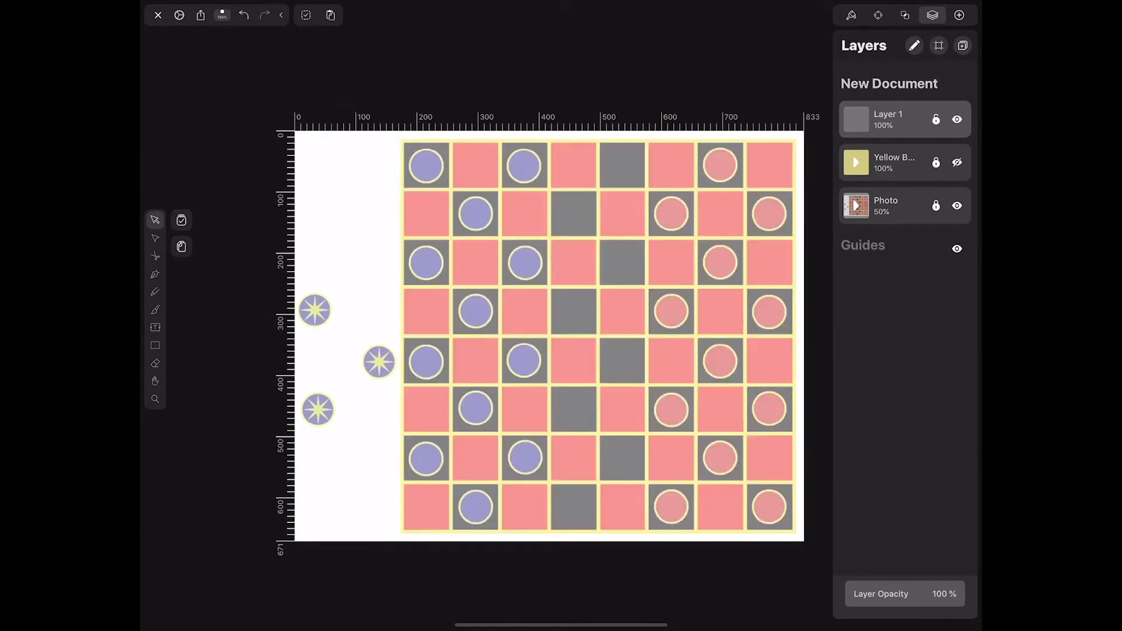
Rename the new layer 'Spaces' and select the top-left square.
double_click(887, 119)
type("Spaces")
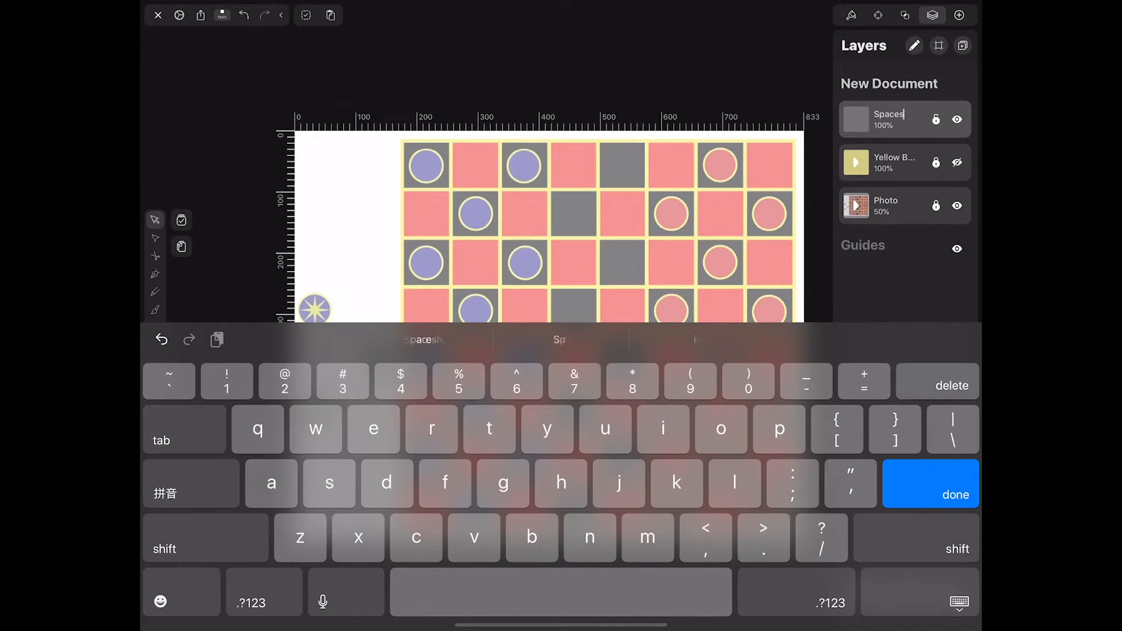
left_click(931, 495)
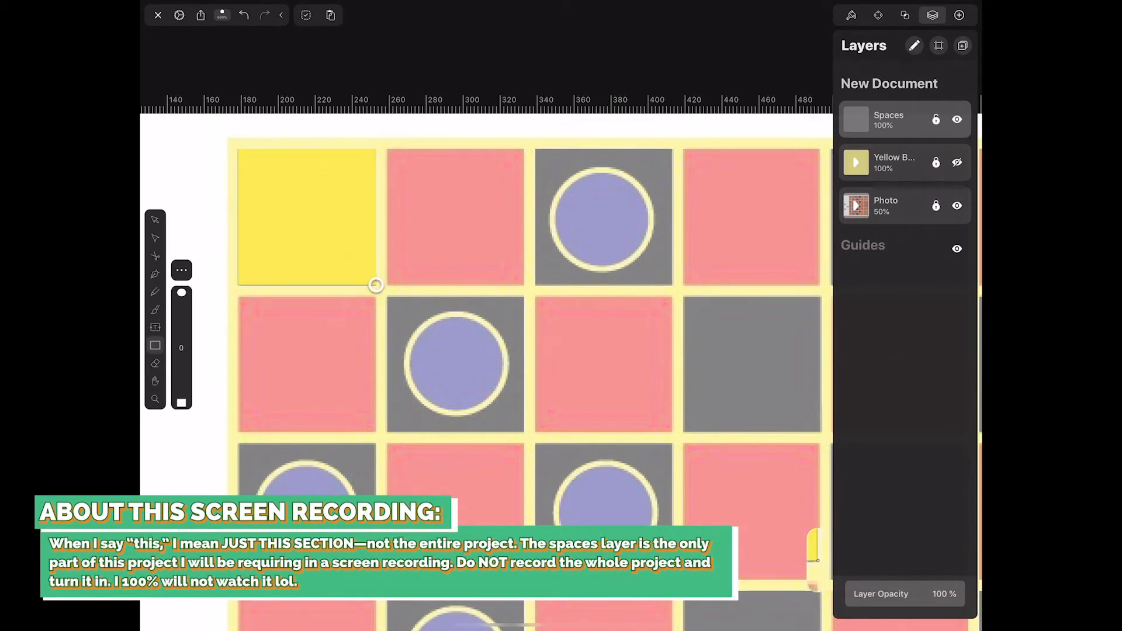
left_click(307, 216)
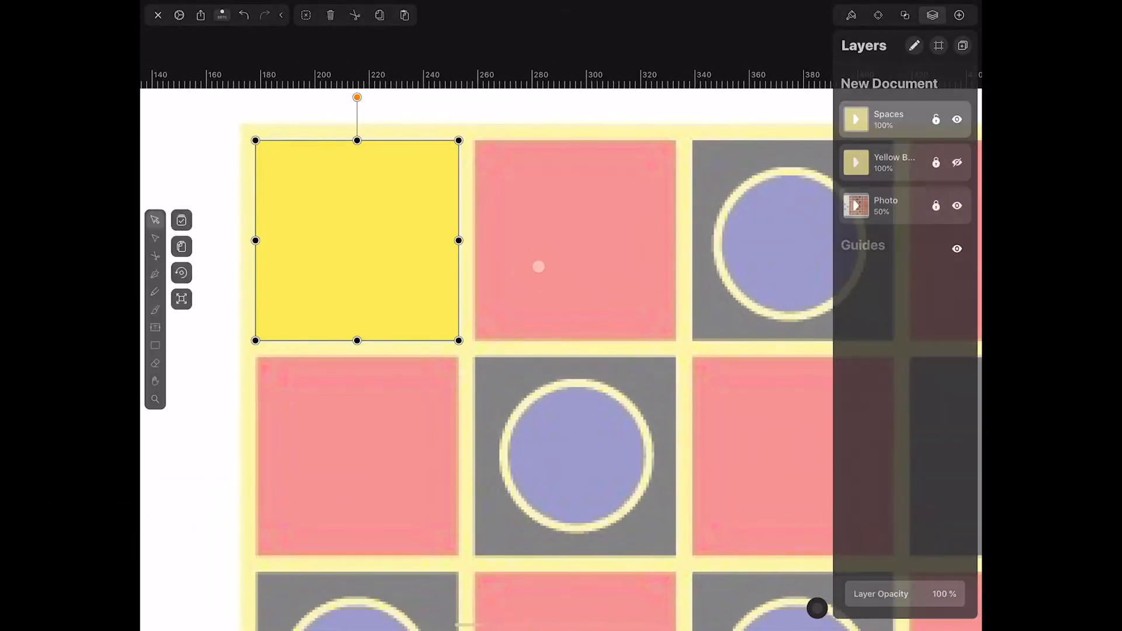
Set the top-left square's fill to near-black in the Style panel.
left_click(852, 15)
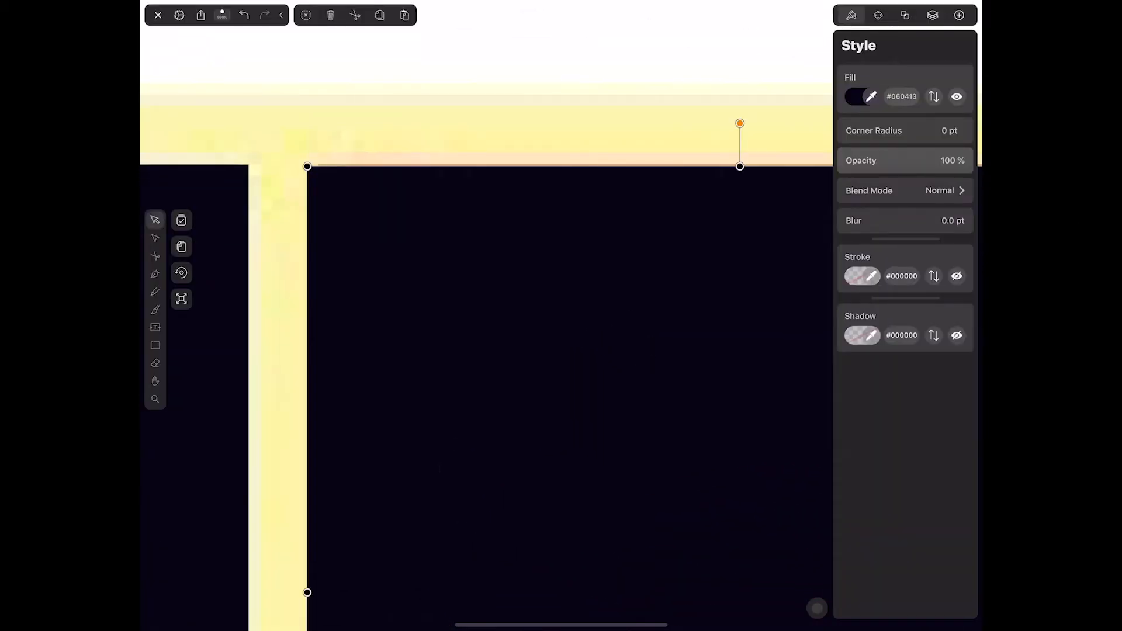
left_click_drag(739, 122, 739, 165)
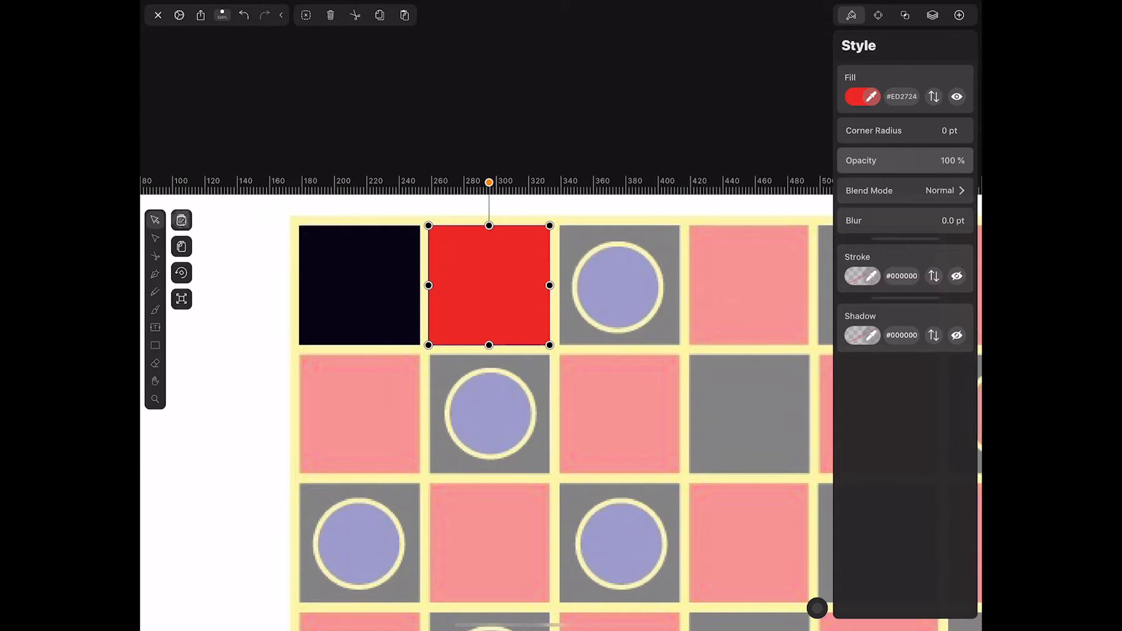
Multi-select the black and red squares and place copies along the top row.
left_click(181, 221)
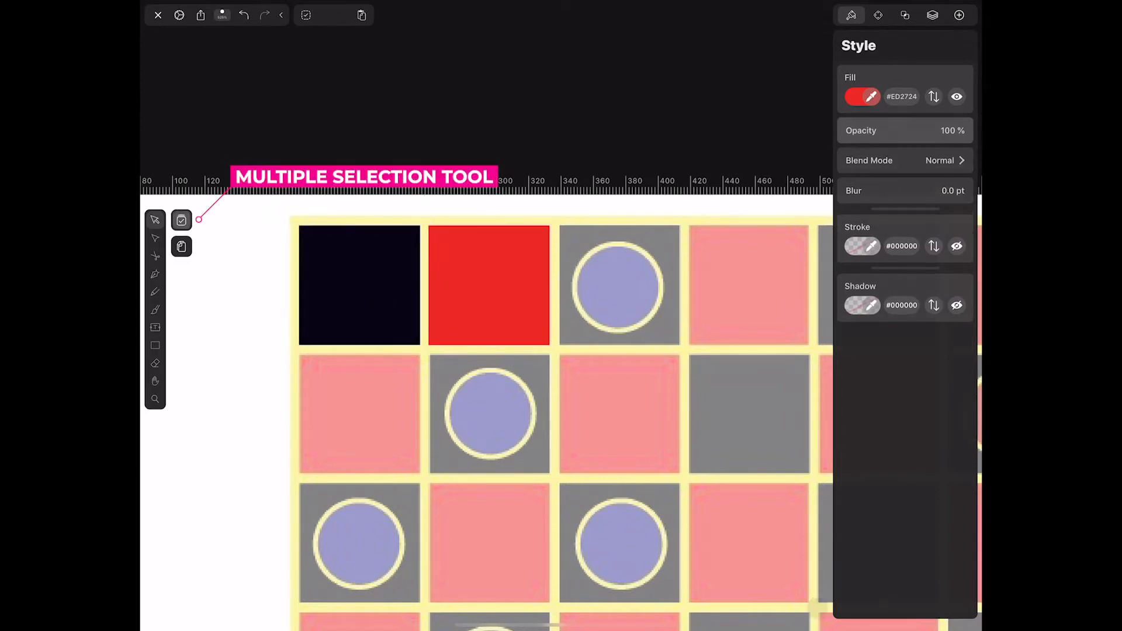
left_click(359, 285)
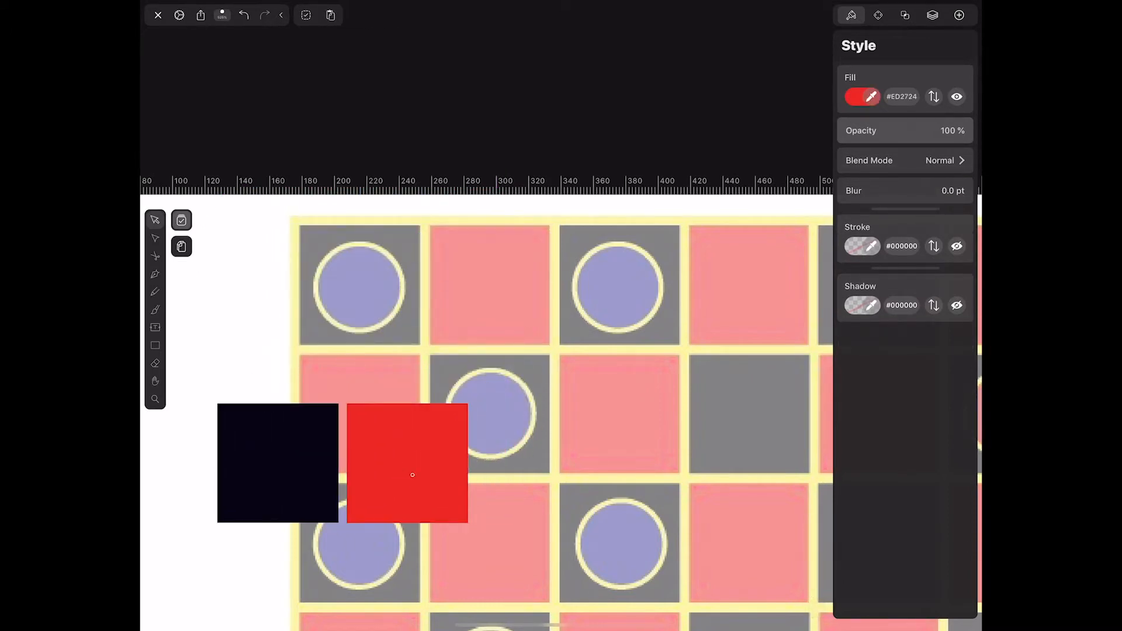
left_click_drag(407, 463, 542, 397)
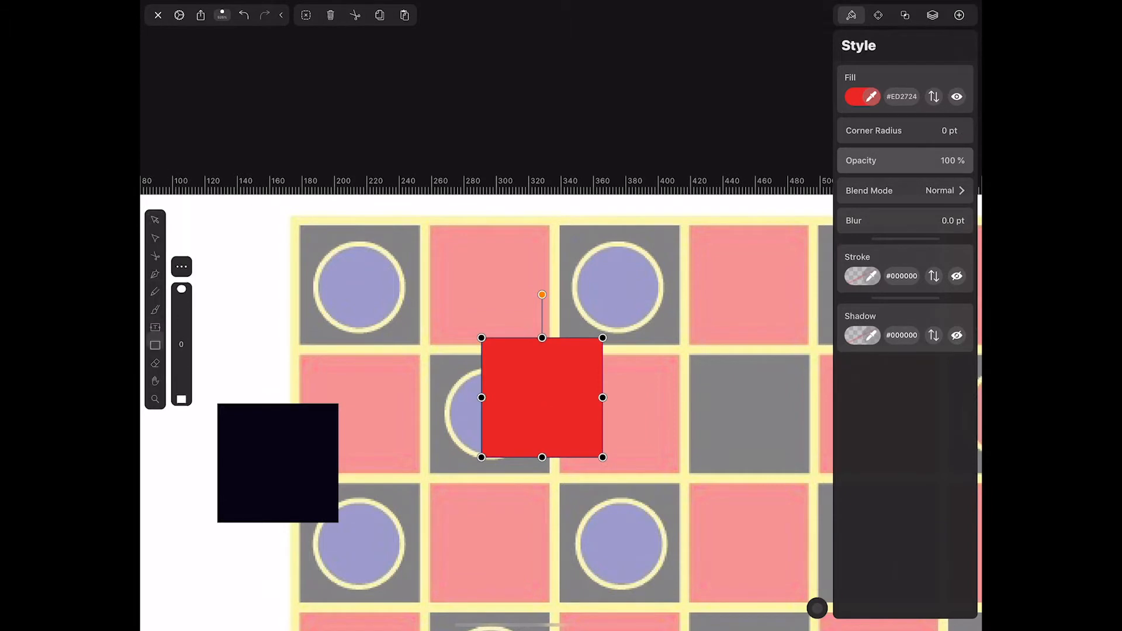
left_click_drag(542, 398, 407, 463)
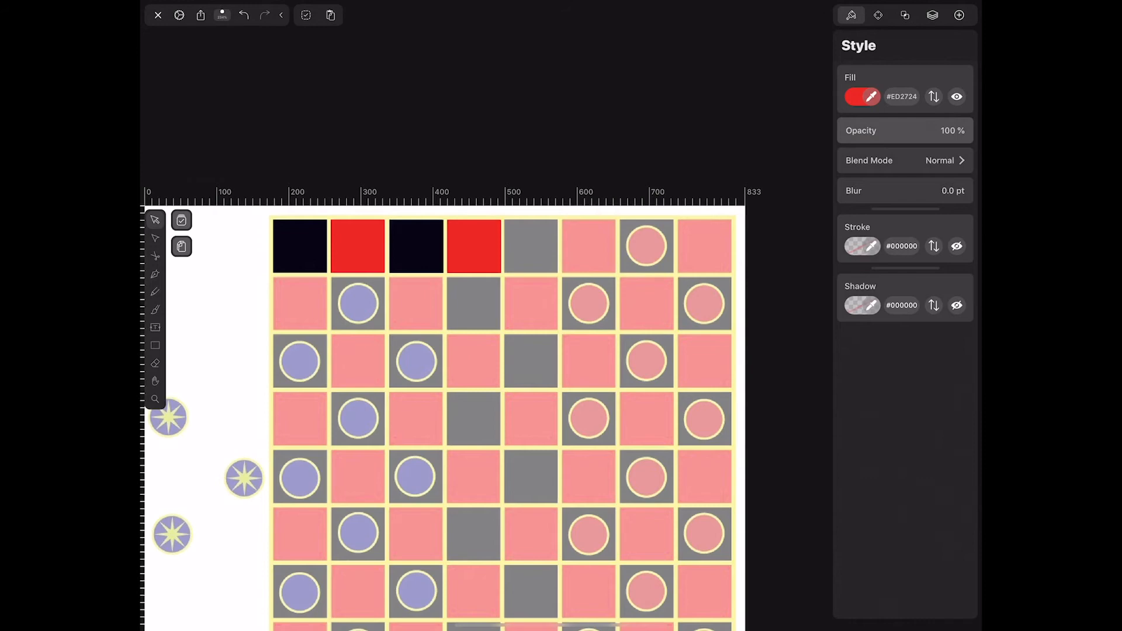
Select the top-row squares to copy down into the next row.
left_click(299, 245)
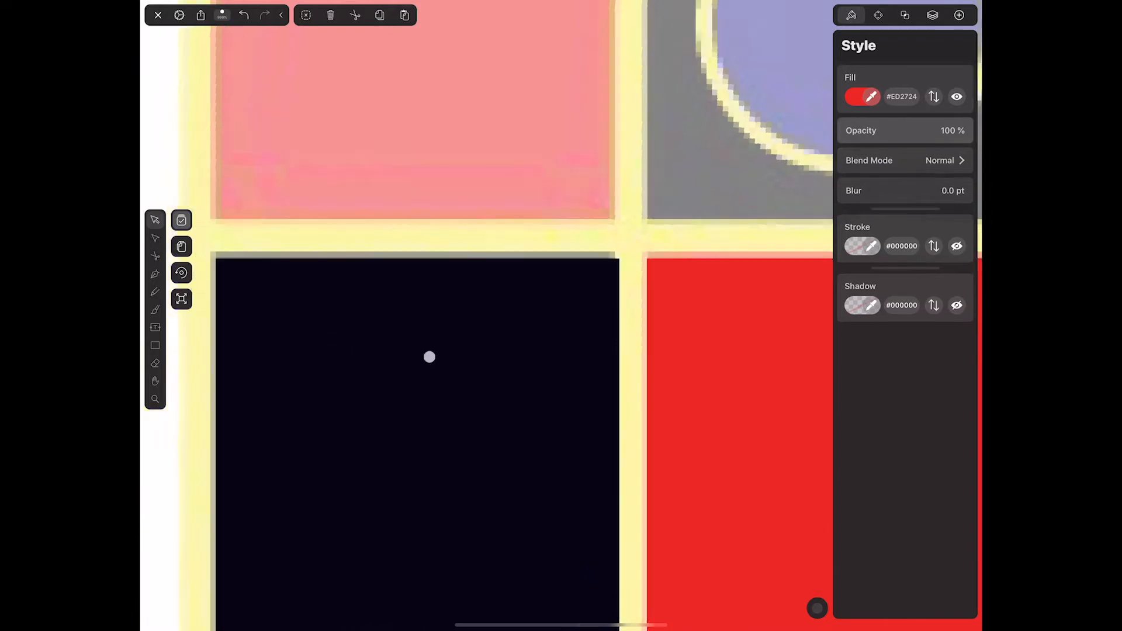
Fill the remaining cells with alternating black and red squares and bring up the layers list.
scroll("down", 3)
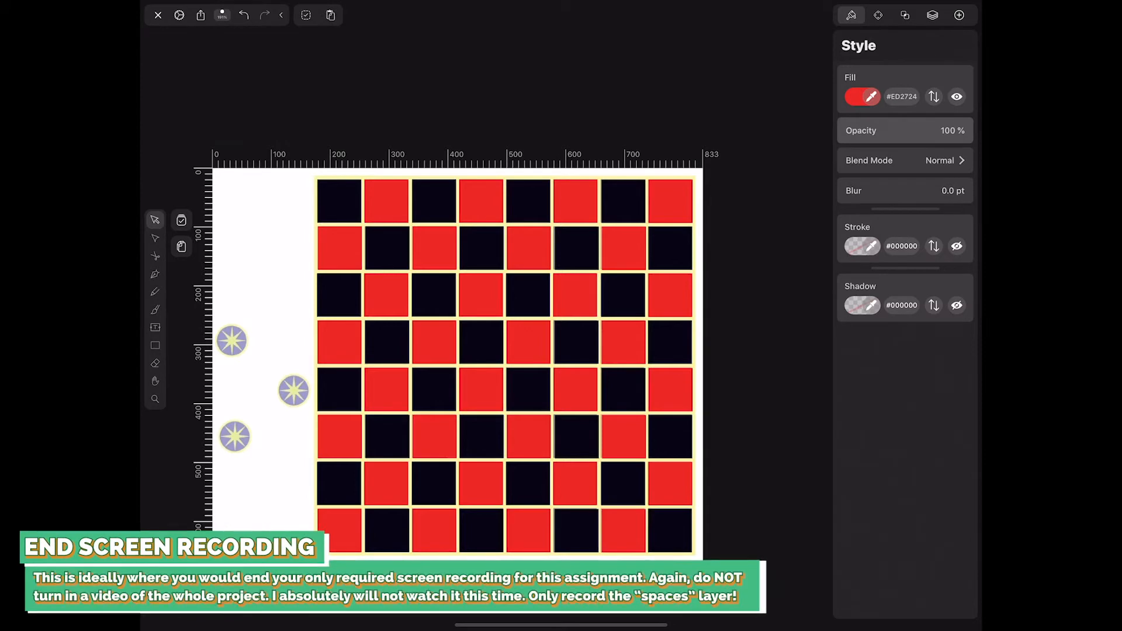
left_click(932, 14)
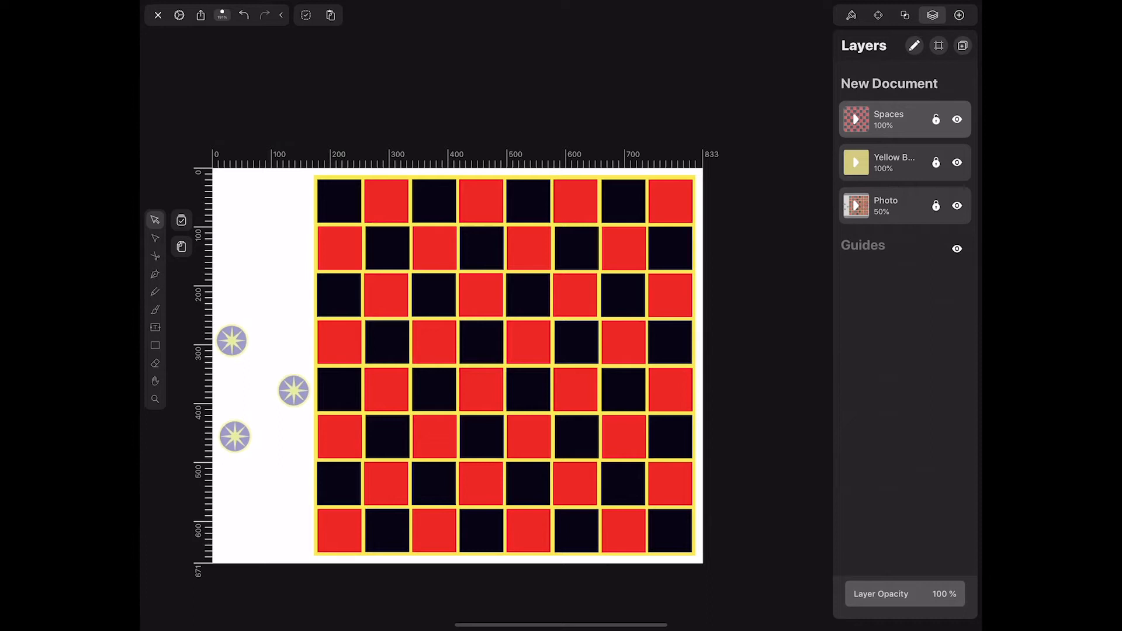
Hide the Spaces layer to reveal the reference photo, then add a new empty Layer 1 on top.
left_click(957, 163)
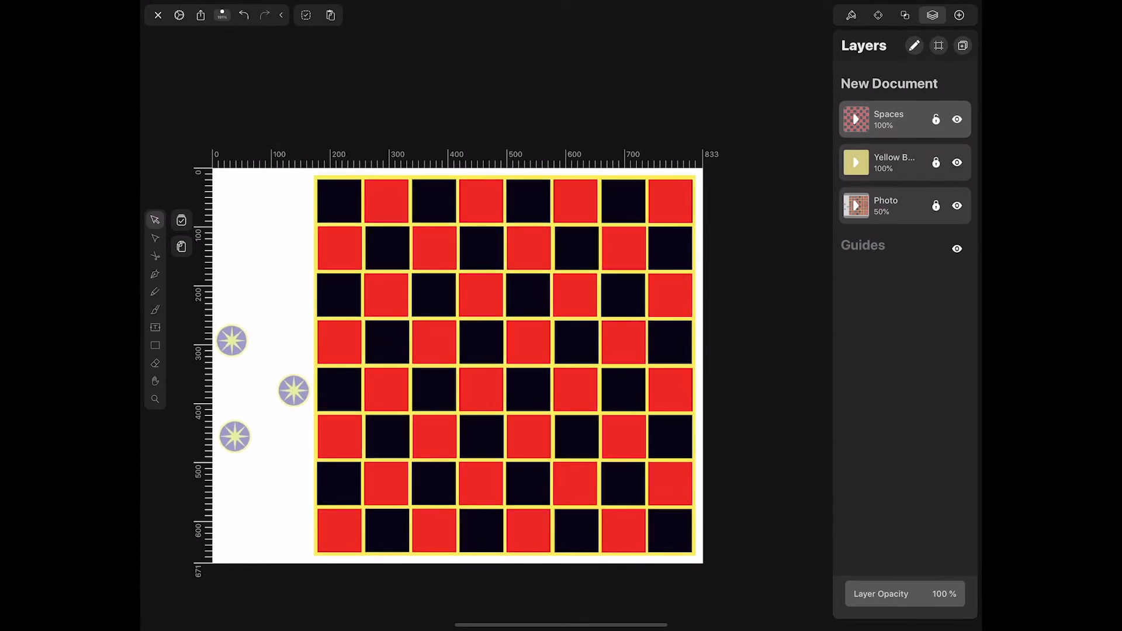
left_click(958, 162)
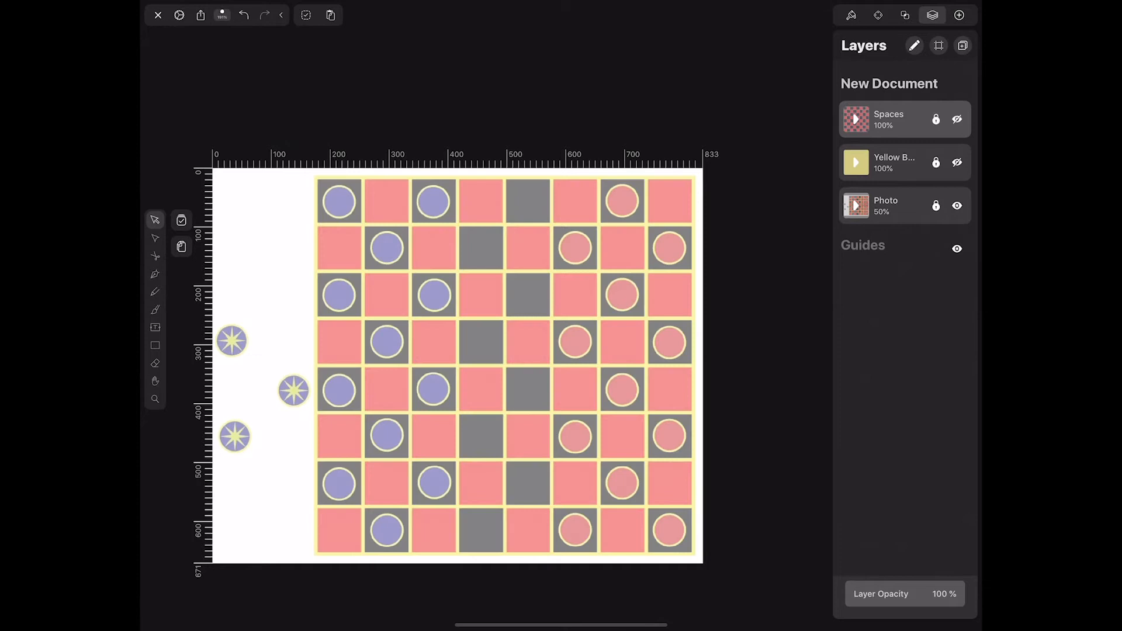
left_click(960, 14)
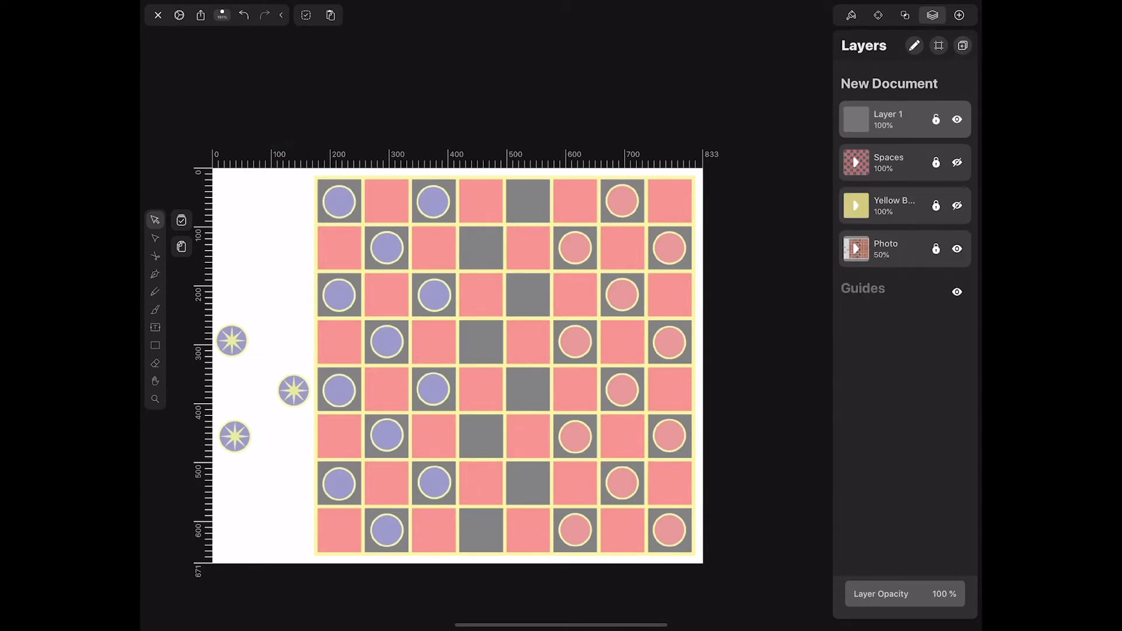
double_click(888, 119)
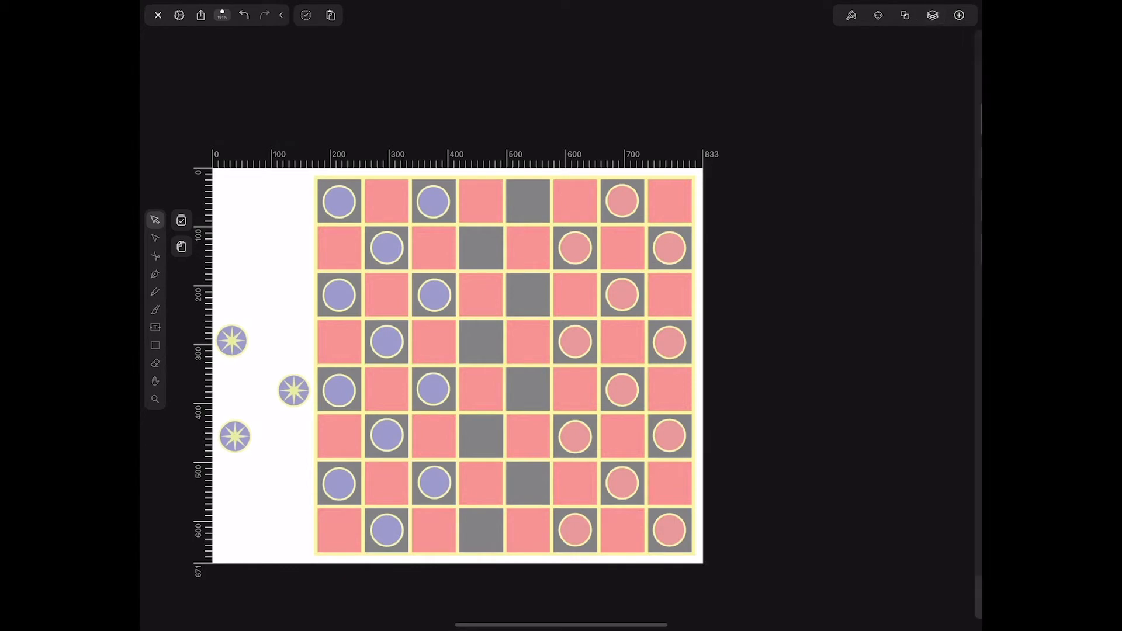
left_click(154, 346)
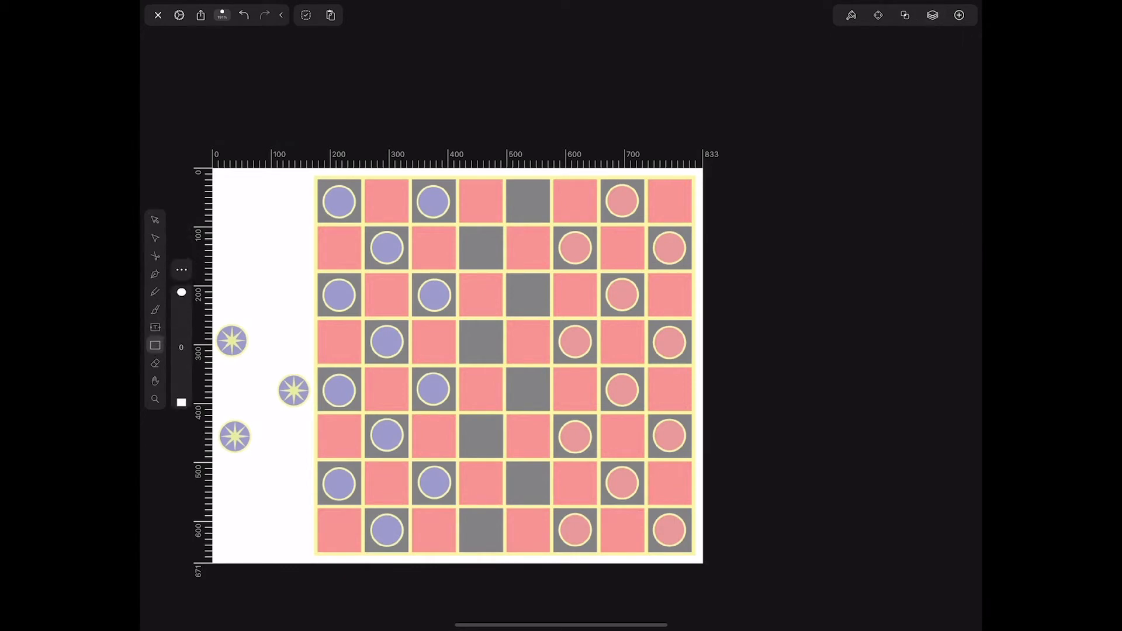
left_click(154, 346)
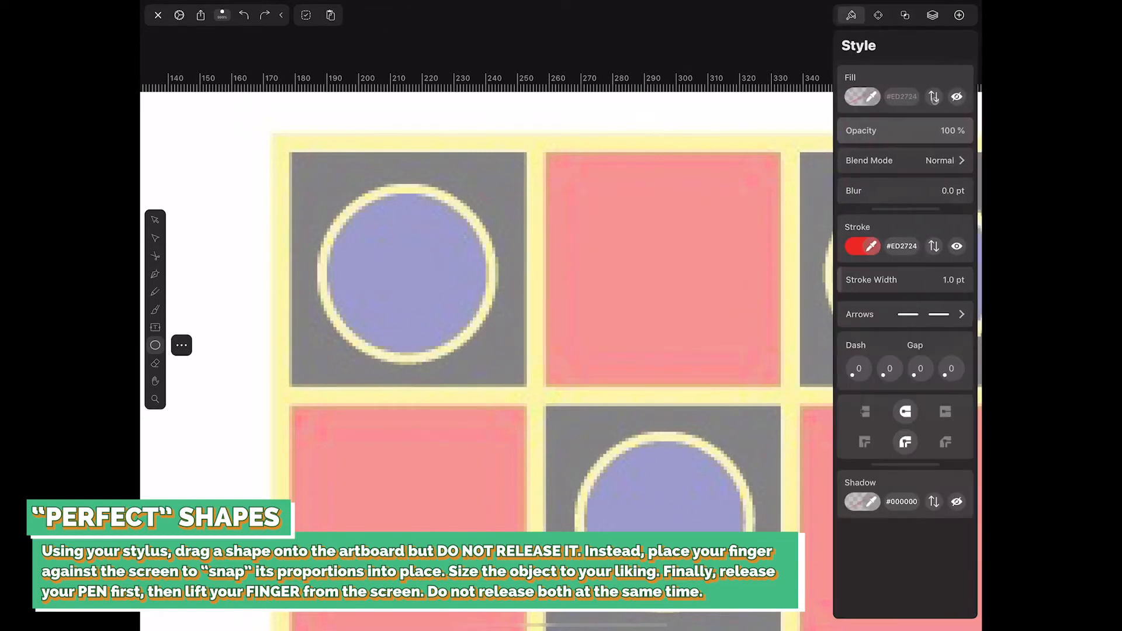
Draw a red-outlined perfect circle with the Ellipse tool and place it over the top-left blue piece.
left_click_drag(425, 152, 457, 476)
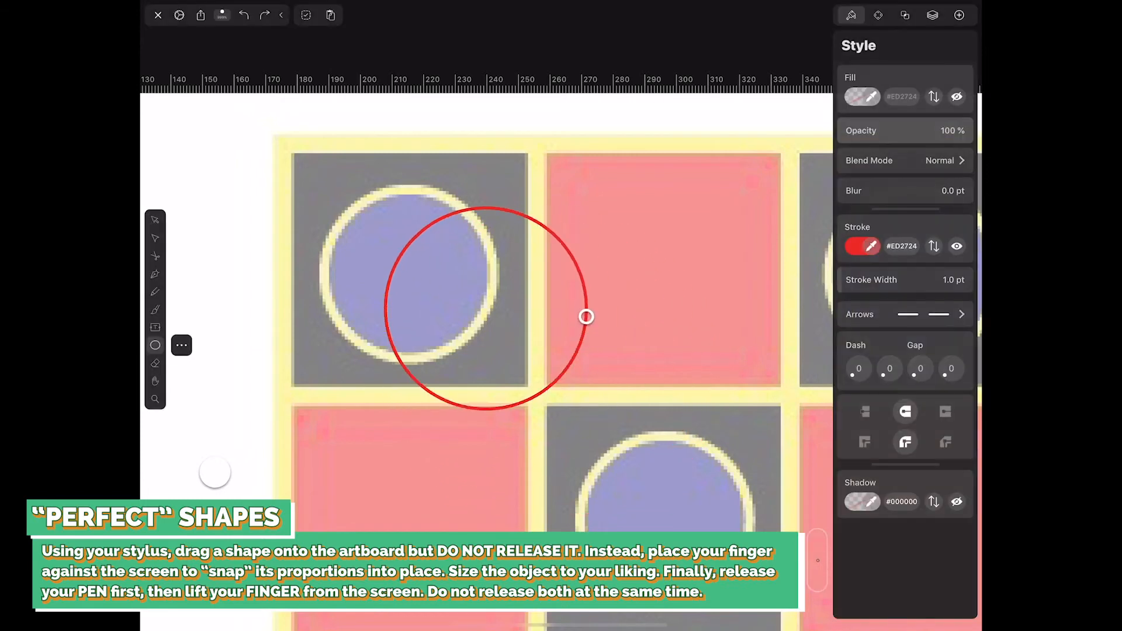
left_click_drag(586, 317, 442, 470)
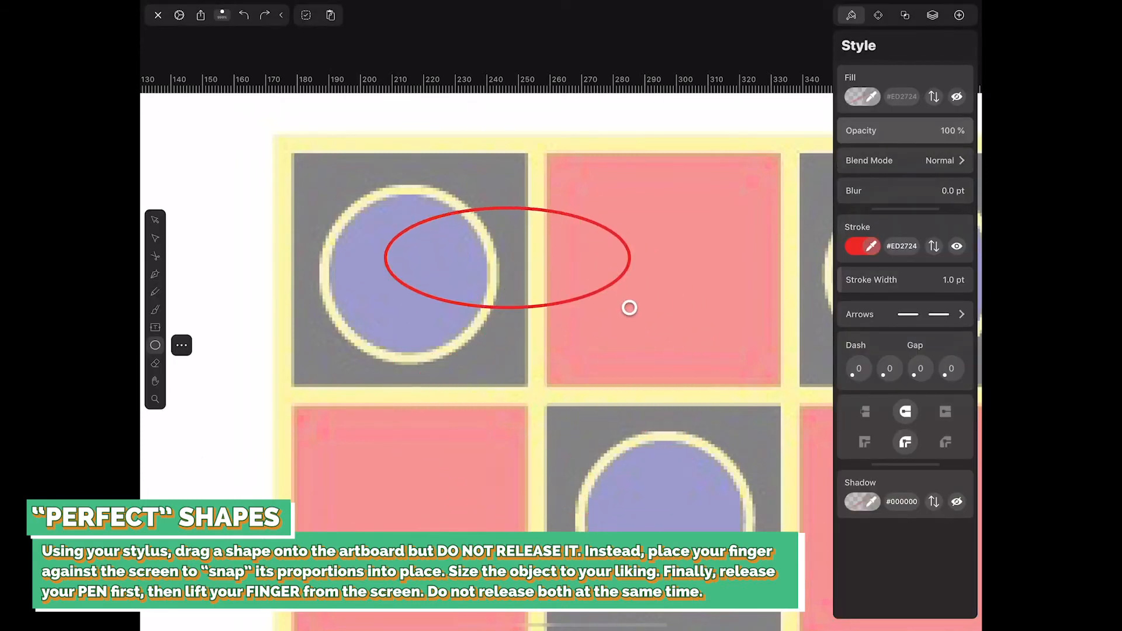
left_click_drag(629, 307, 655, 441)
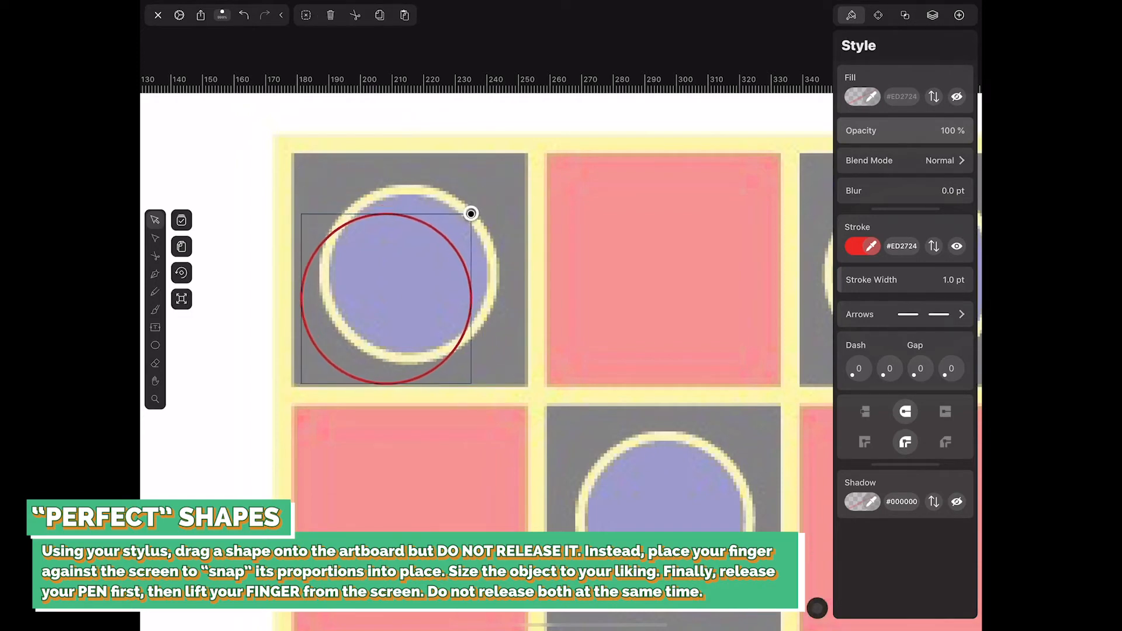
left_click_drag(471, 213, 474, 273)
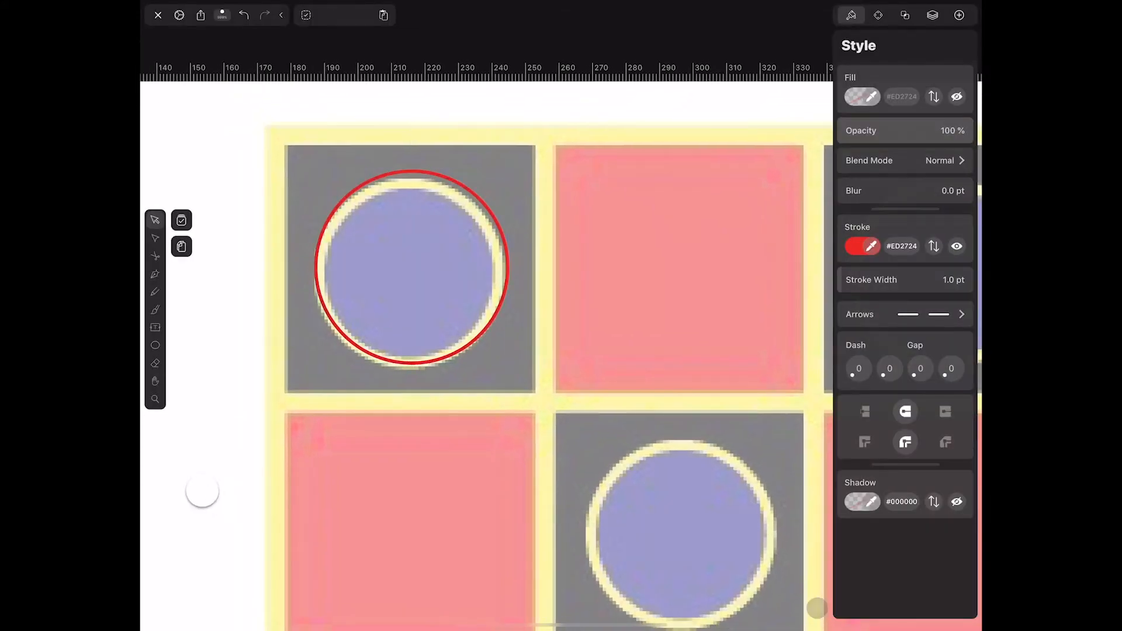
Select the circle and centre it snugly around the top-left blue piece.
left_click(411, 272)
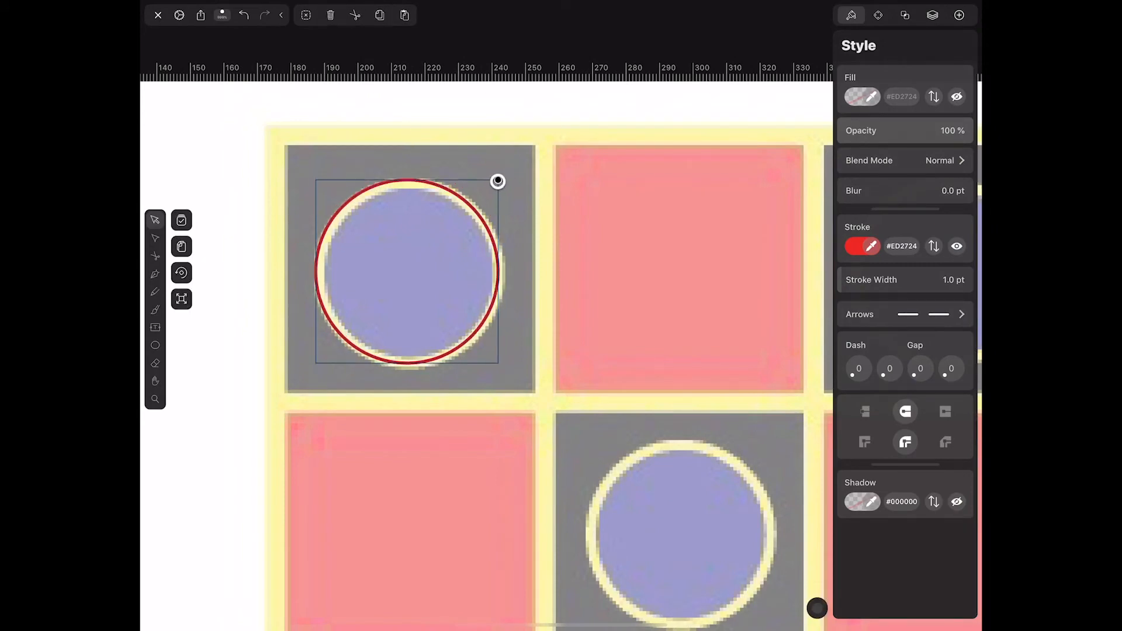
left_click_drag(498, 182, 497, 189)
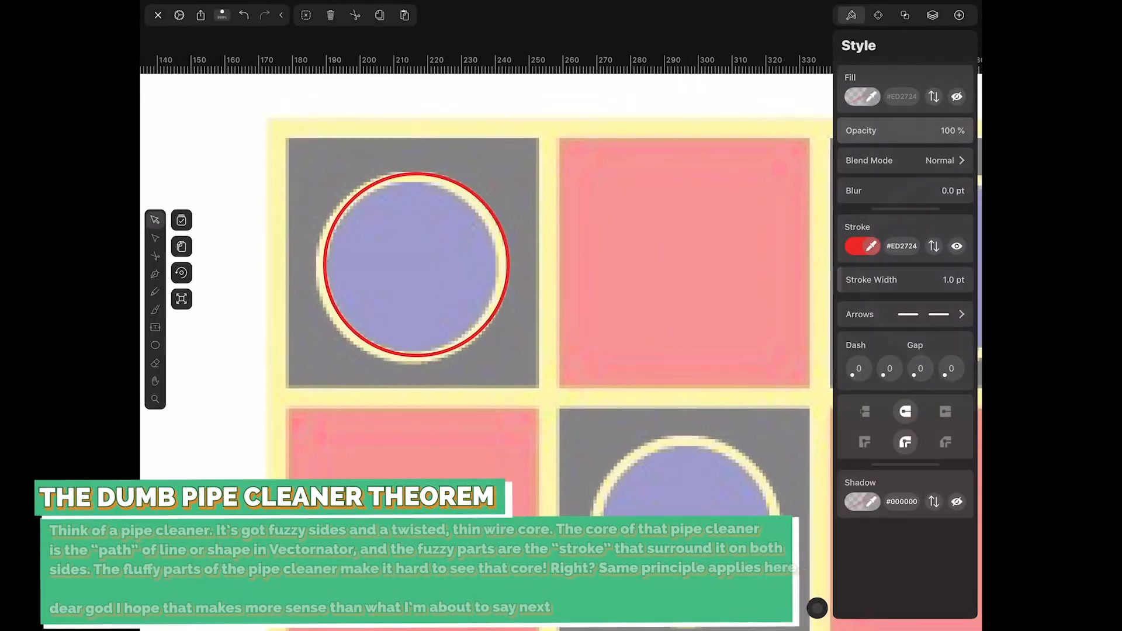
left_click(411, 267)
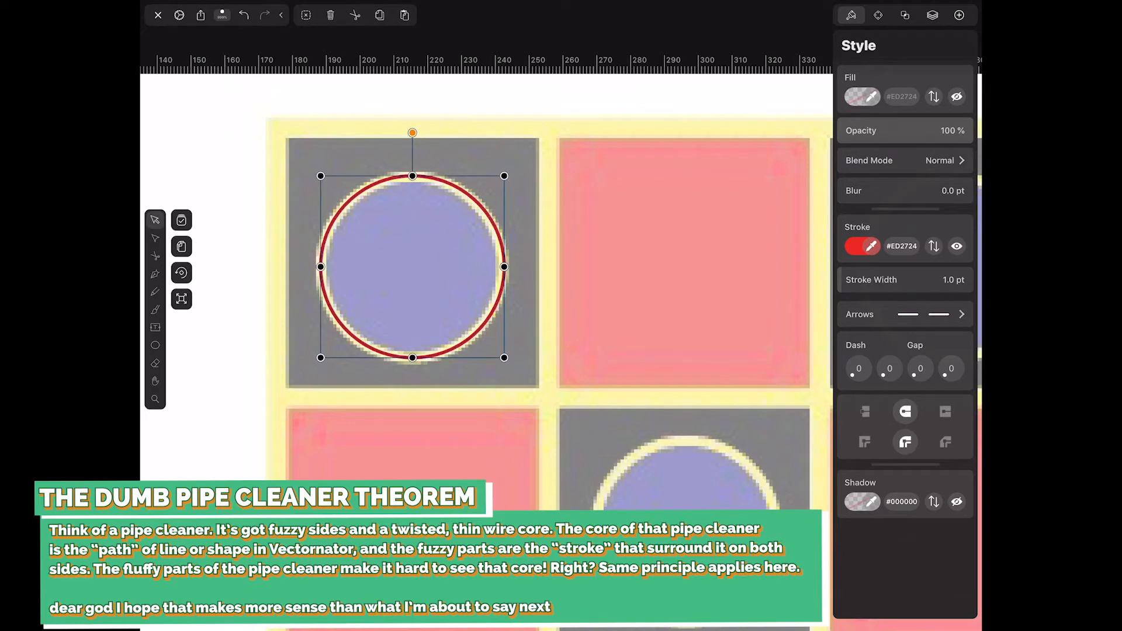
Fill the circle with red #ED2724 in the Style panel.
left_click(863, 245)
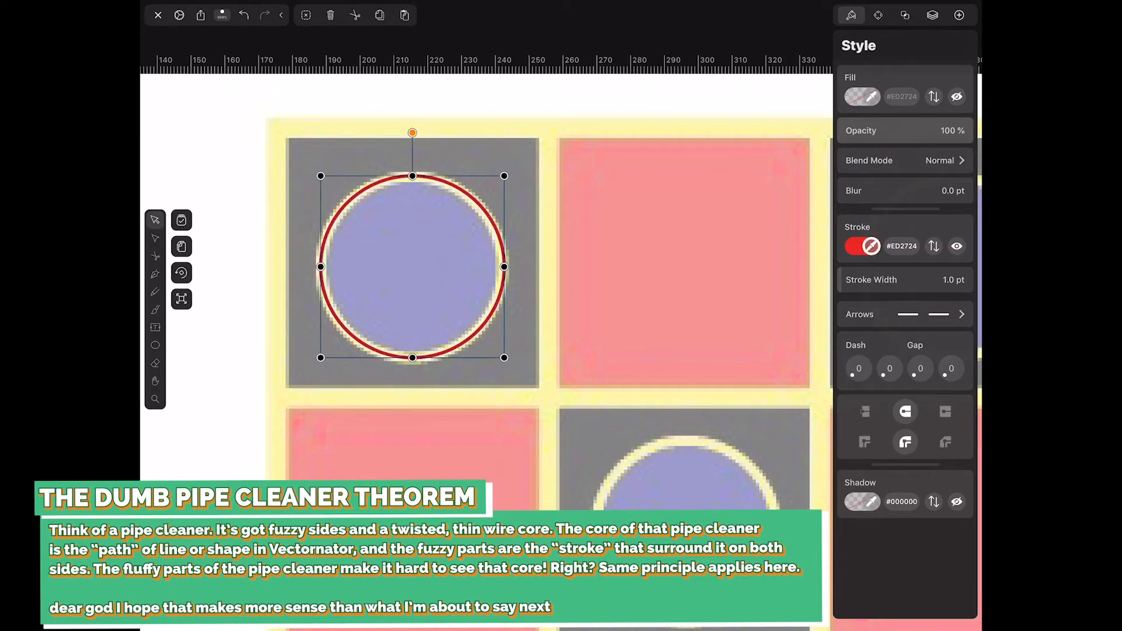
left_click(861, 96)
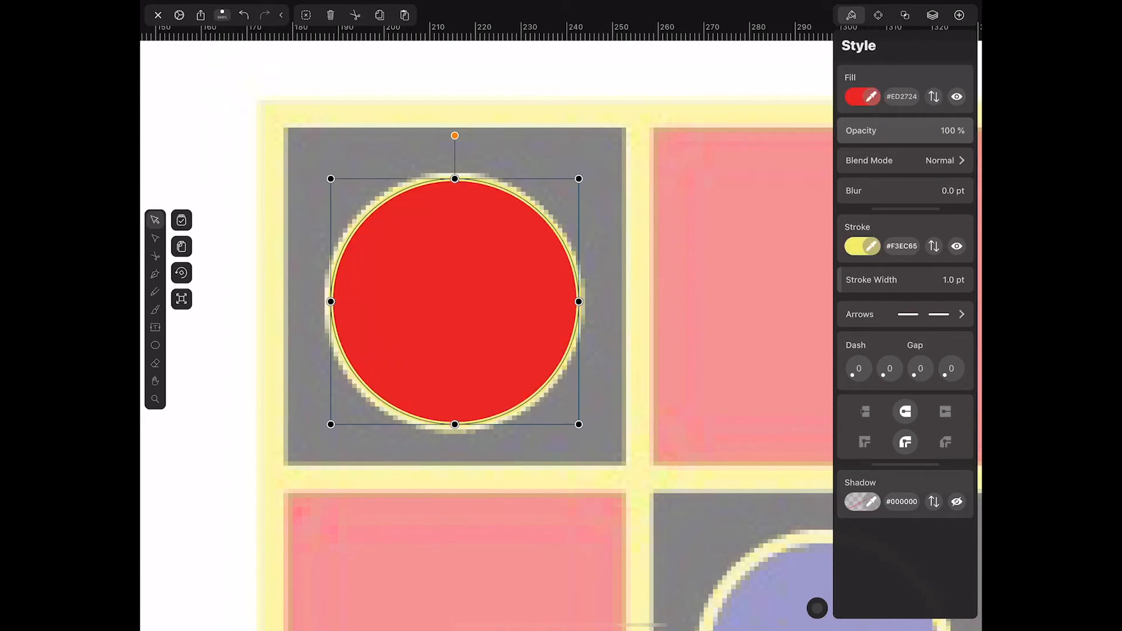
Adjust the yellow stroke width down to about 2.0 pt.
left_click_drag(860, 279, 880, 280)
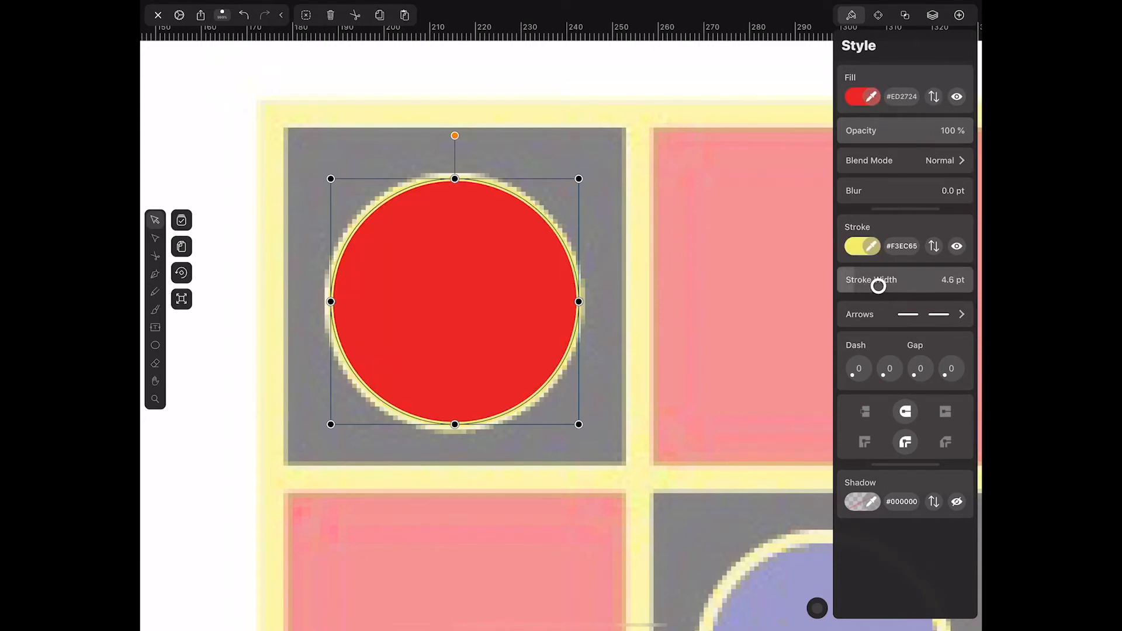
left_click_drag(879, 285, 872, 284)
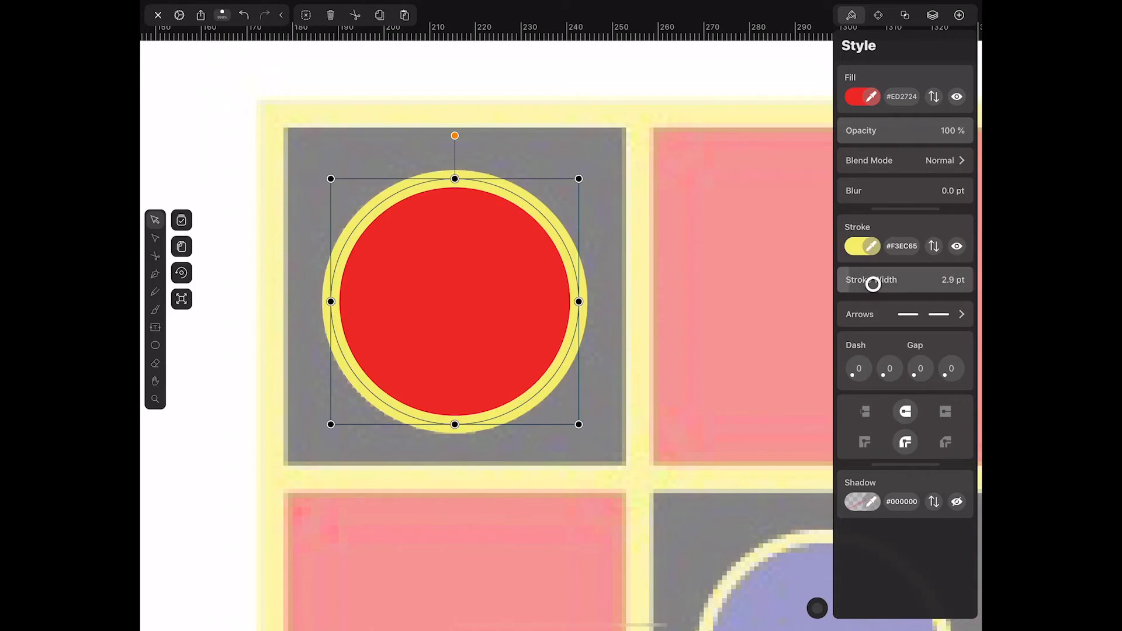
left_click_drag(873, 279, 826, 279)
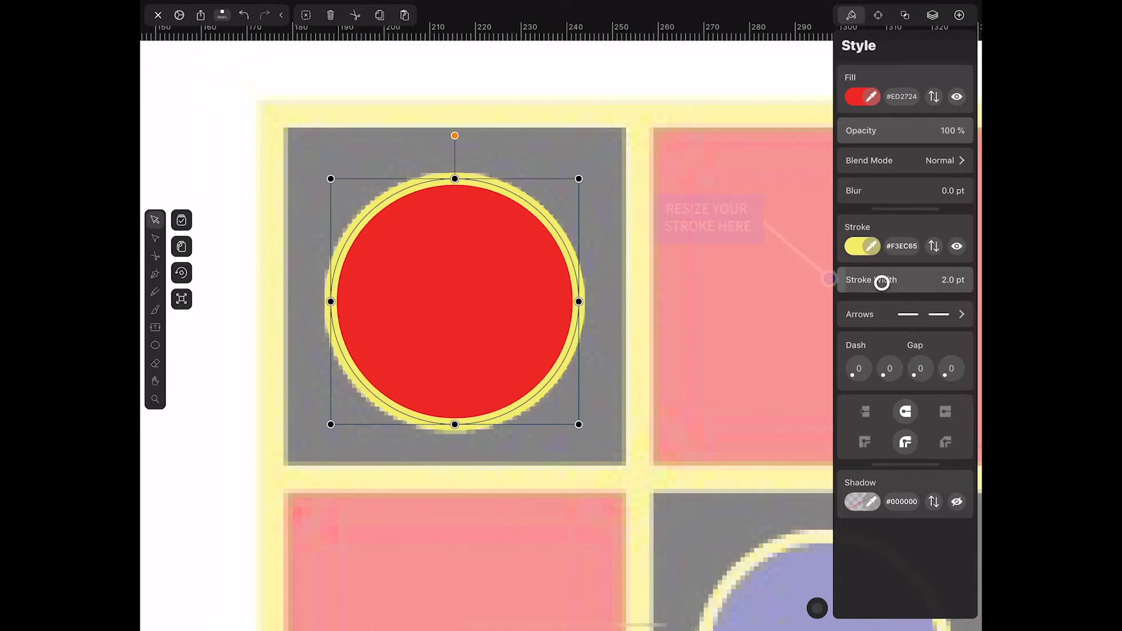
left_click_drag(819, 280, 829, 280)
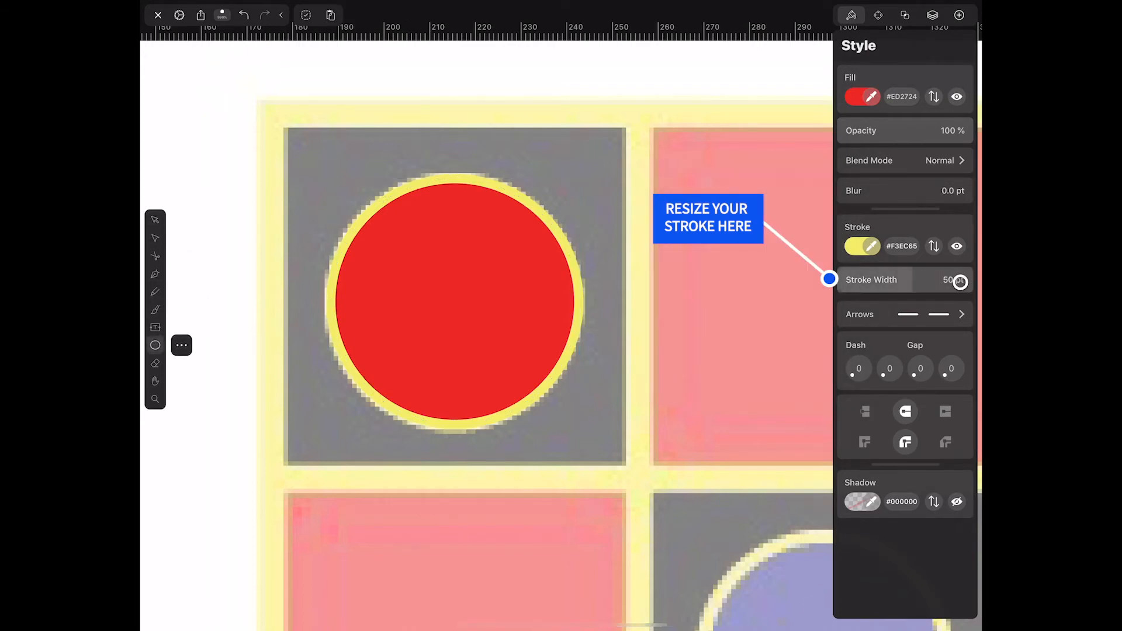
left_click_drag(829, 280, 841, 280)
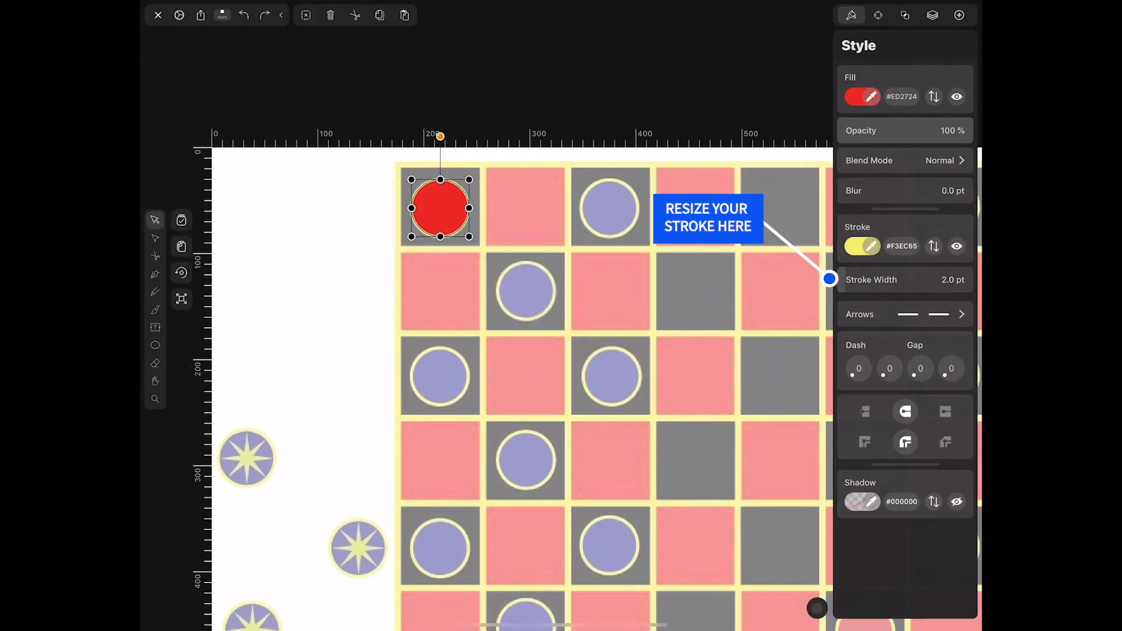
Recolour a copied piece dark blue #353894 in the second row, leaving another red copy in the top row.
left_click_drag(830, 280, 831, 280)
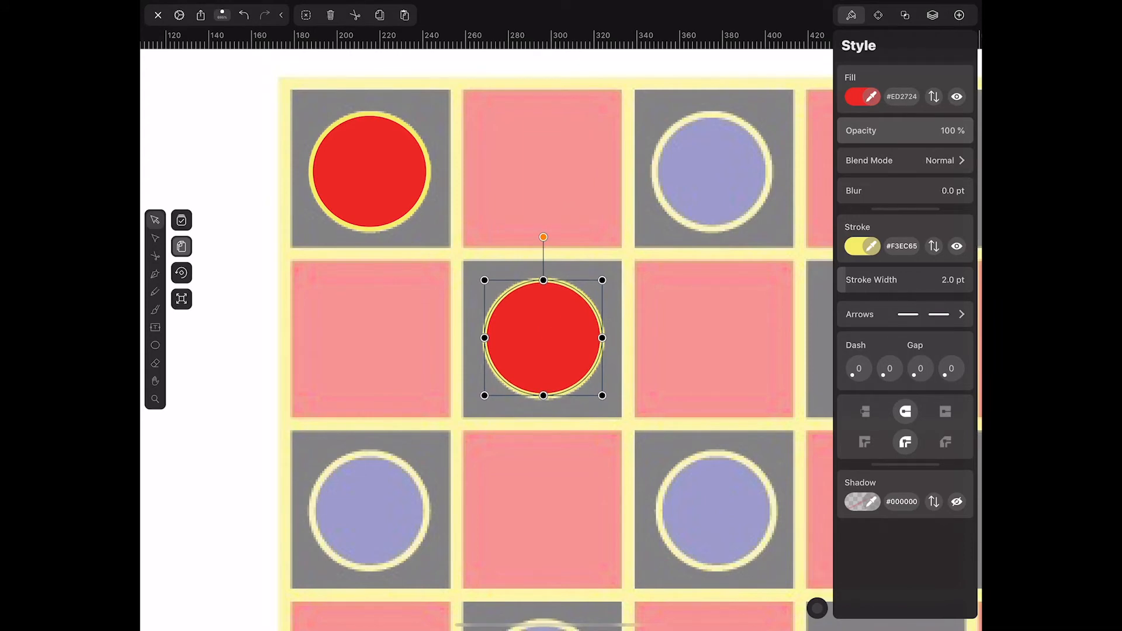
left_click(861, 96)
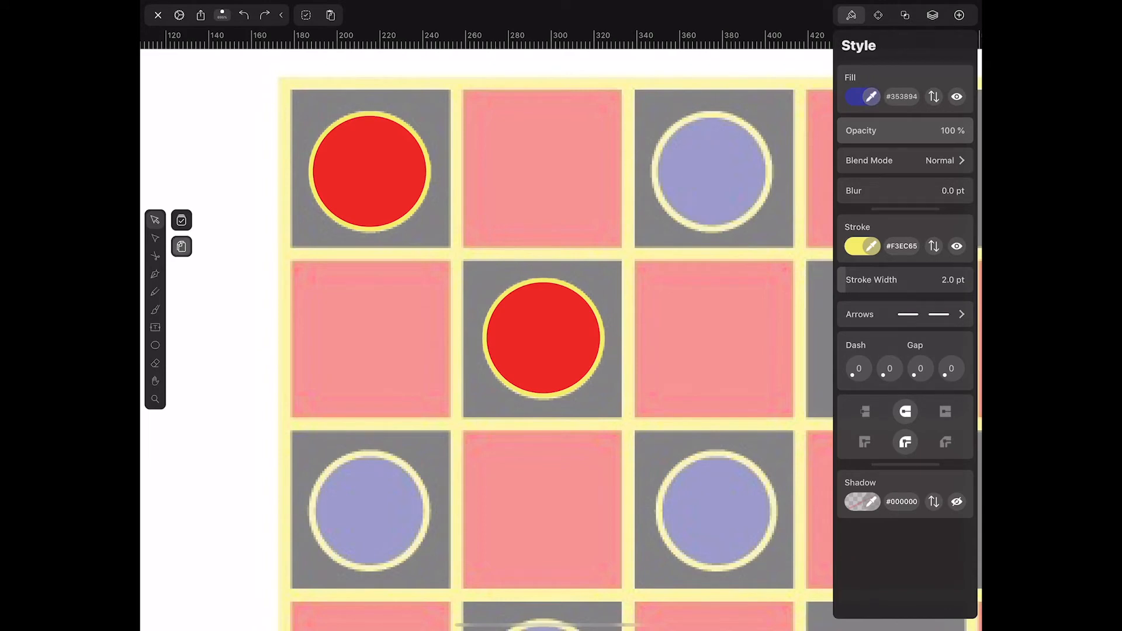
left_click(542, 337)
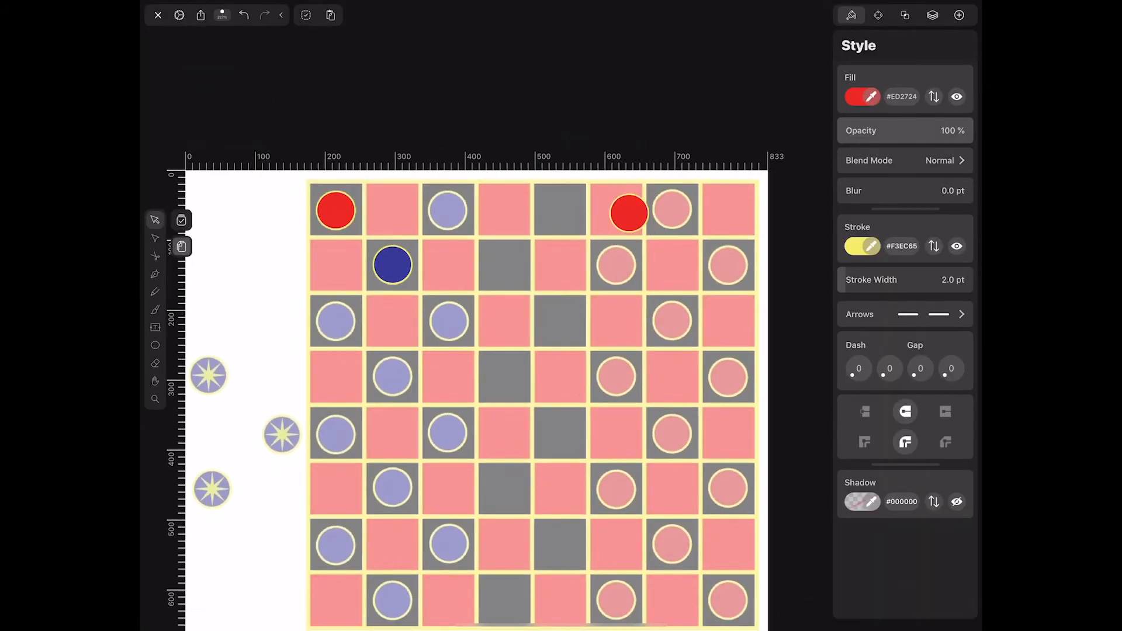
Duplicate the dark blue piece and drag copies over each pale blue piece on the left side.
left_click(335, 210)
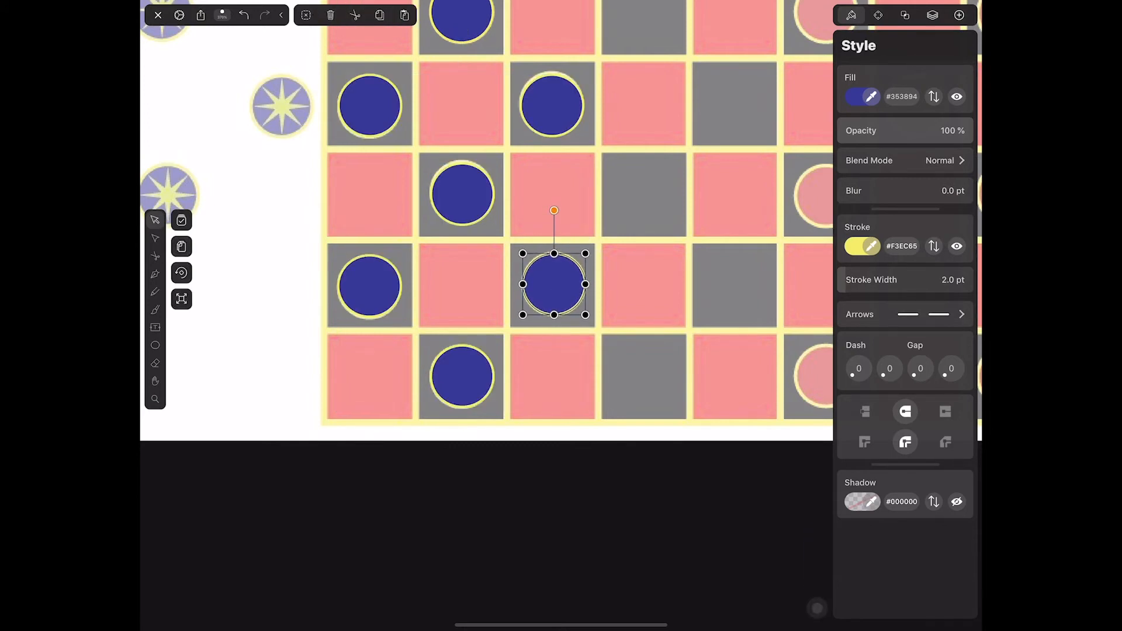
left_click_drag(554, 284, 370, 289)
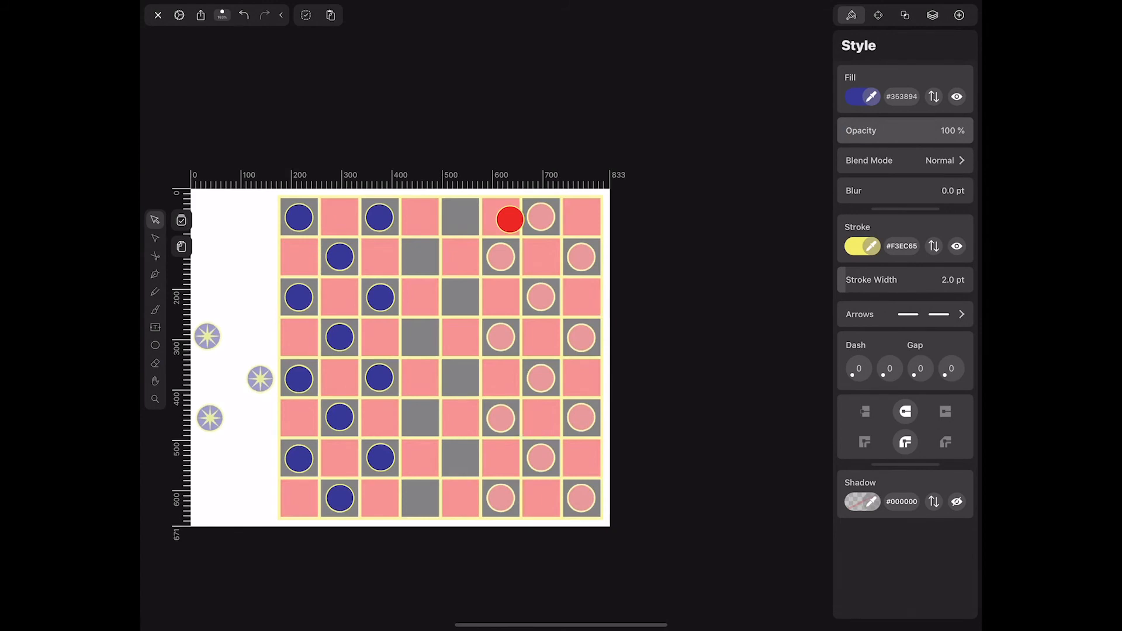
Select the copied group of blue pieces and move it onto the right three columns.
left_click_drag(510, 219, 442, 412)
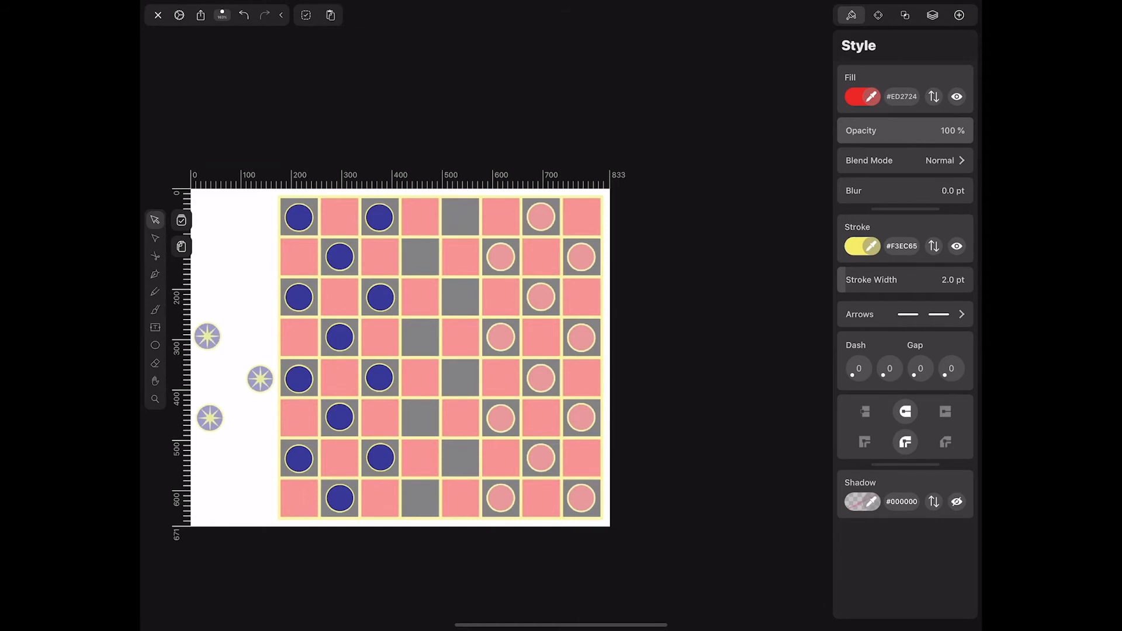
left_click(878, 15)
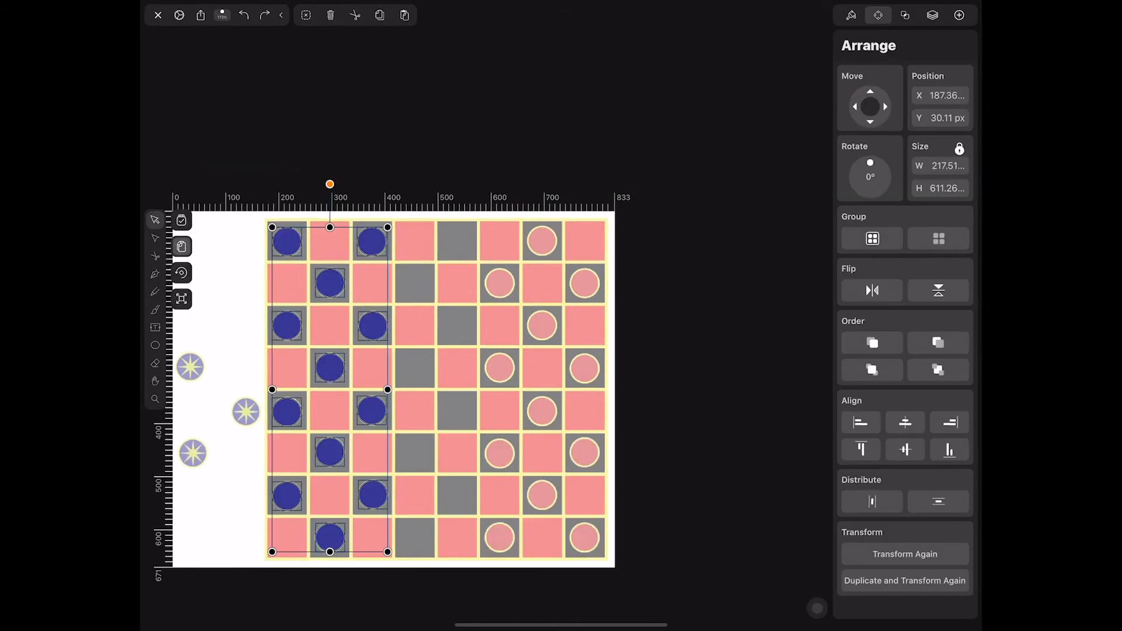
left_click_drag(330, 389, 538, 389)
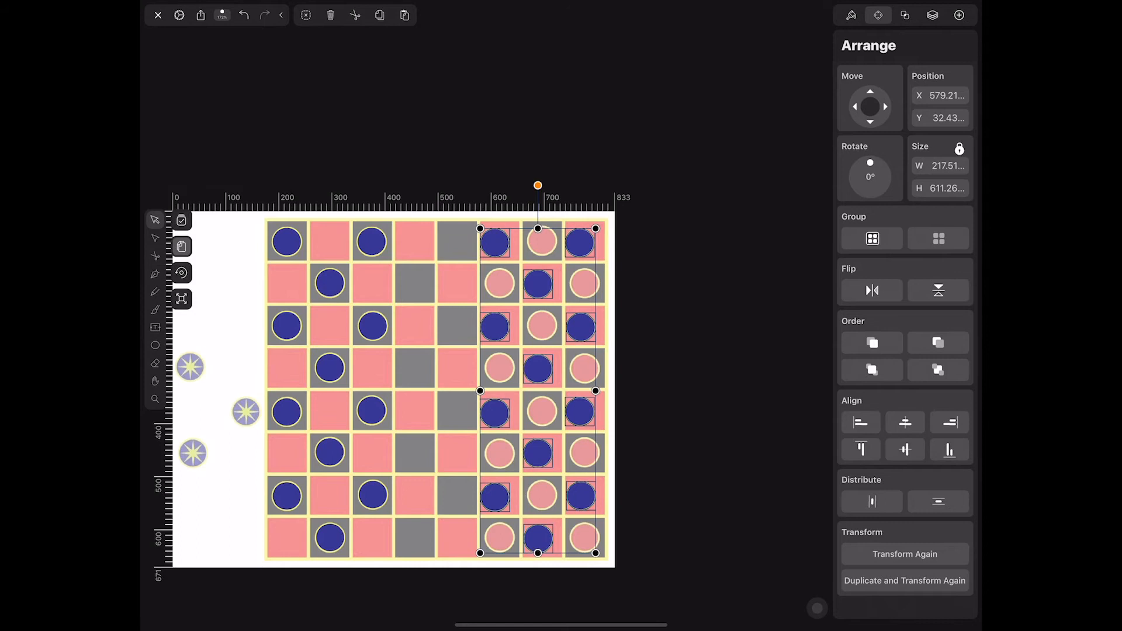
left_click(878, 14)
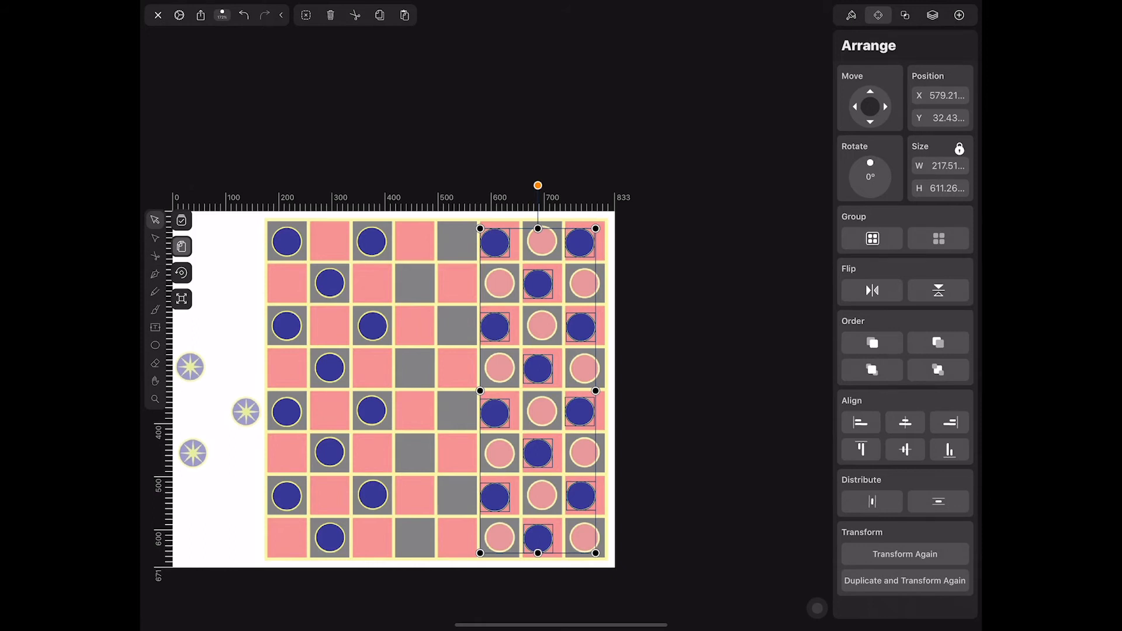
Try the Flip option and rotate the group with its handle, leaving it upright.
left_click(938, 291)
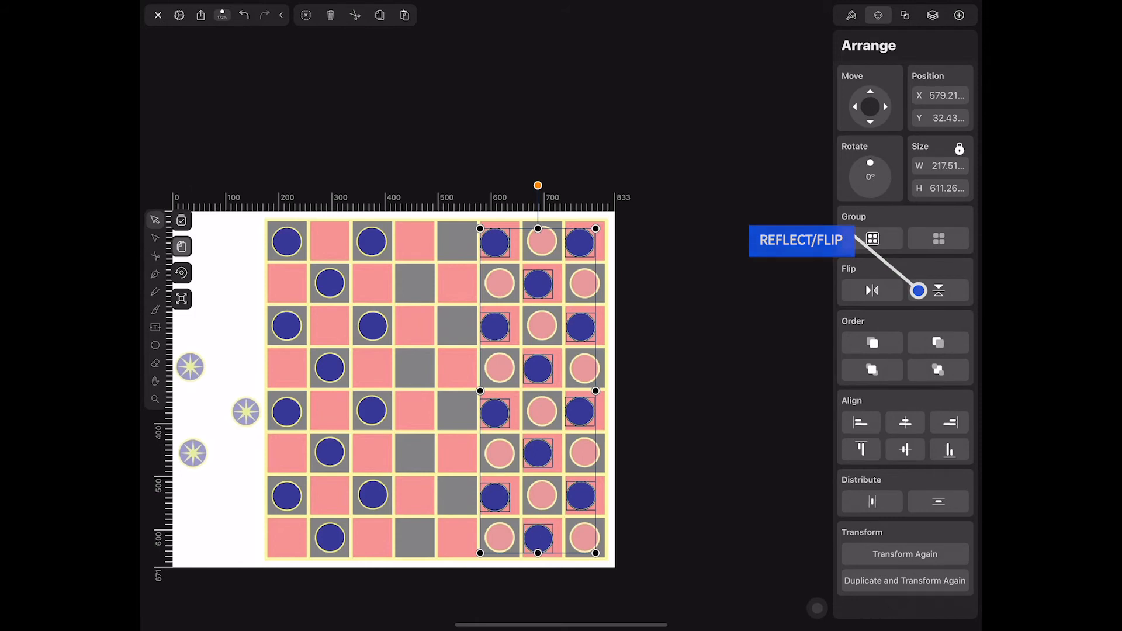
left_click(937, 292)
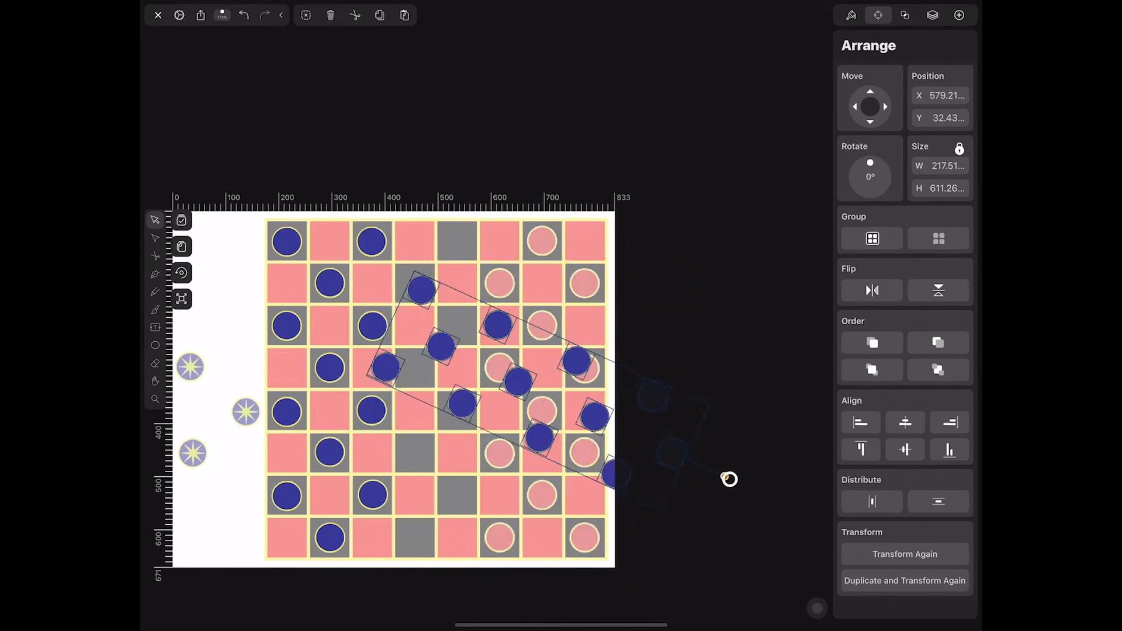
left_click_drag(729, 480, 369, 264)
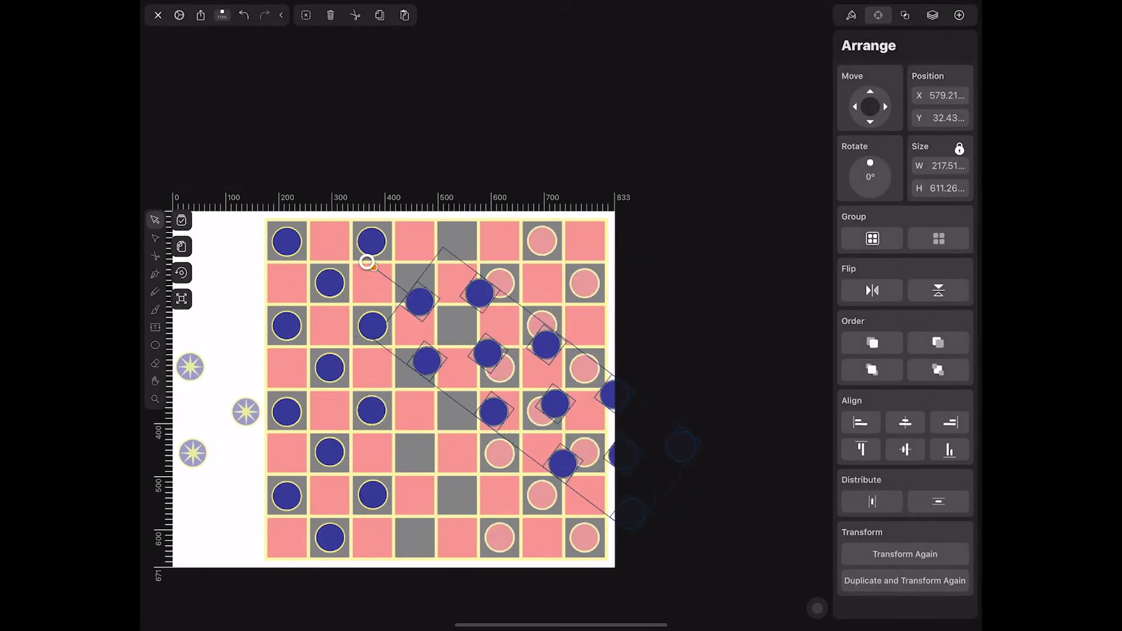
left_click_drag(371, 264, 435, 507)
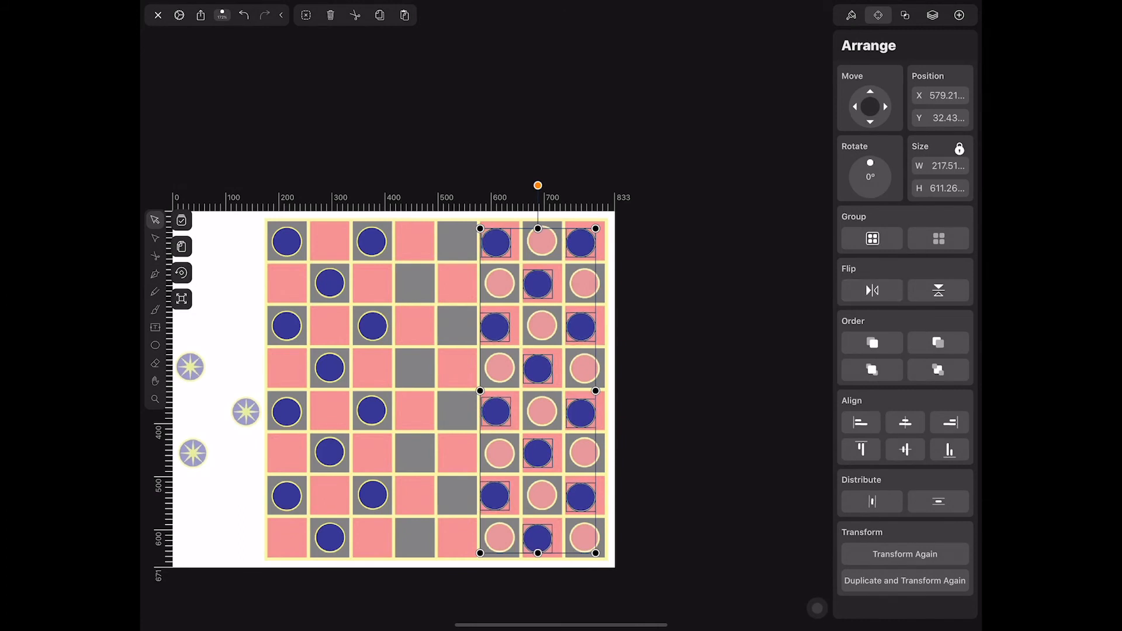
Flip the copied blue group vertically so its pieces cover the right-side pieces.
left_click(938, 291)
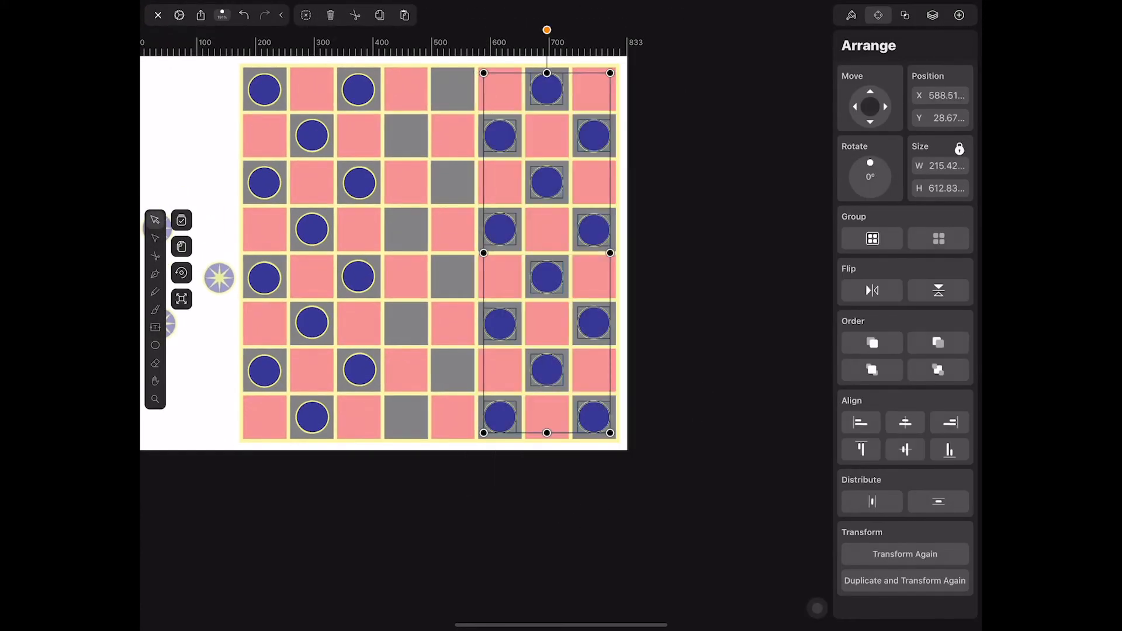
Show the Style tab with the blue pieces' fill and stroke colours.
left_click(851, 14)
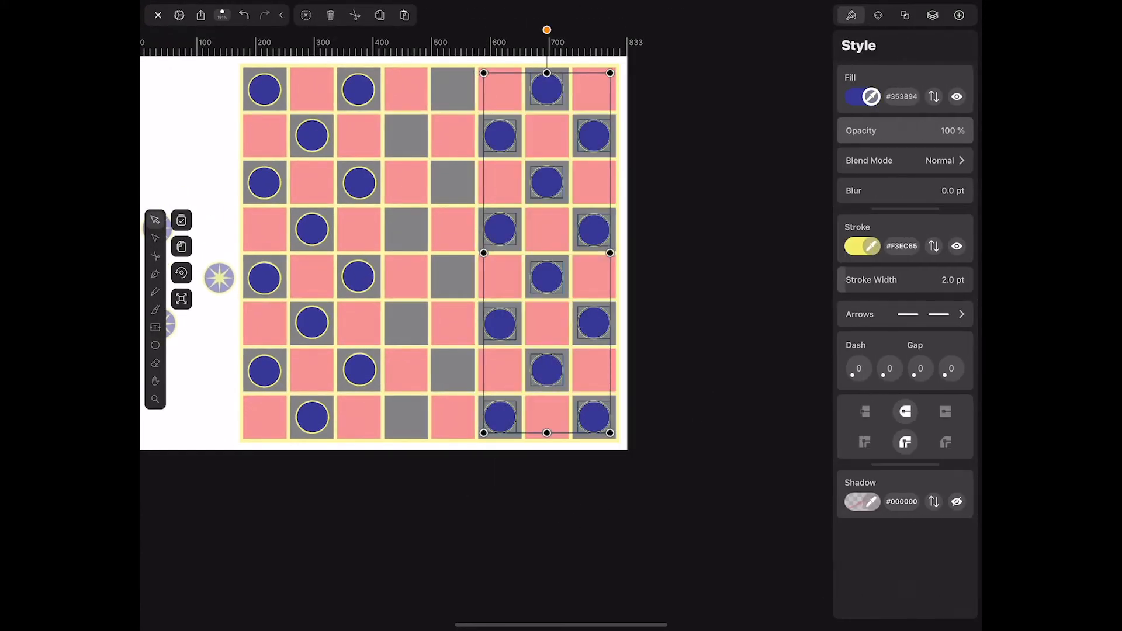
left_click(861, 96)
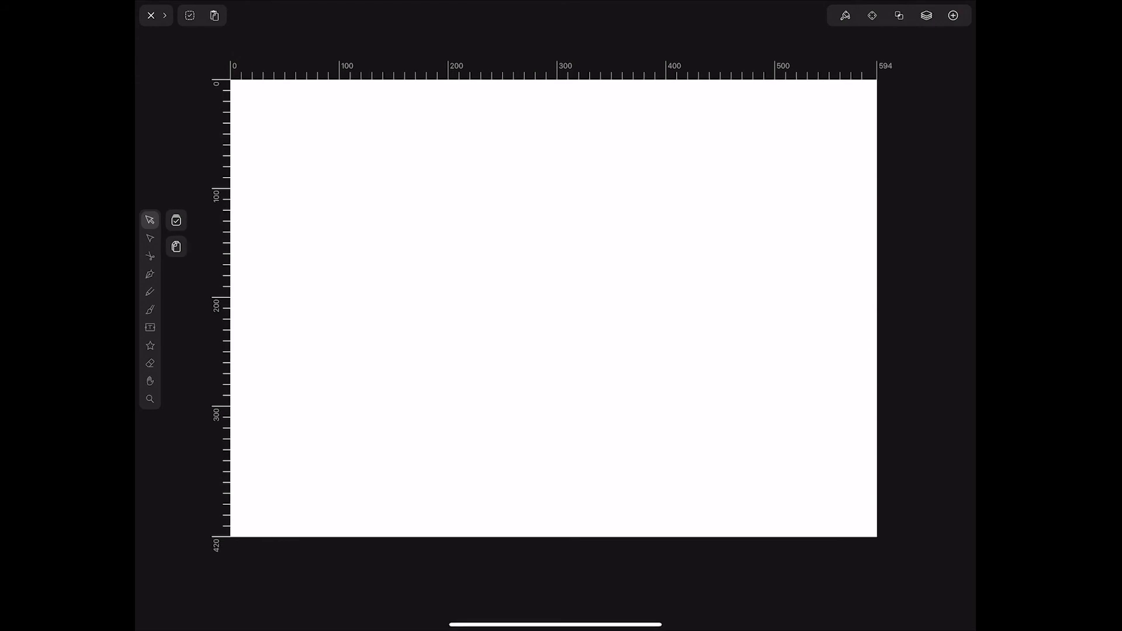
Draw an eight-pointed blue star with a yellow outline near the page's top-left.
left_click(151, 346)
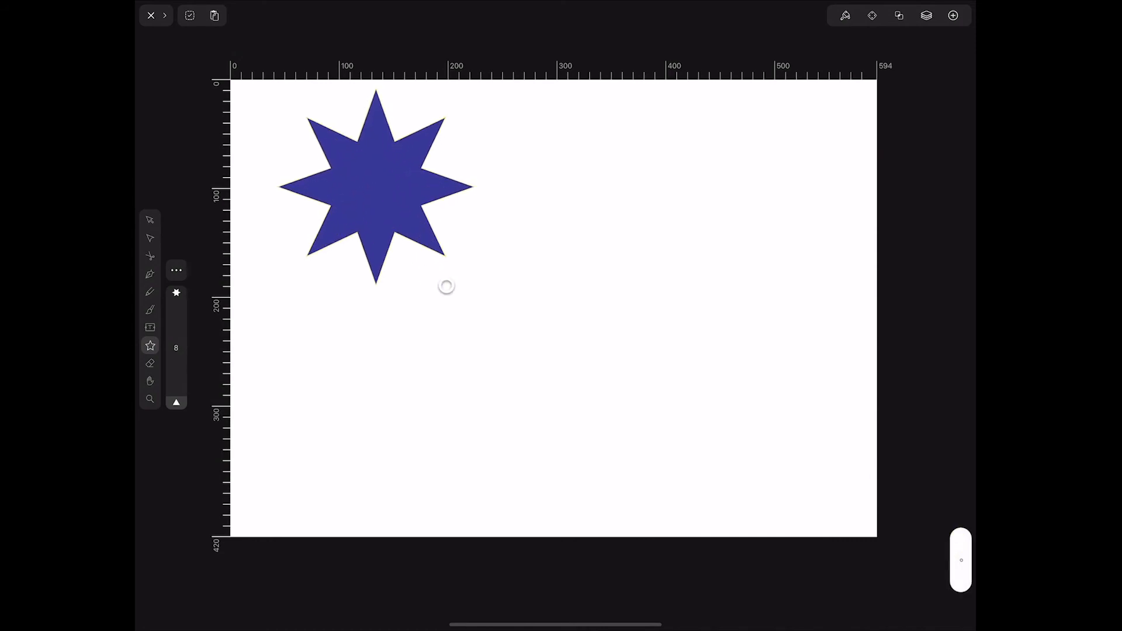
left_click_drag(372, 186, 429, 308)
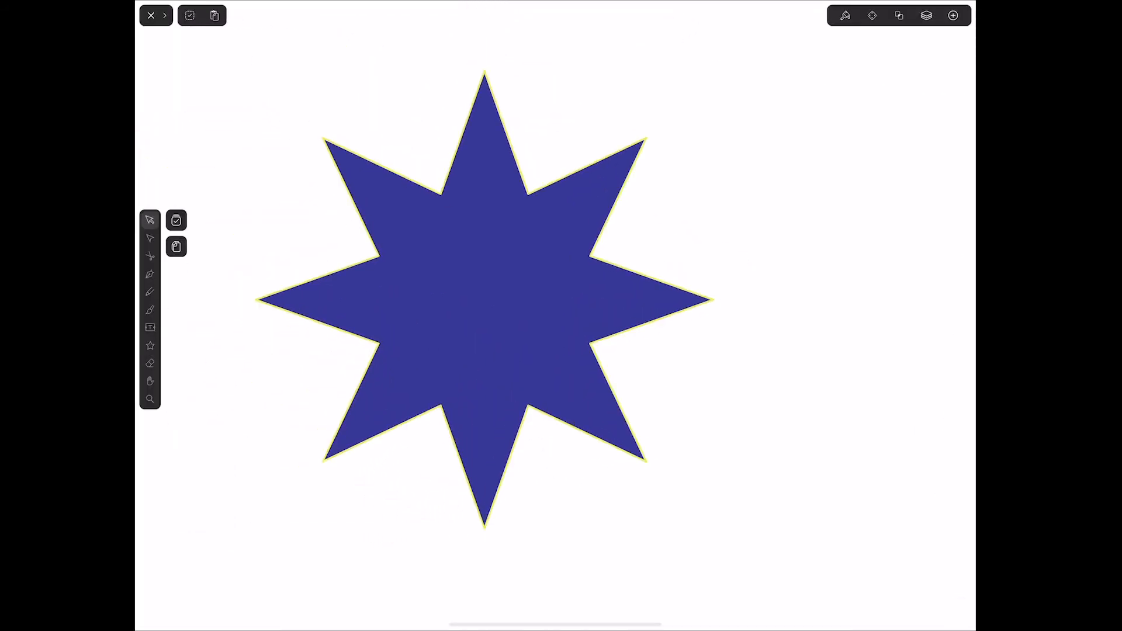
Swap the star's fill and stroke so it is yellow with a dark blue outline.
left_click(844, 15)
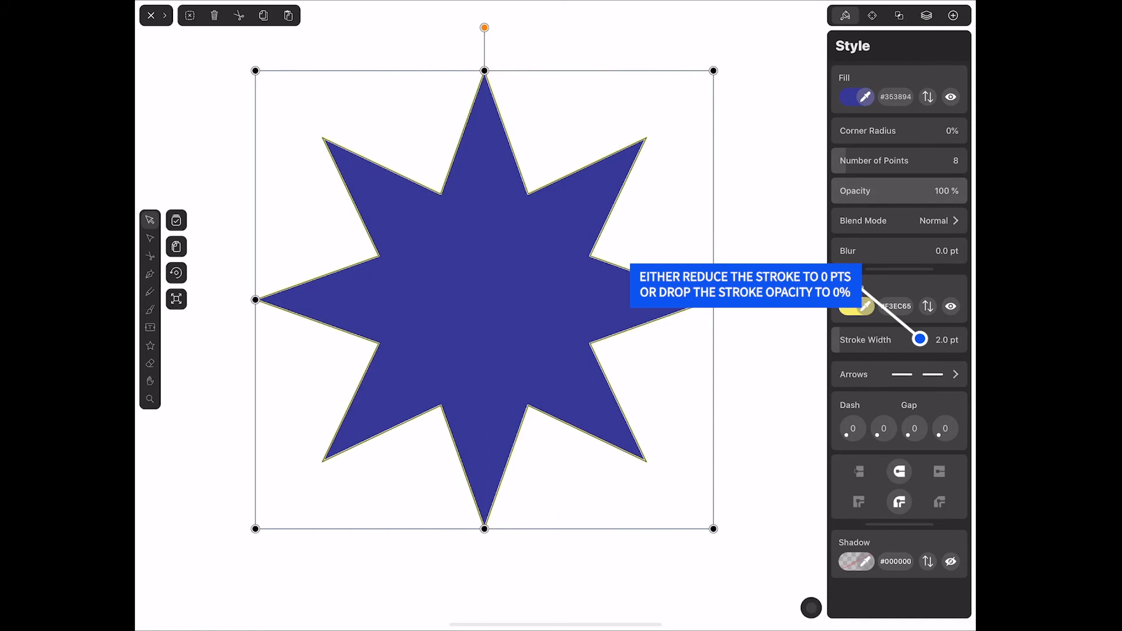
left_click(855, 97)
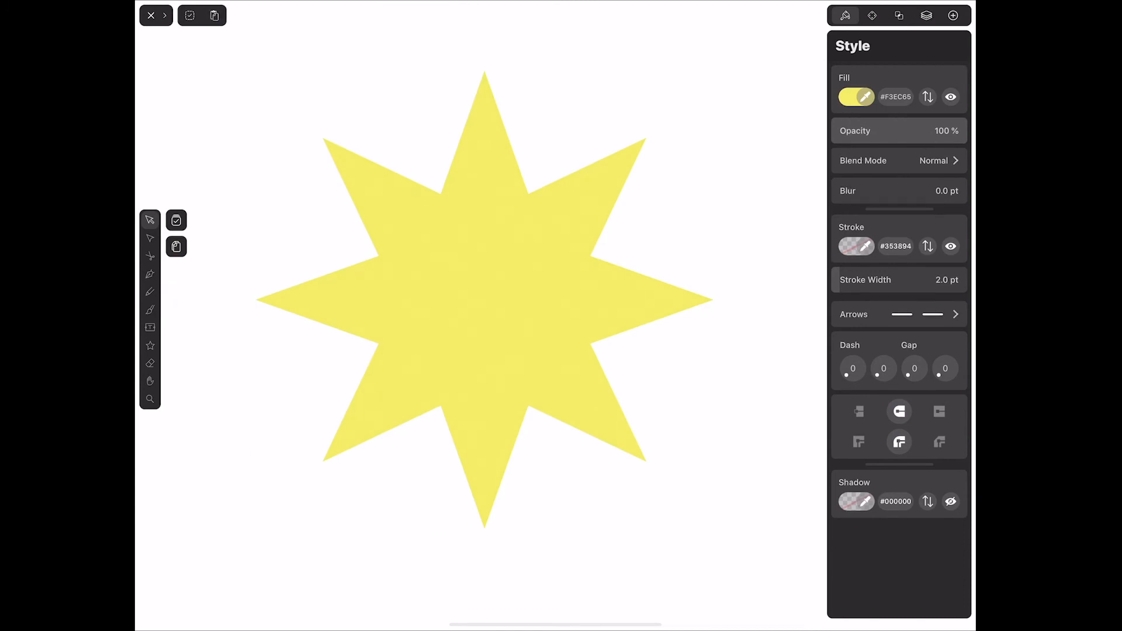
left_click(483, 293)
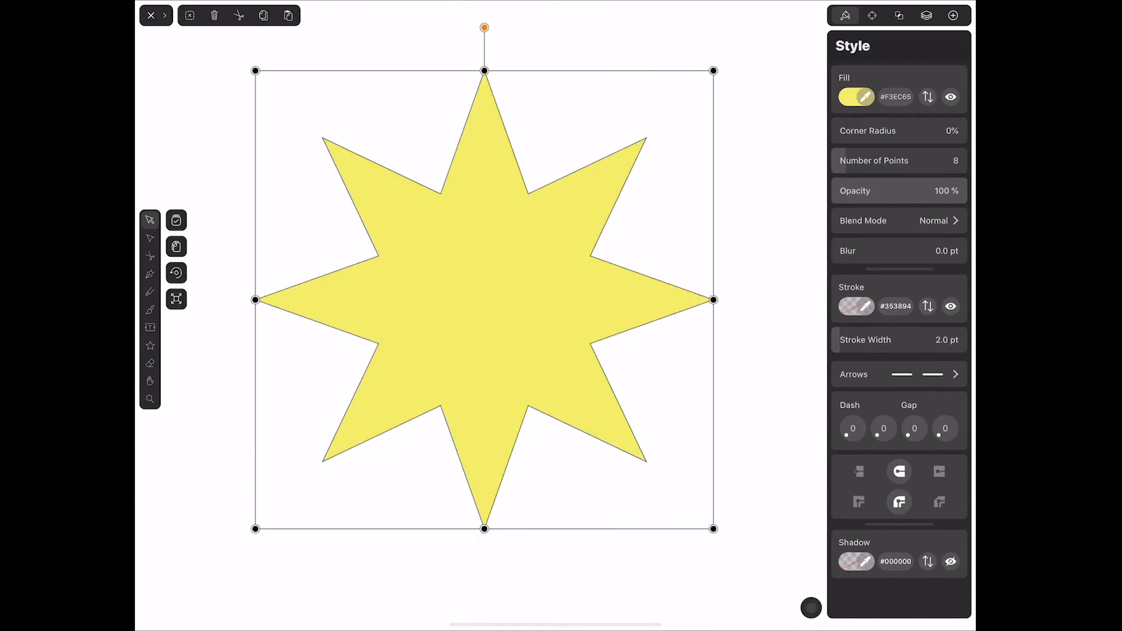
left_click(151, 239)
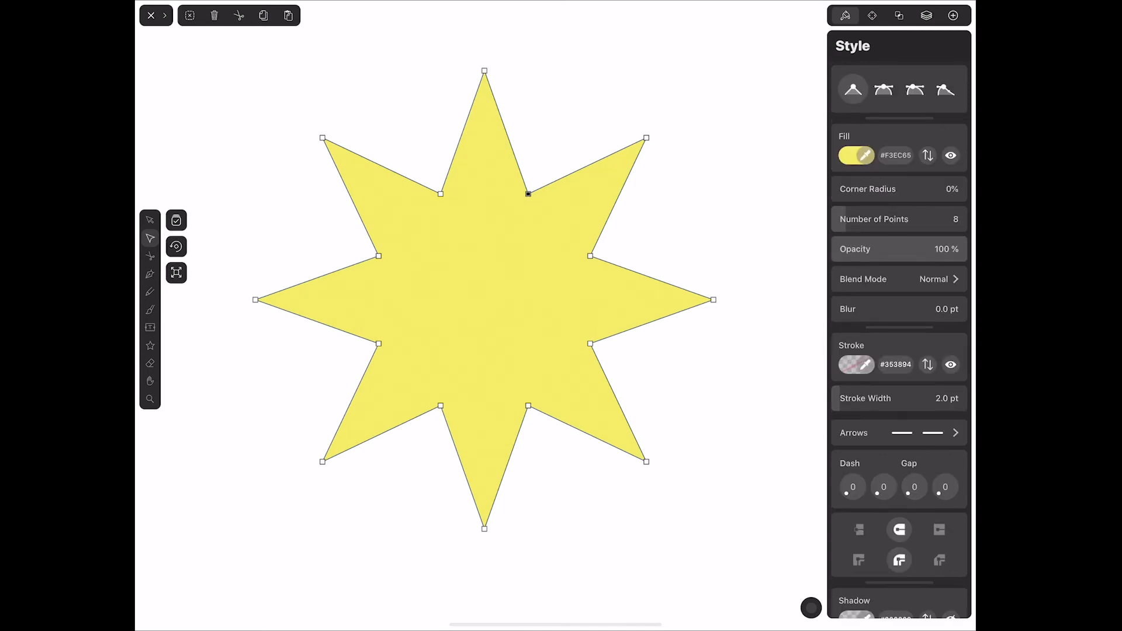
Pull the star's upper, right and lower-right inner points toward its centre.
left_click(378, 344)
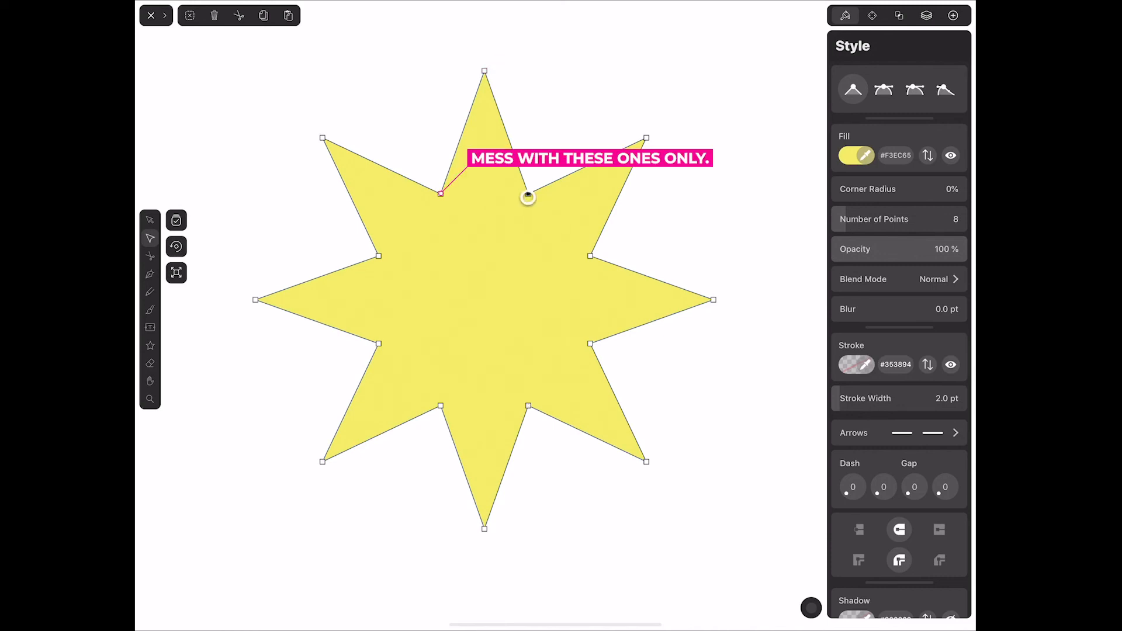
left_click_drag(528, 196, 515, 232)
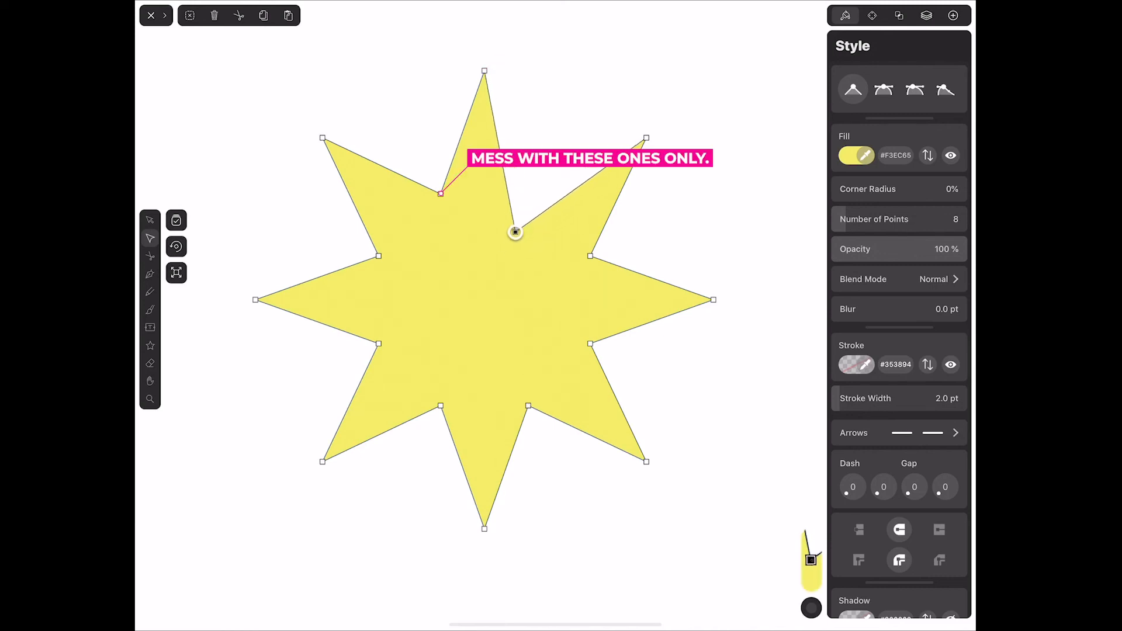
left_click_drag(515, 233, 449, 222)
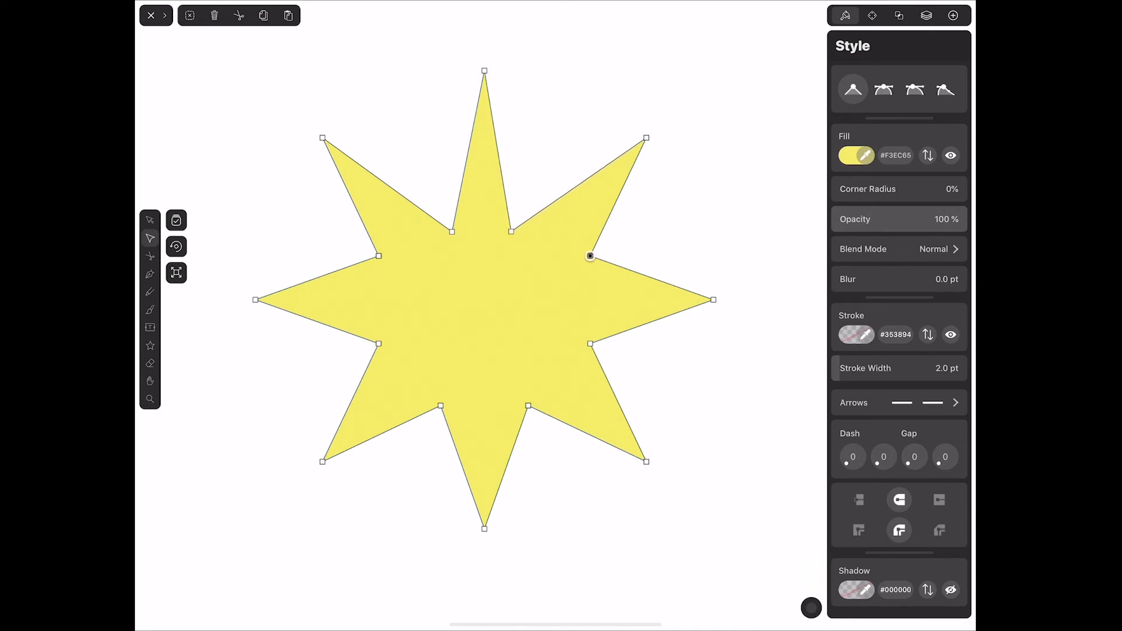
left_click_drag(591, 256, 529, 283)
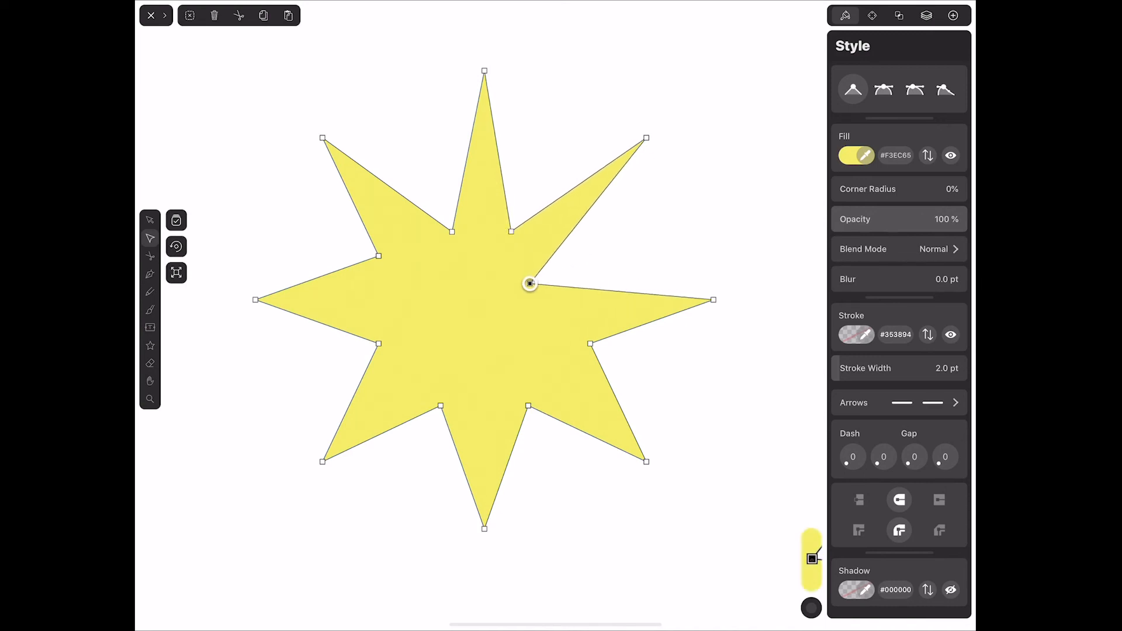
left_click_drag(529, 282, 587, 344)
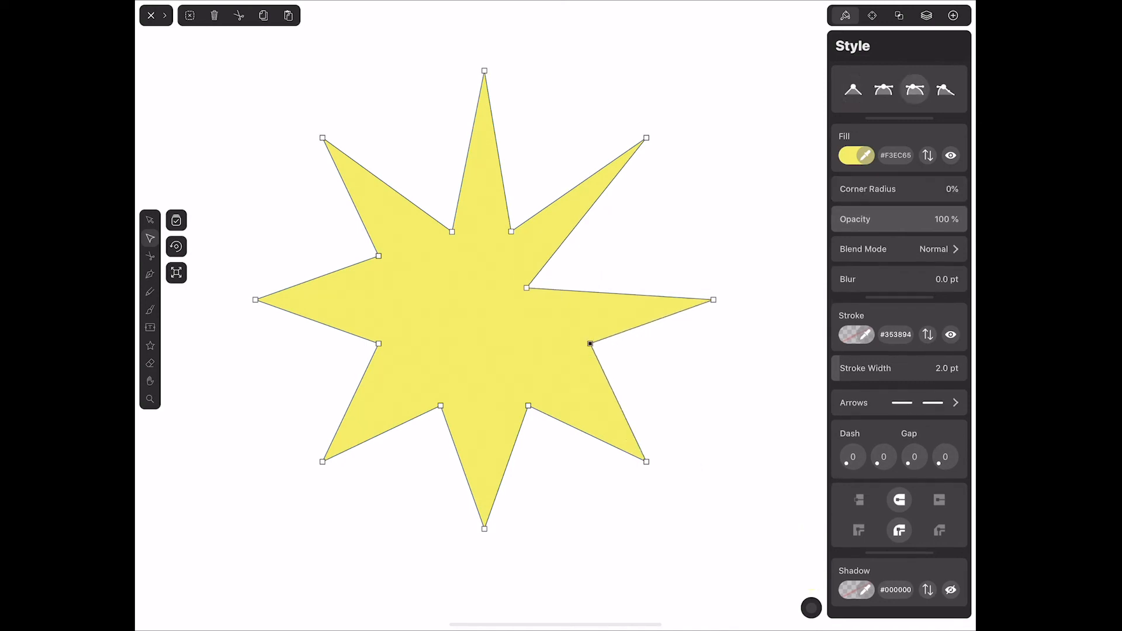
left_click_drag(589, 344, 528, 336)
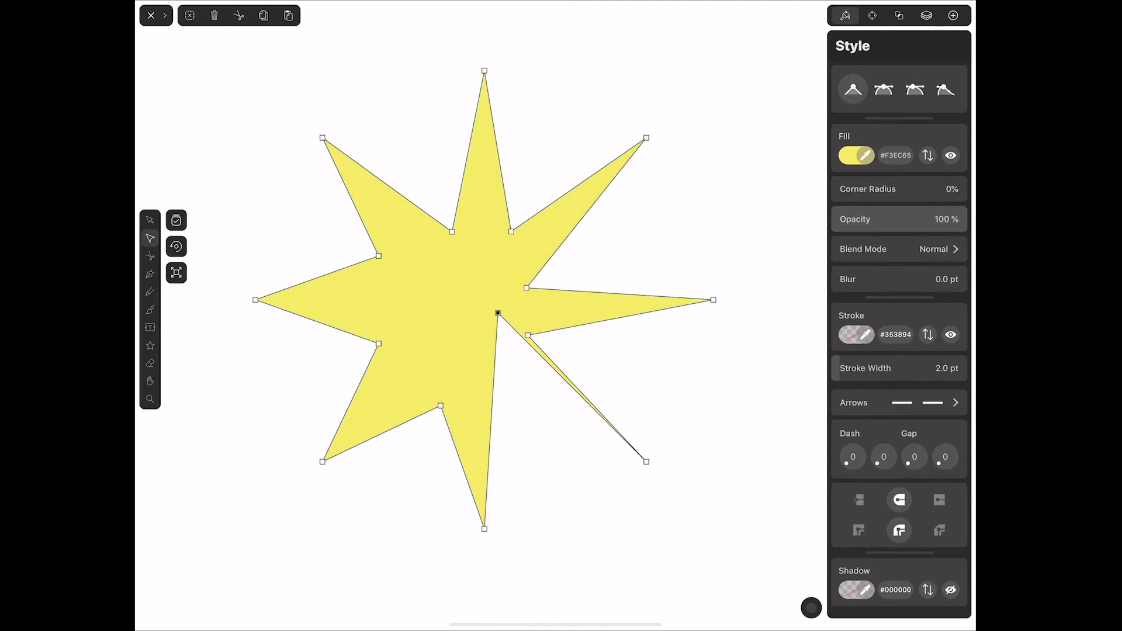
left_click_drag(498, 313, 537, 351)
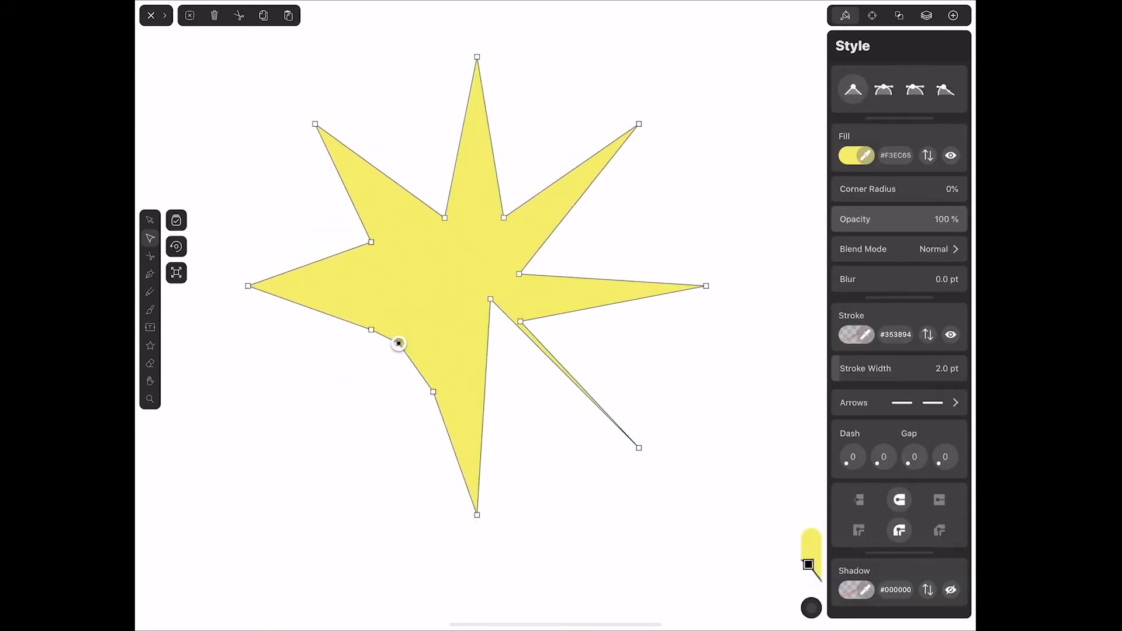
Stretch two star points outward, then return to the checkerboard document.
left_click_drag(398, 343, 439, 346)
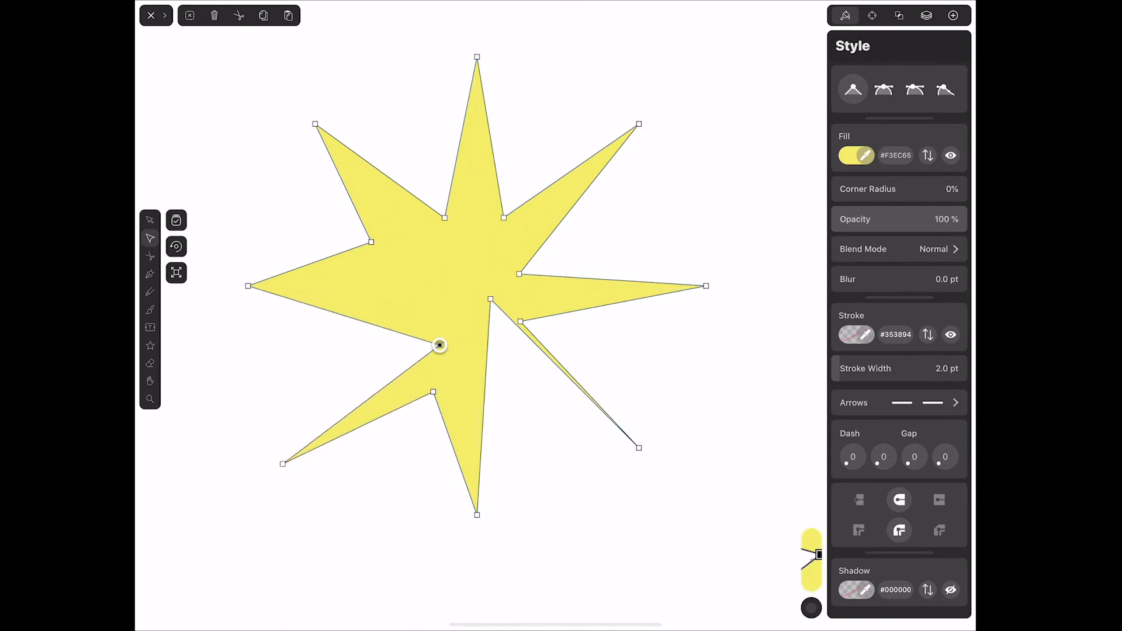
left_click_drag(438, 346, 765, 243)
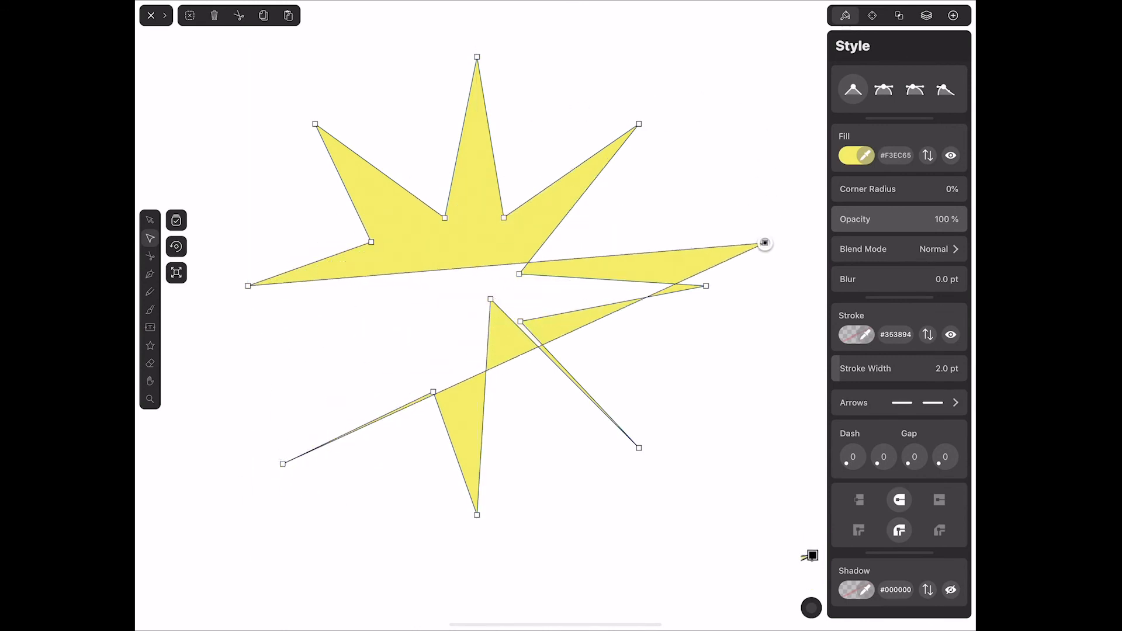
left_click_drag(765, 243, 422, 523)
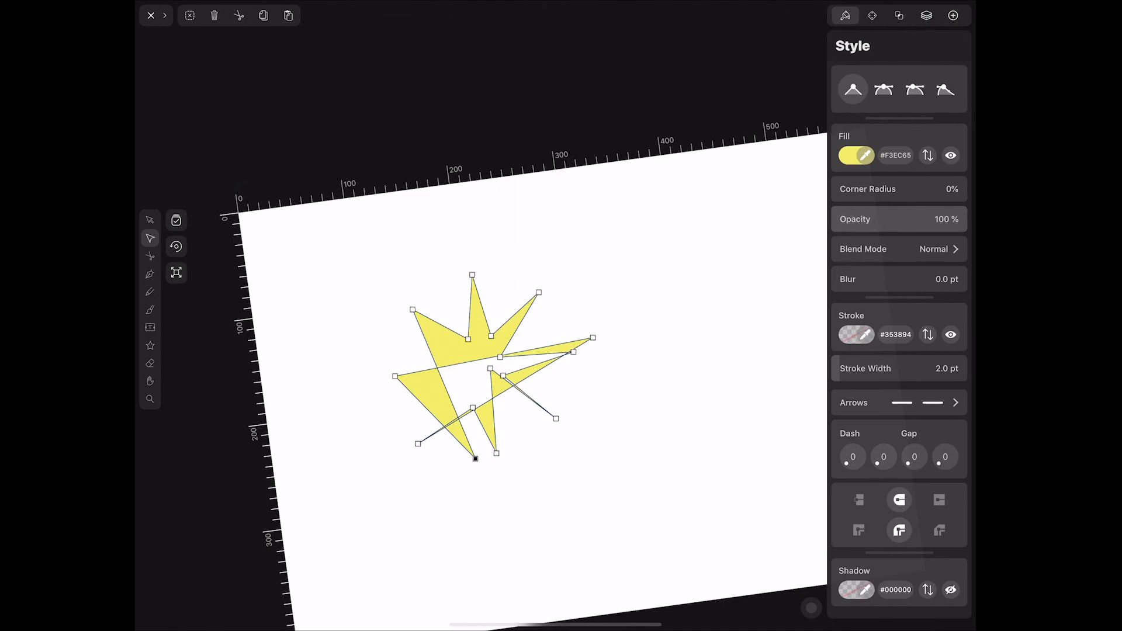
left_click(932, 15)
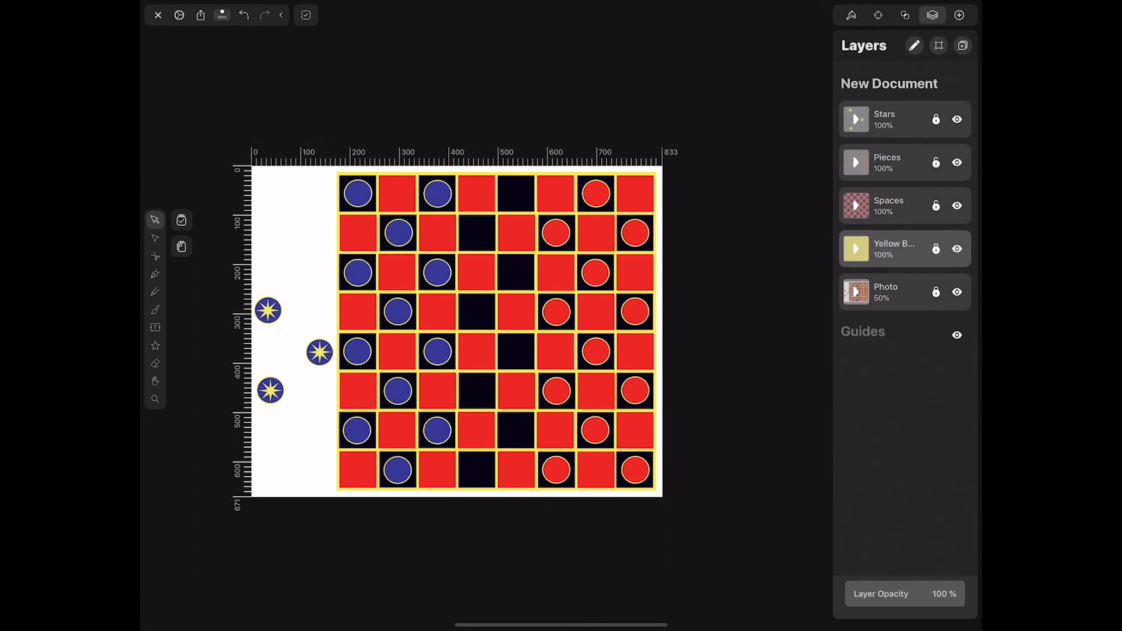
Rename the drawing in the gallery, adding 'Last' after Checkerboard.
left_click(158, 14)
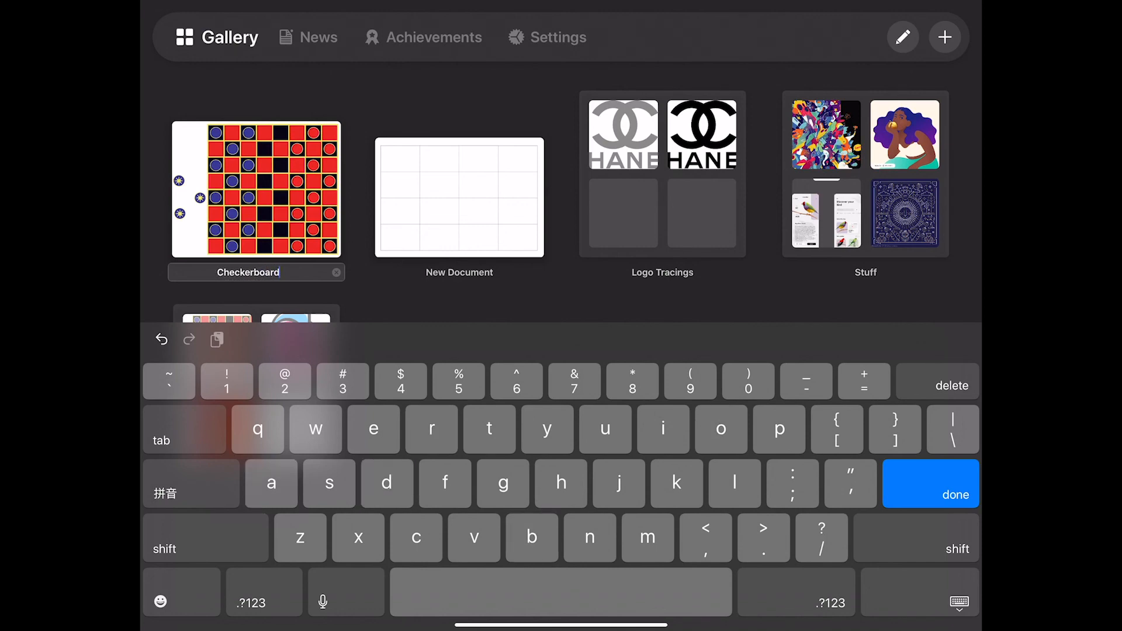
type("Las")
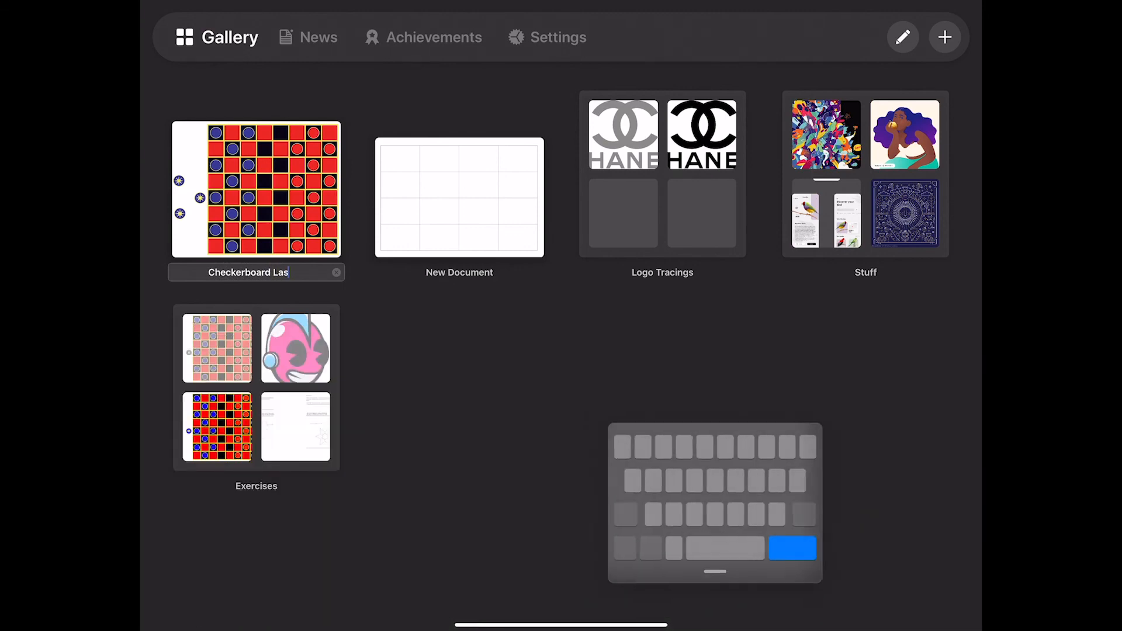
key("backspace")
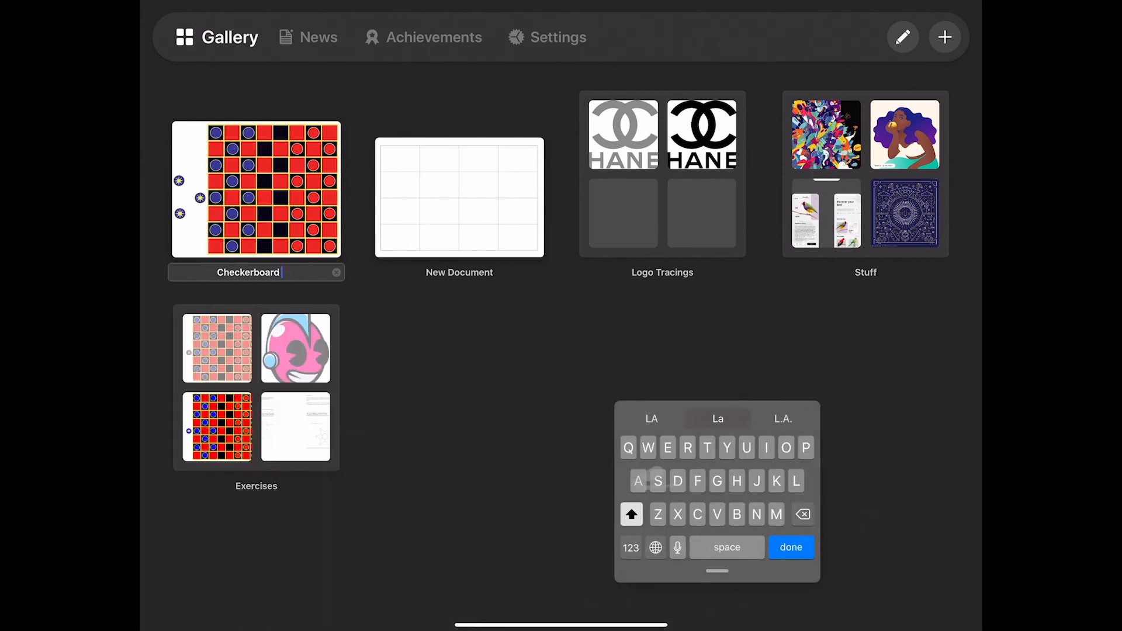
type("Last")
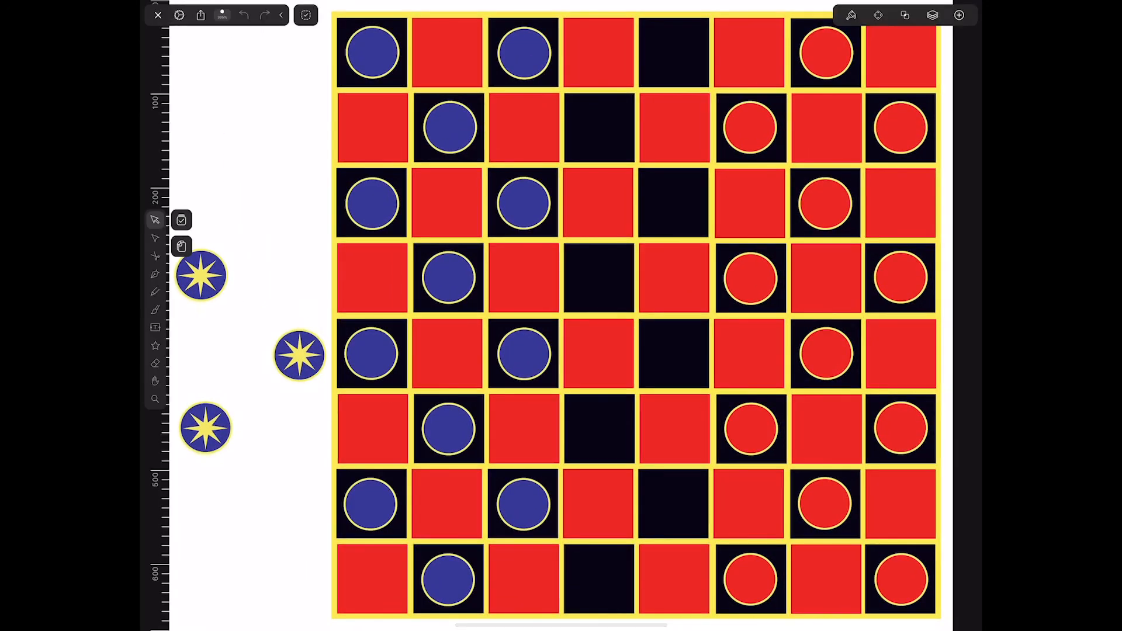
Export the drawing to Files, saving it into the Vectornator folder on iCloud Drive.
left_click(200, 15)
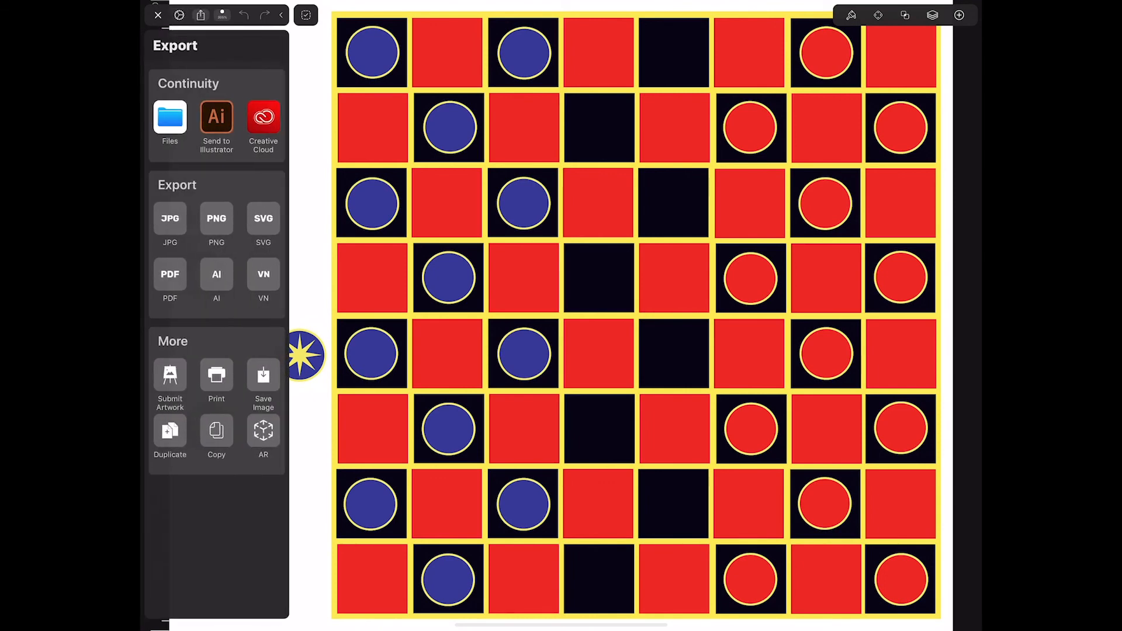
left_click(169, 118)
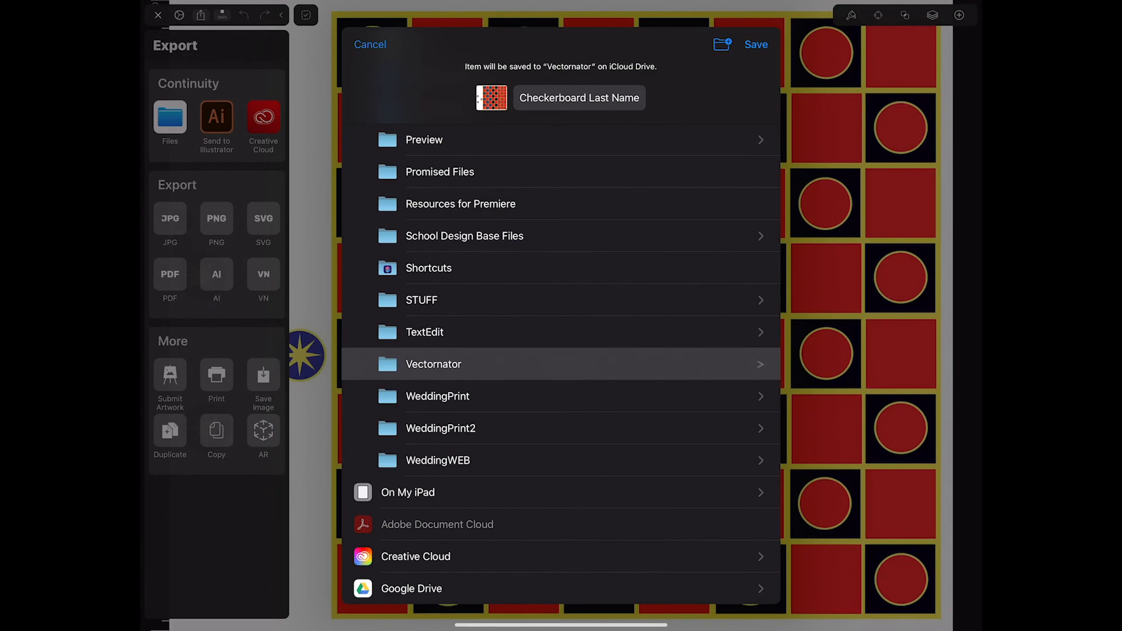
left_click(370, 45)
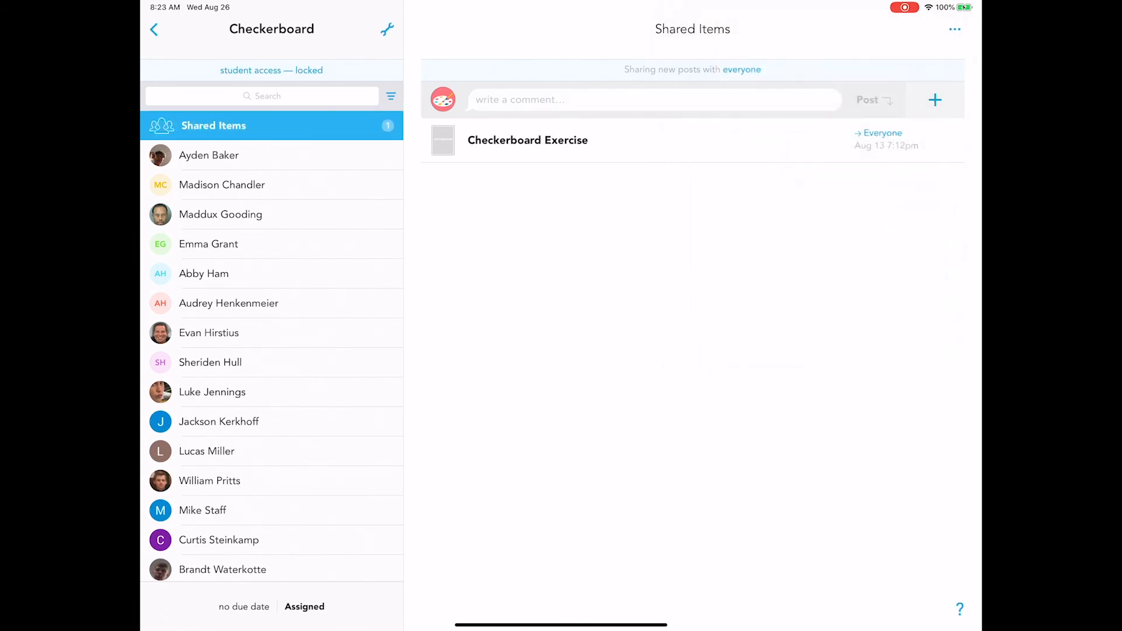
left_click(936, 99)
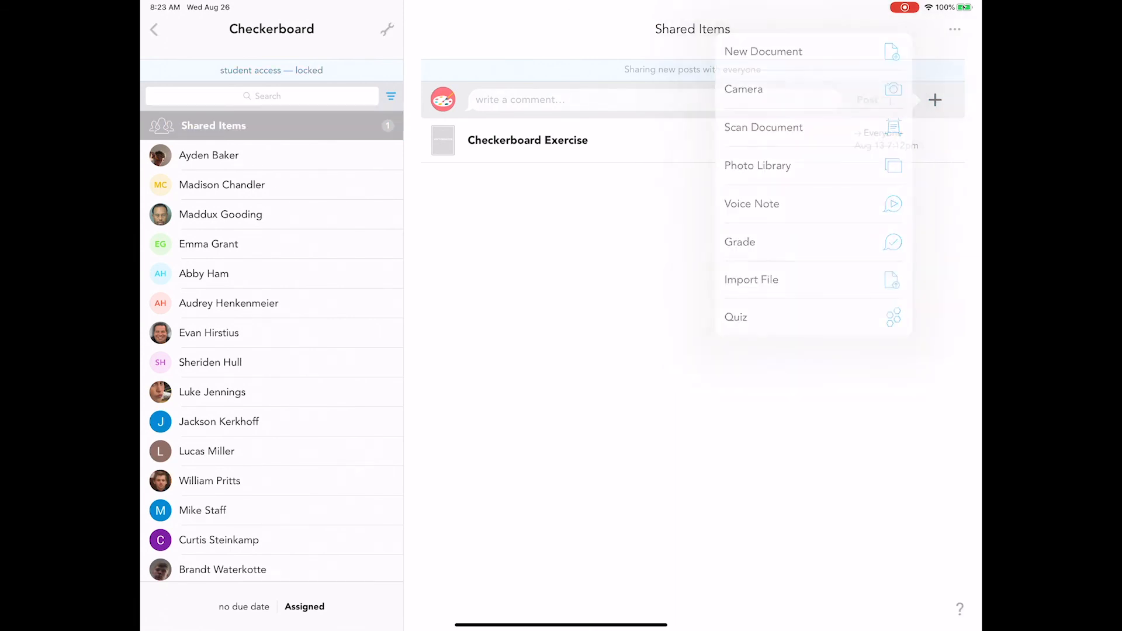
left_click(751, 280)
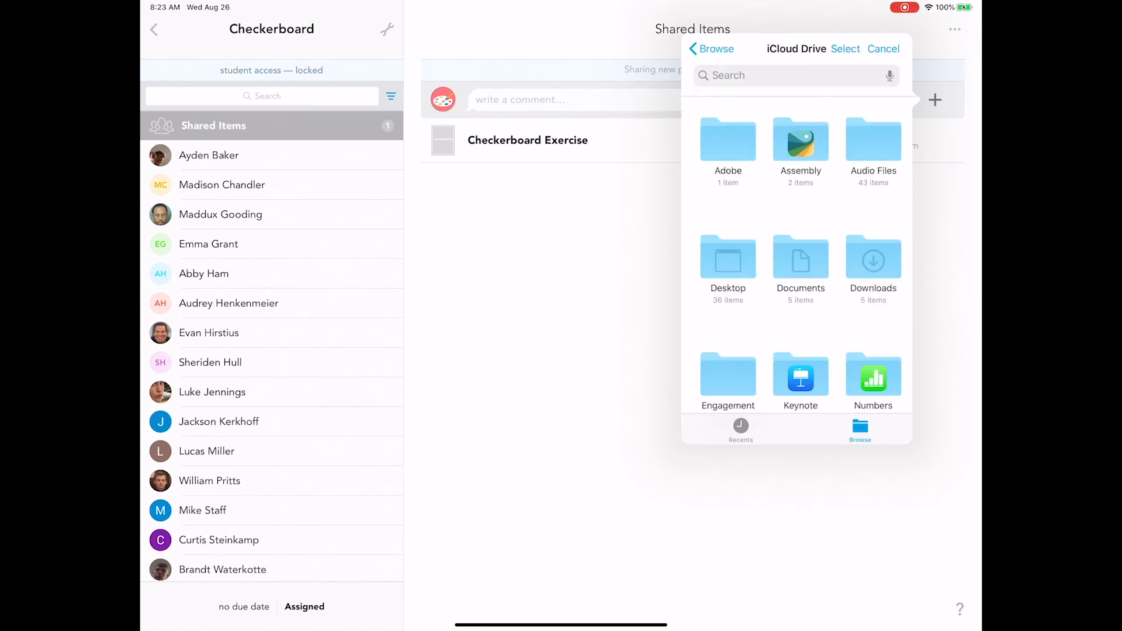
scroll("down", 3)
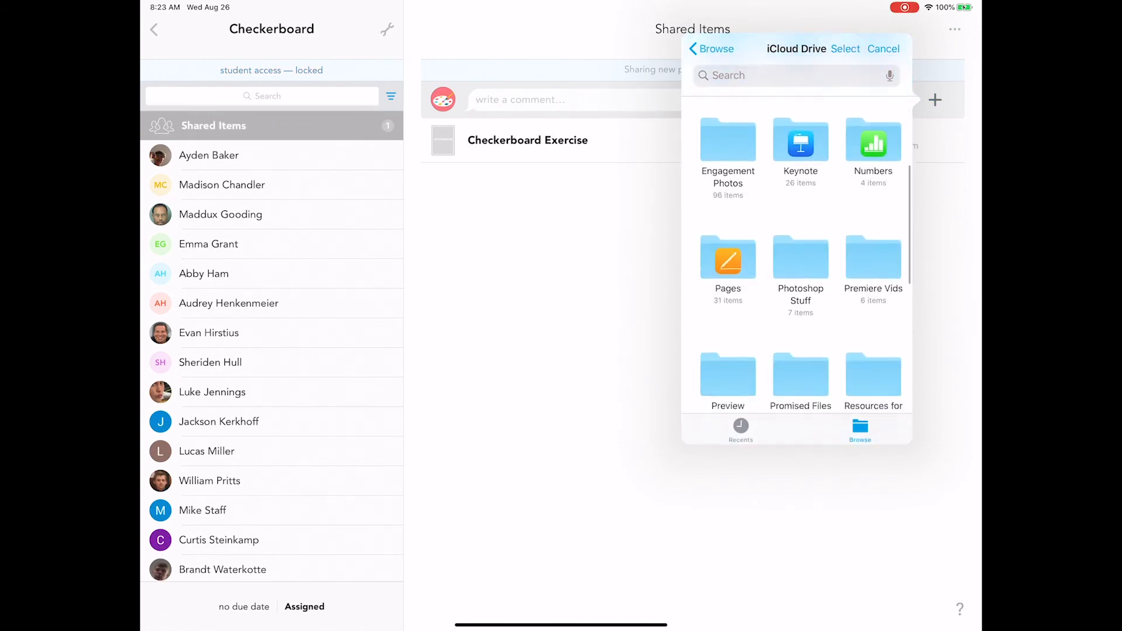
scroll("down", 3)
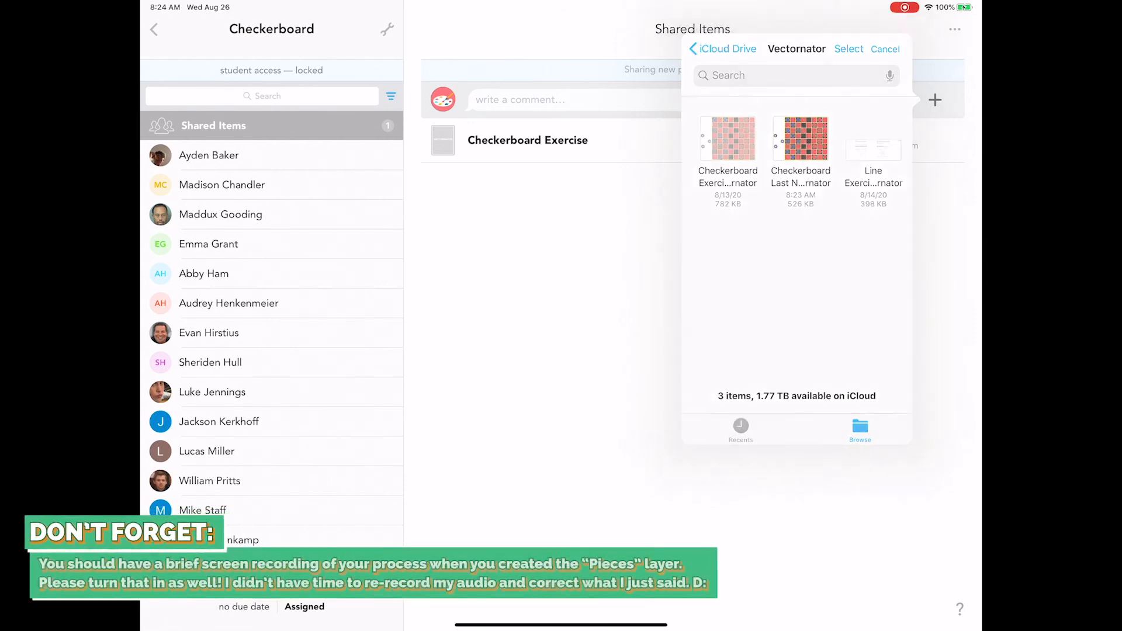
left_click(800, 139)
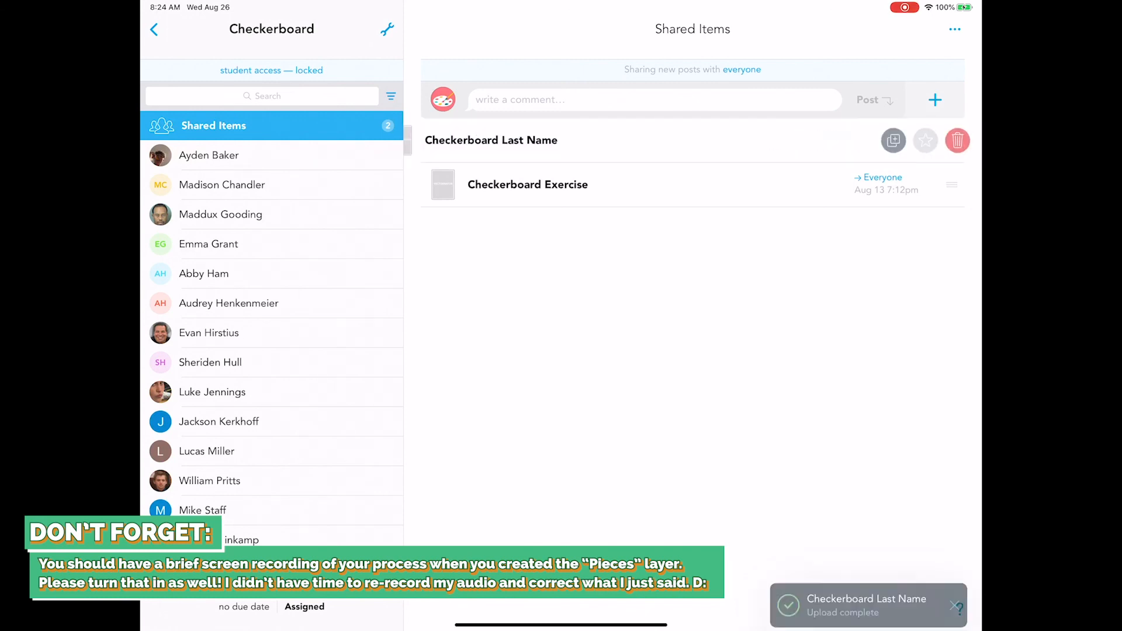
left_click(957, 140)
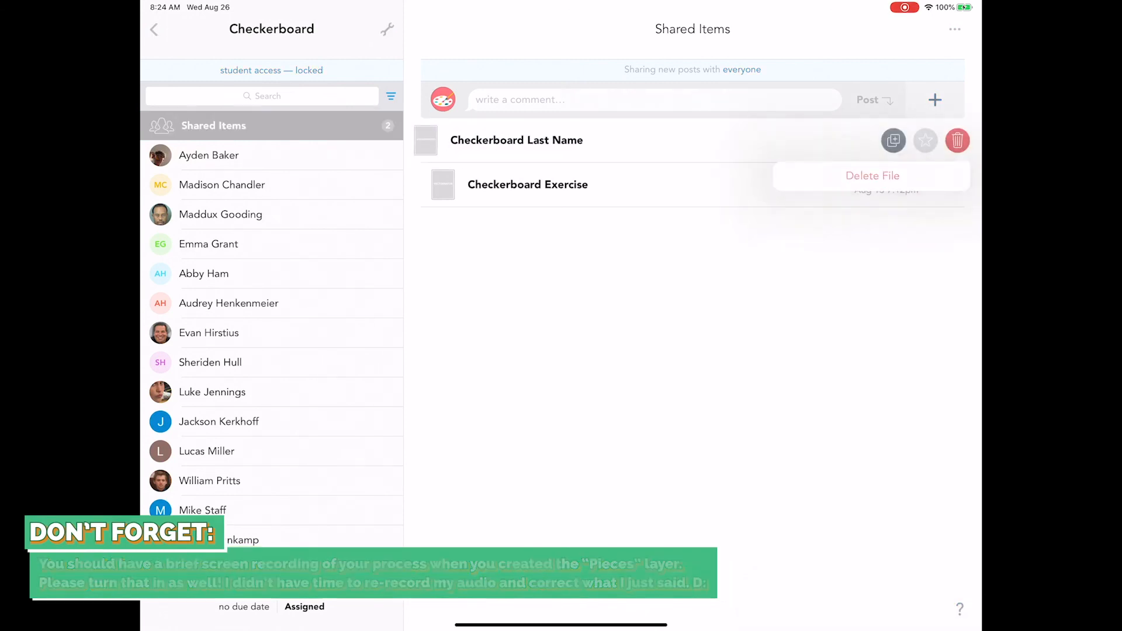
left_click(872, 175)
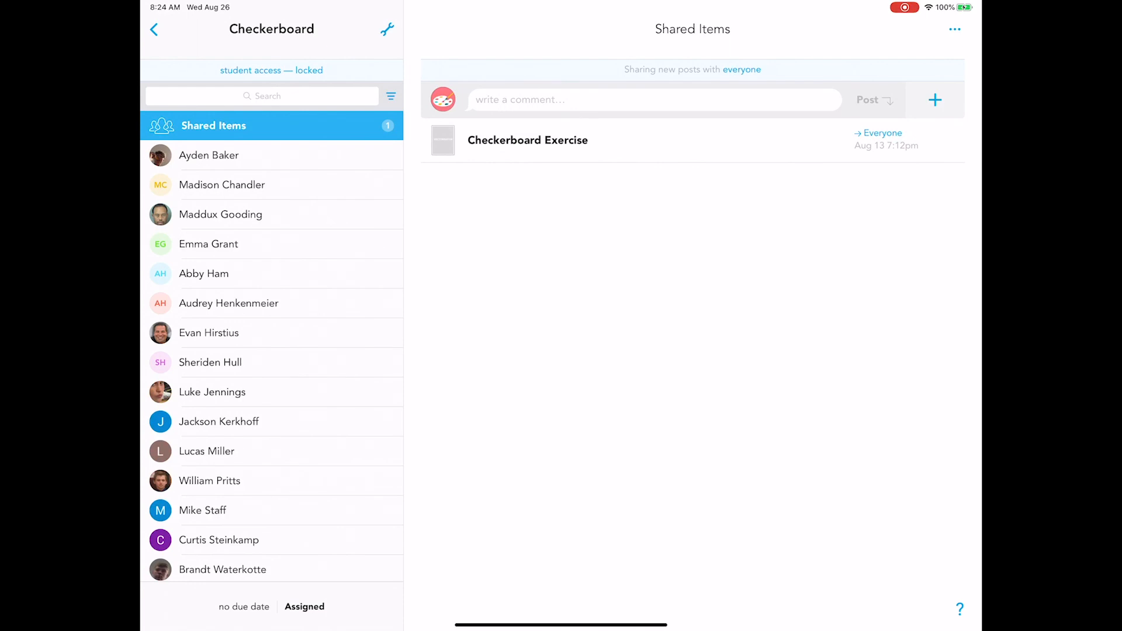
left_click(527, 139)
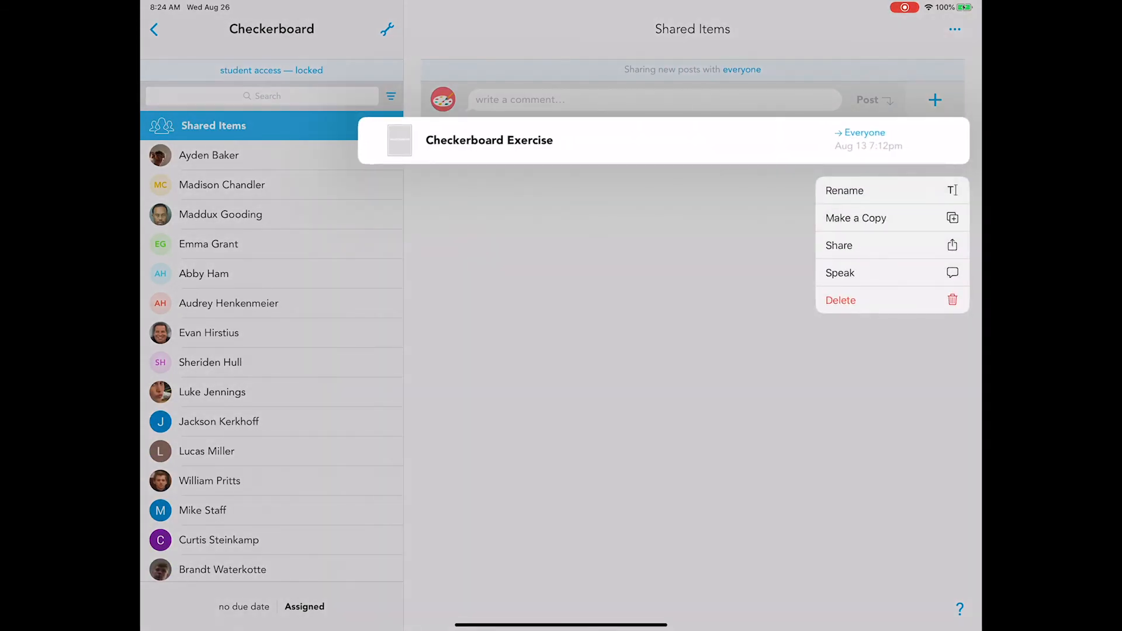
left_click(935, 99)
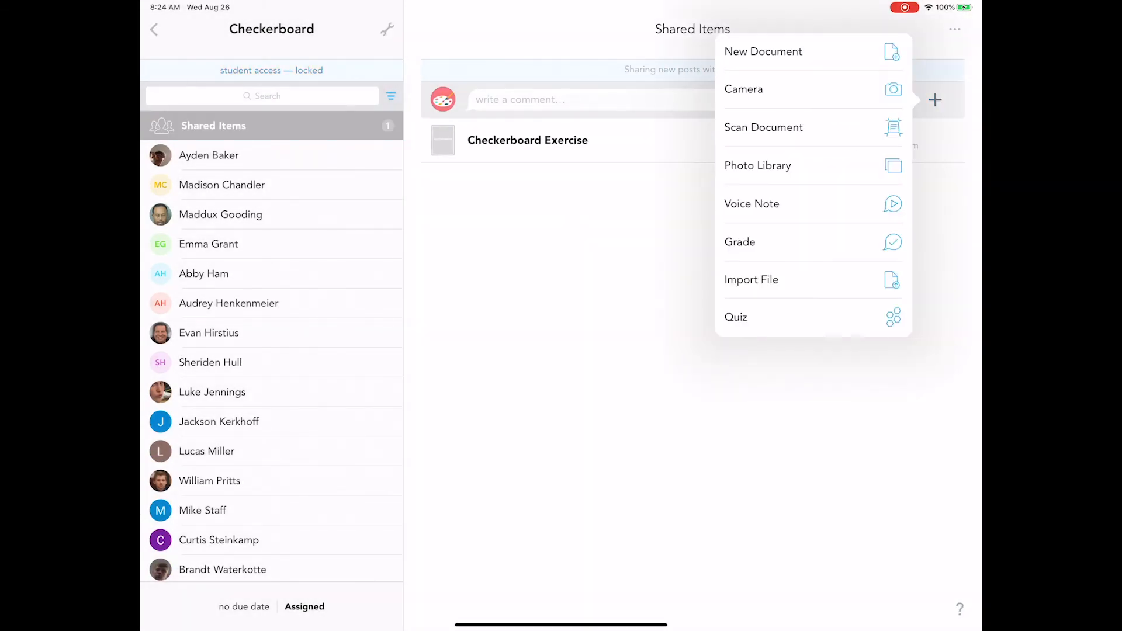